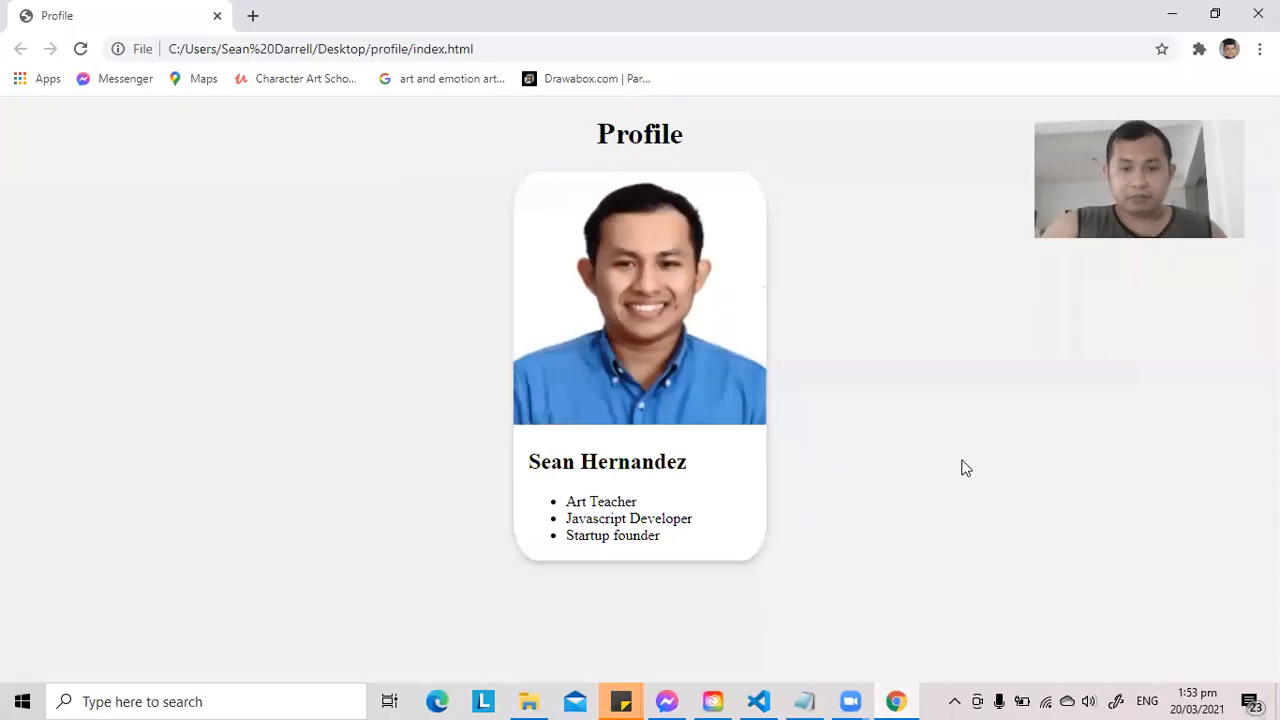
pyautogui.moveTo(552, 160)
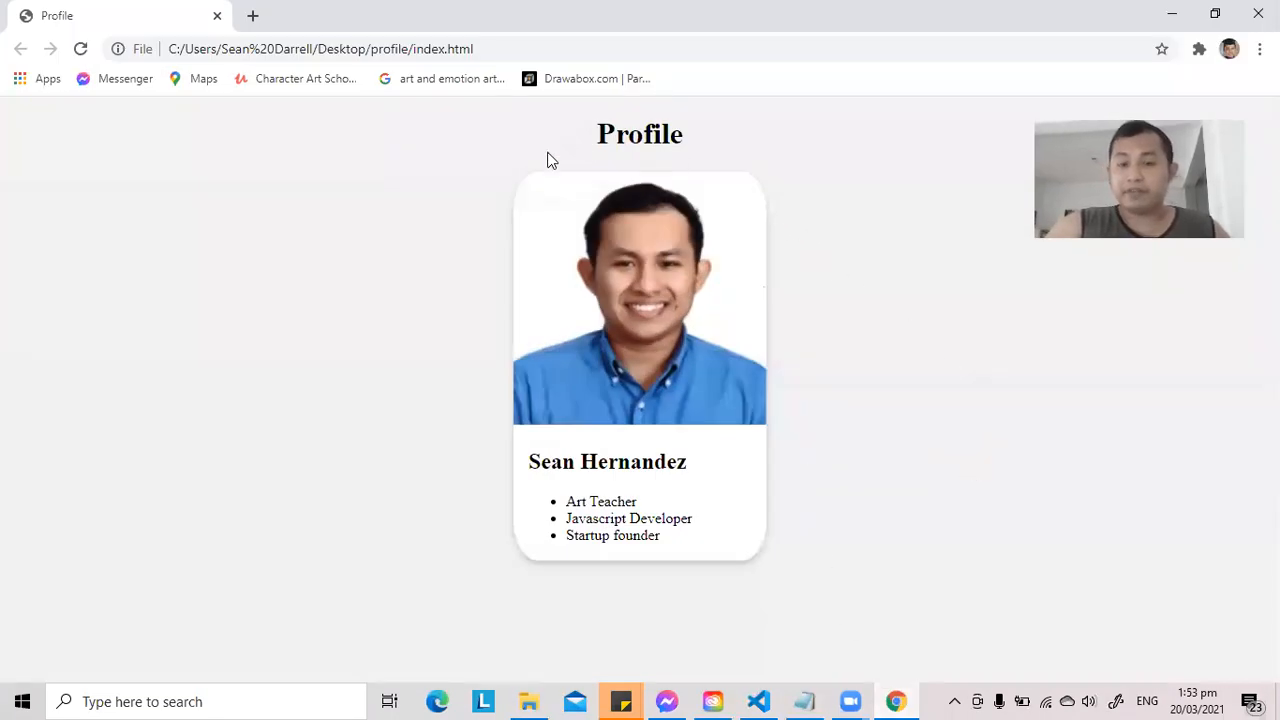
pyautogui.moveTo(640, 408)
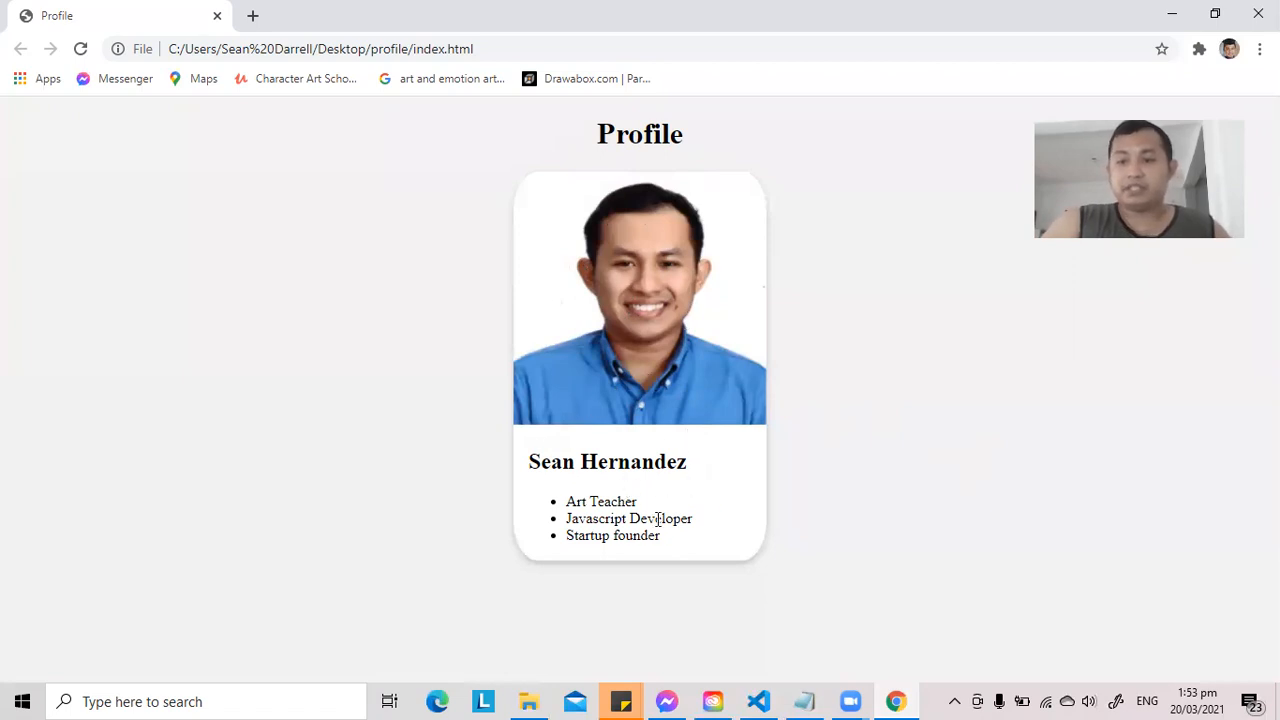
pyautogui.moveTo(880, 344)
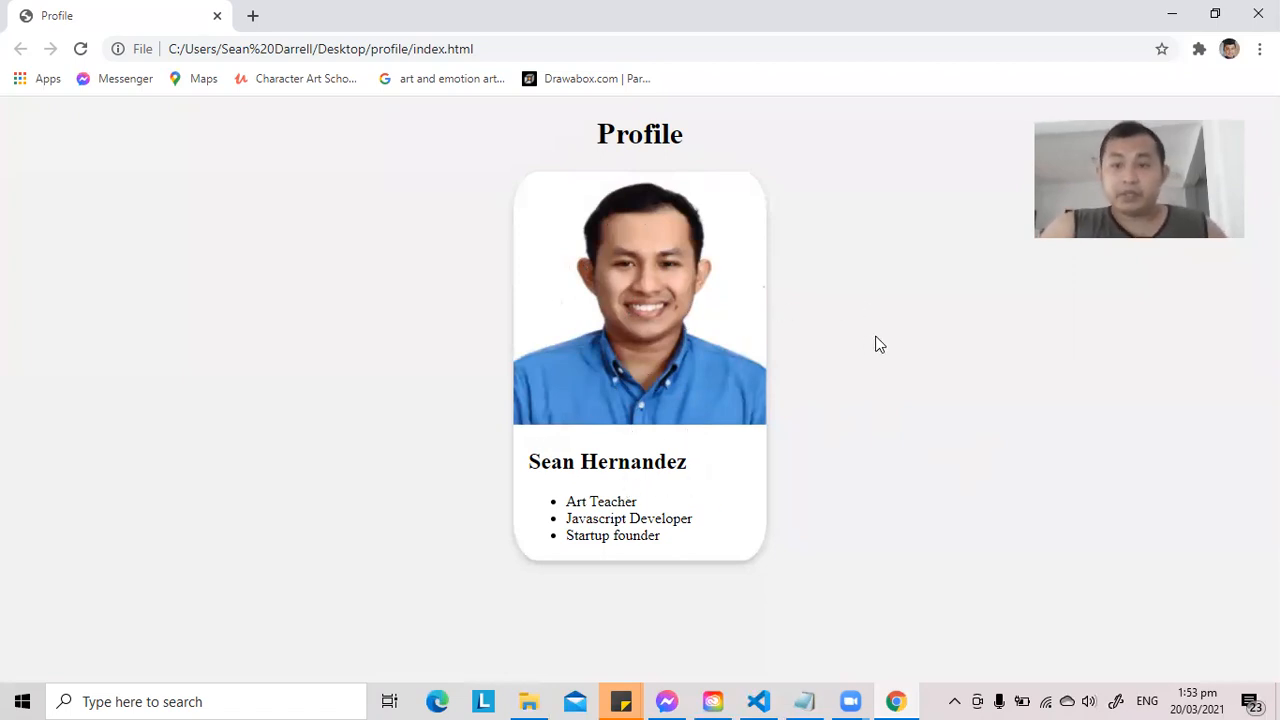
pyautogui.moveTo(936, 380)
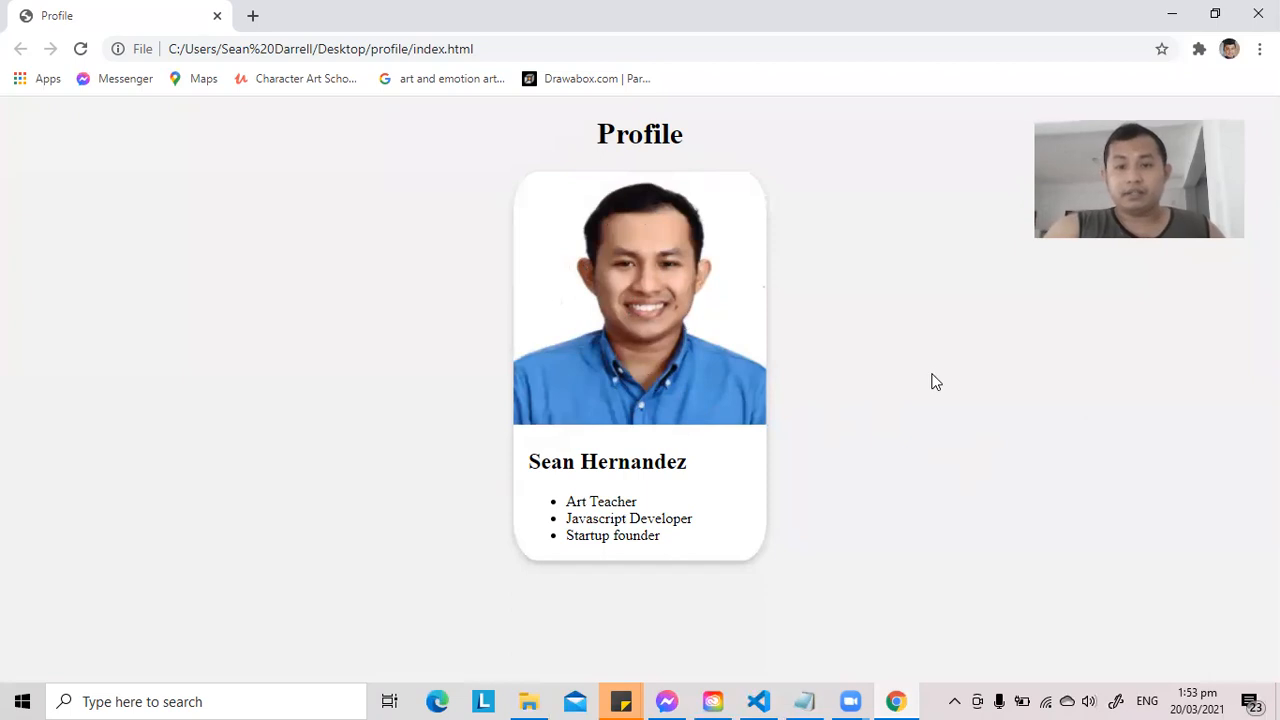
pyautogui.moveTo(930, 376)
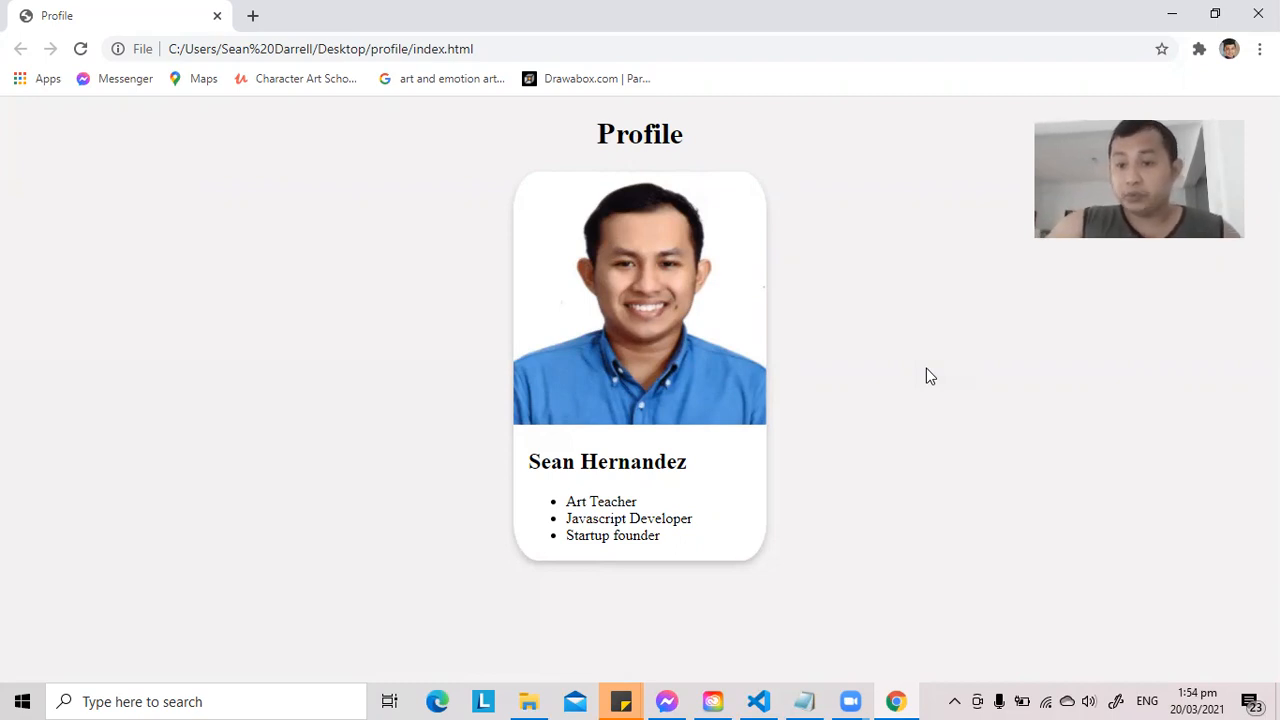
pyautogui.moveTo(872, 222)
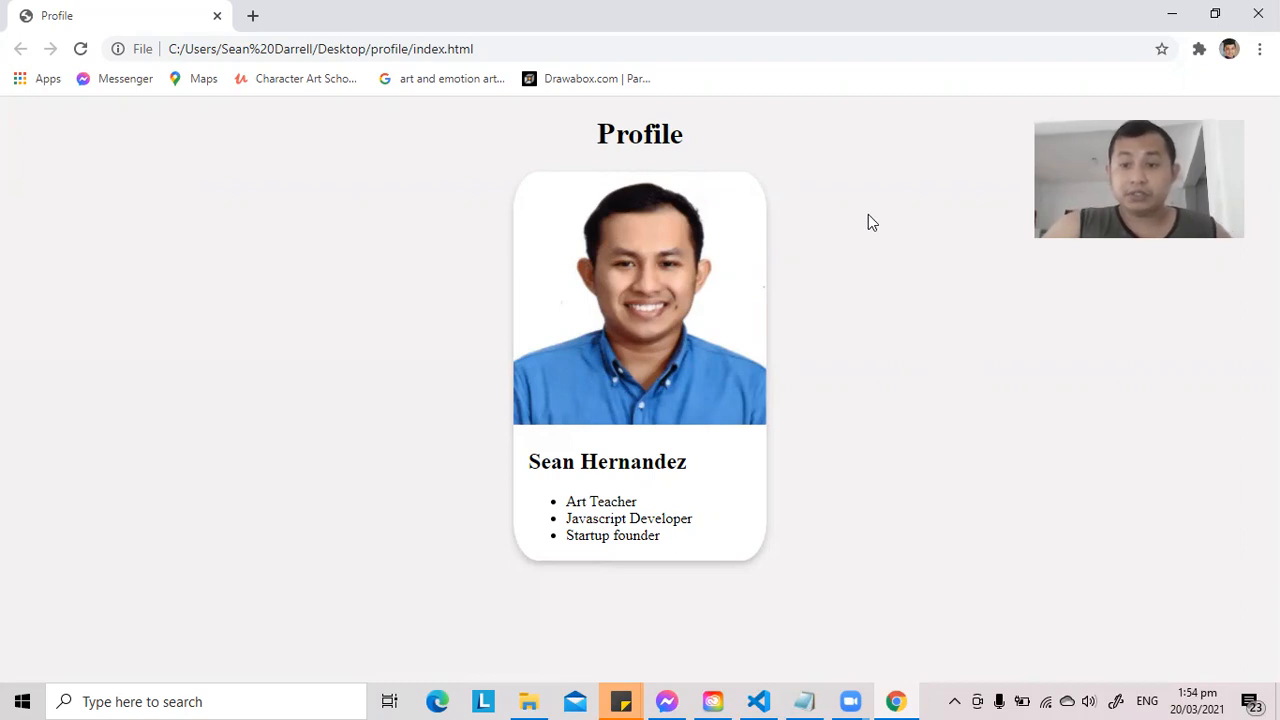
pyautogui.moveTo(866, 214)
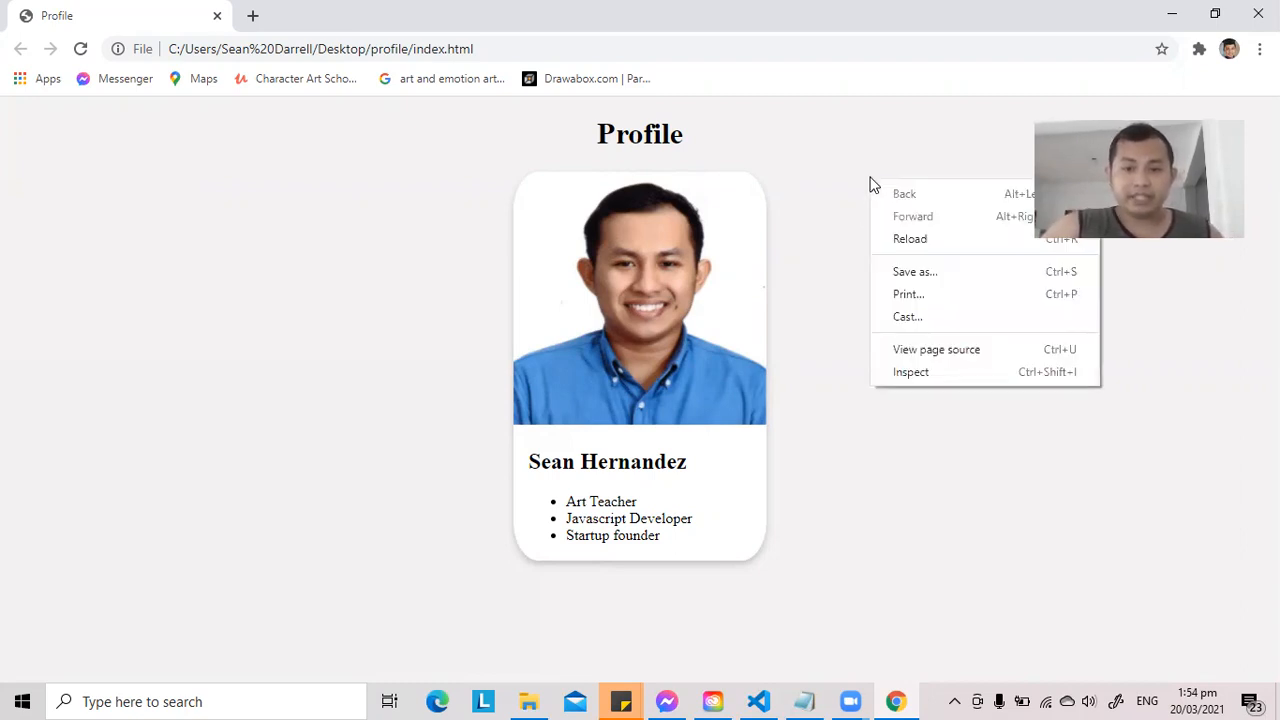
# - Preview the profile page at Galaxy S5 size in Chrome's developer tools
pyautogui.click(910, 370)
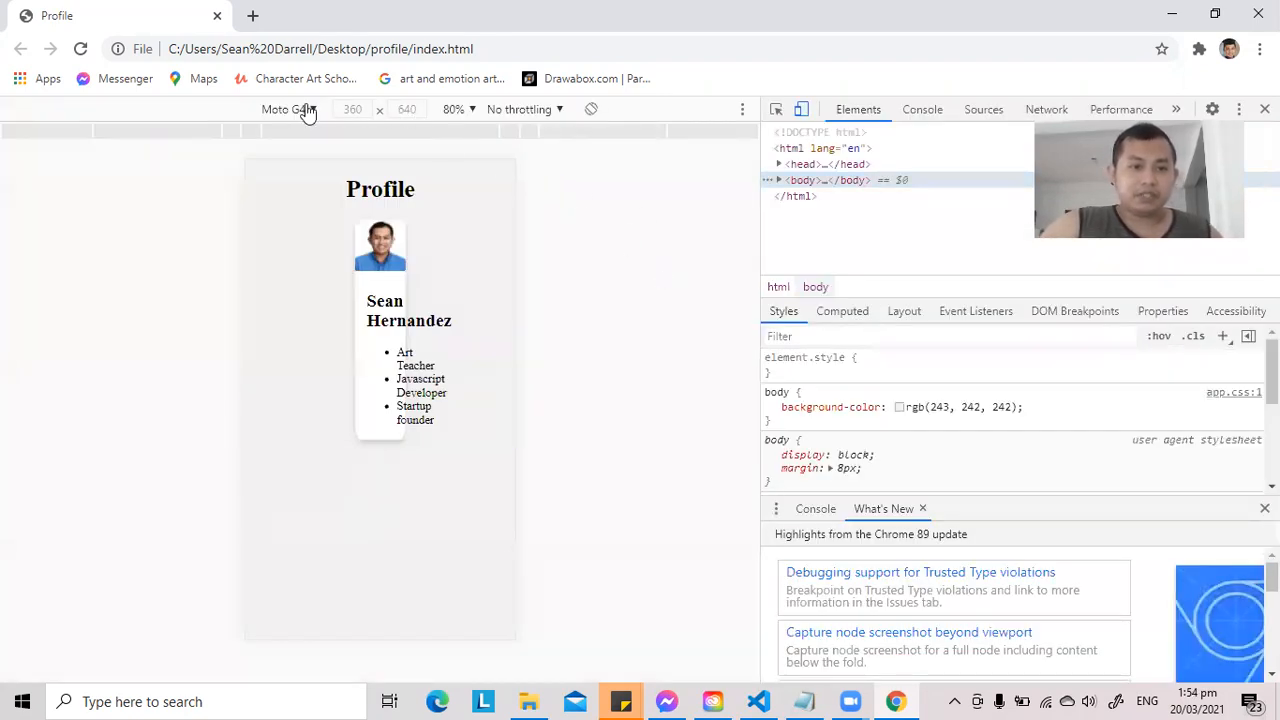
pyautogui.click(288, 108)
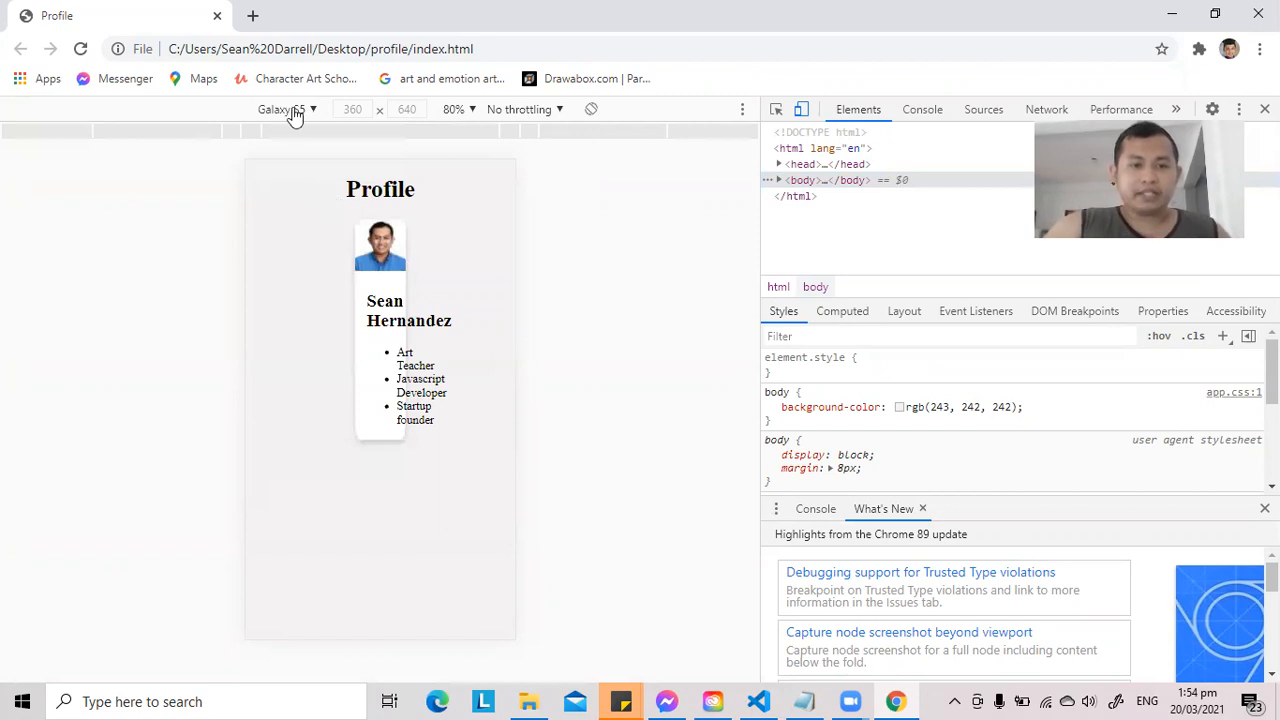
pyautogui.click(288, 108)
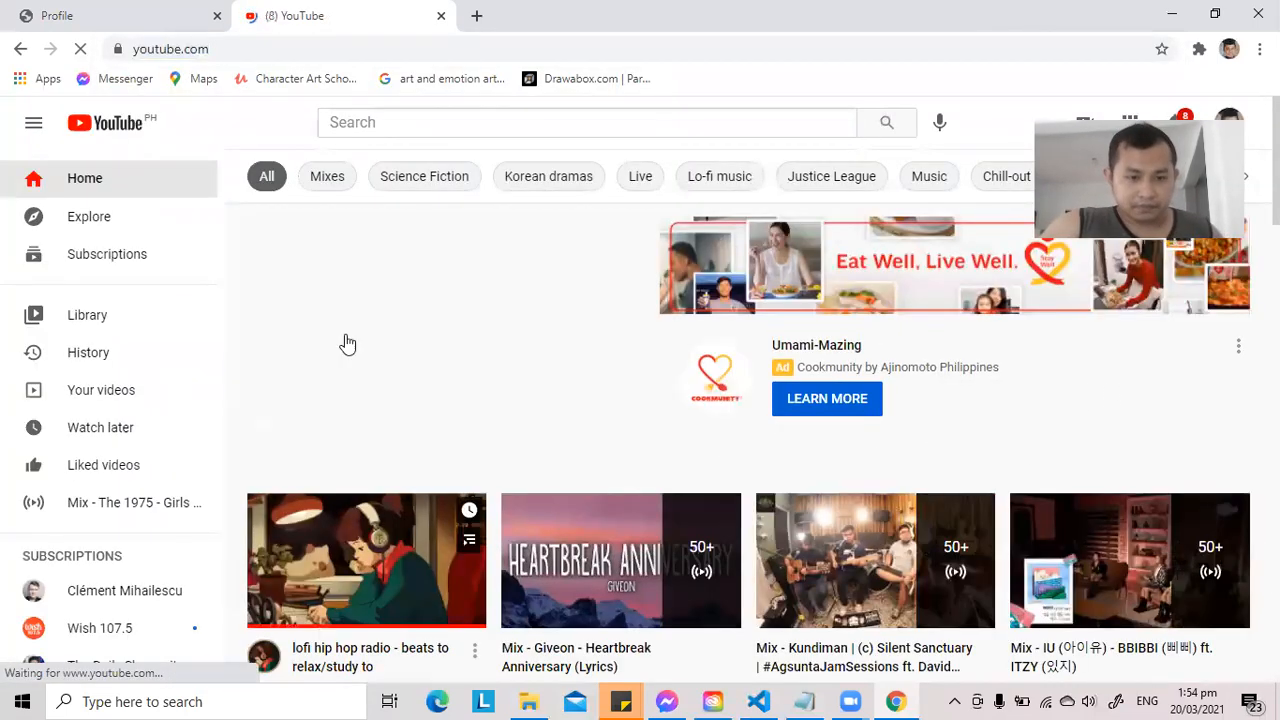
# - Bring YouTube under device emulation via Inspect, closing its side panel
pyautogui.rightClick(348, 344)
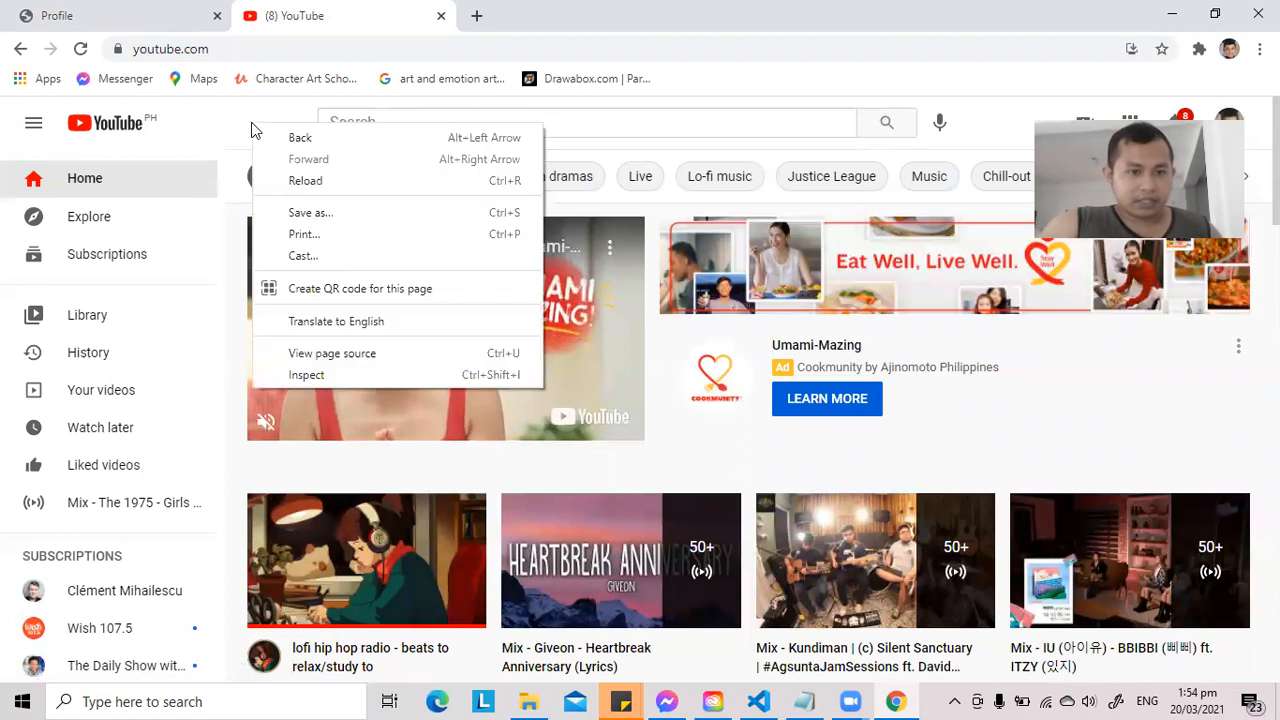
pyautogui.click(306, 374)
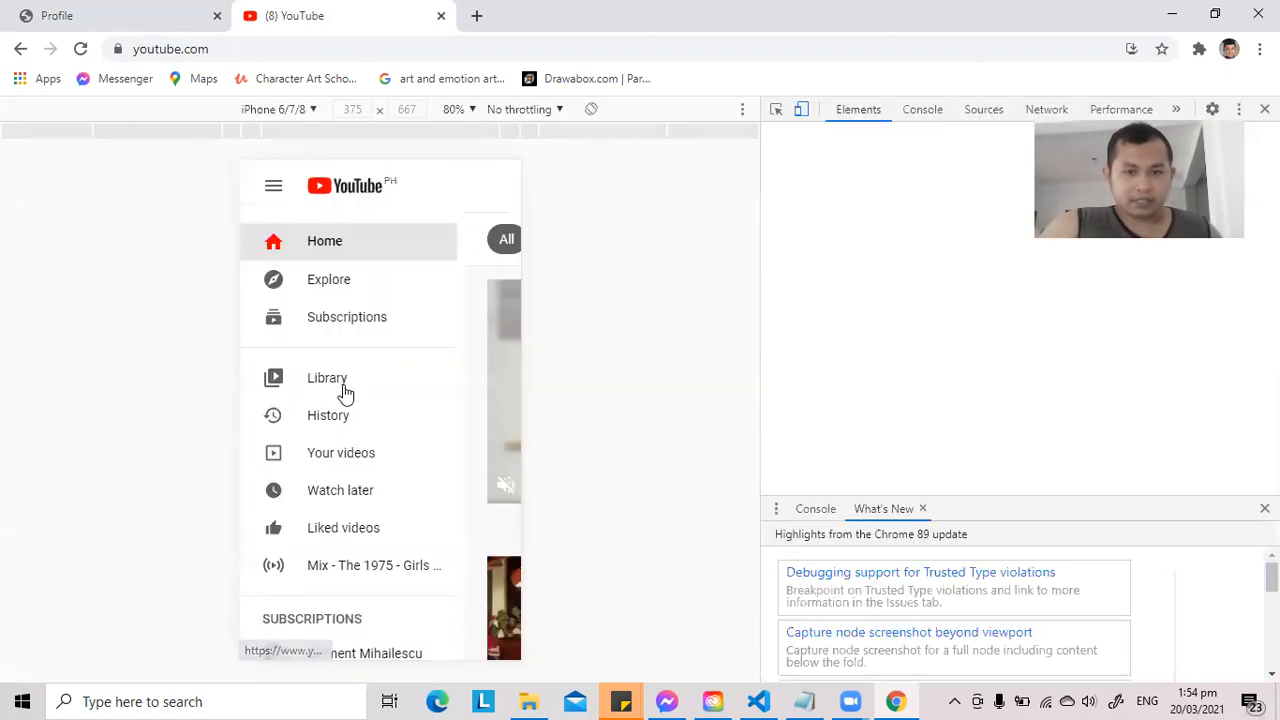
pyautogui.click(266, 184)
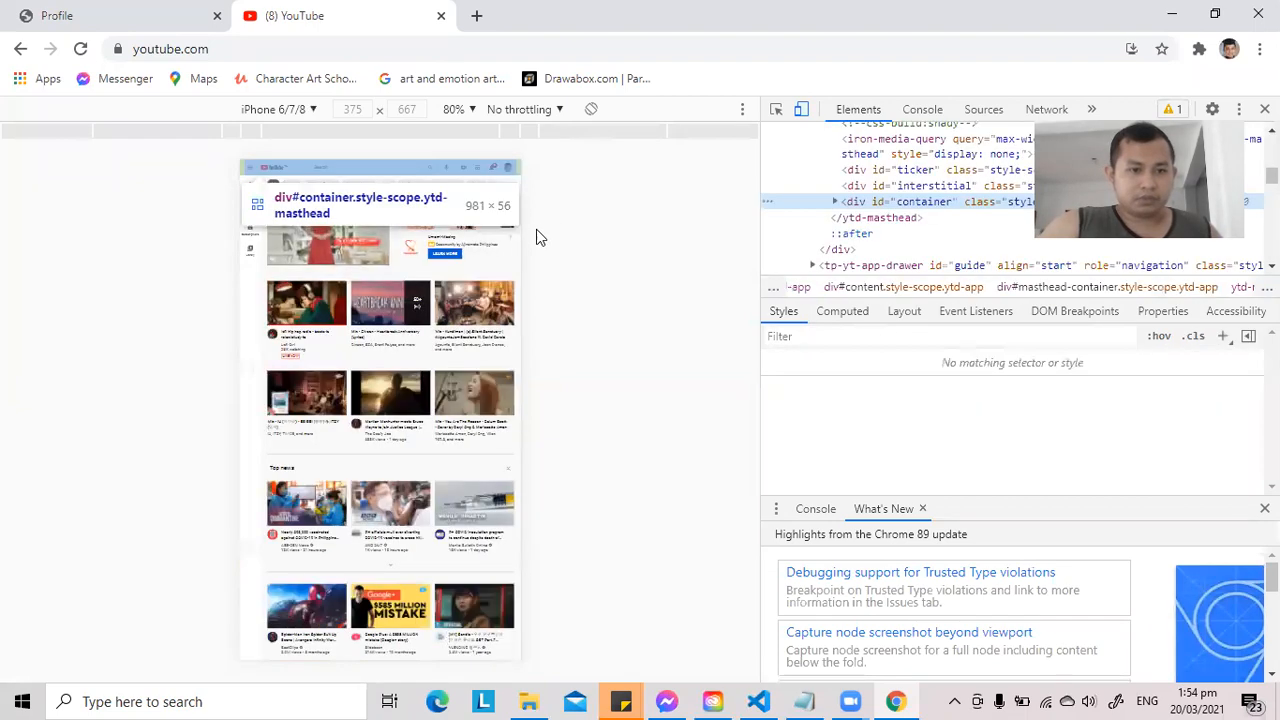
pyautogui.click(278, 108)
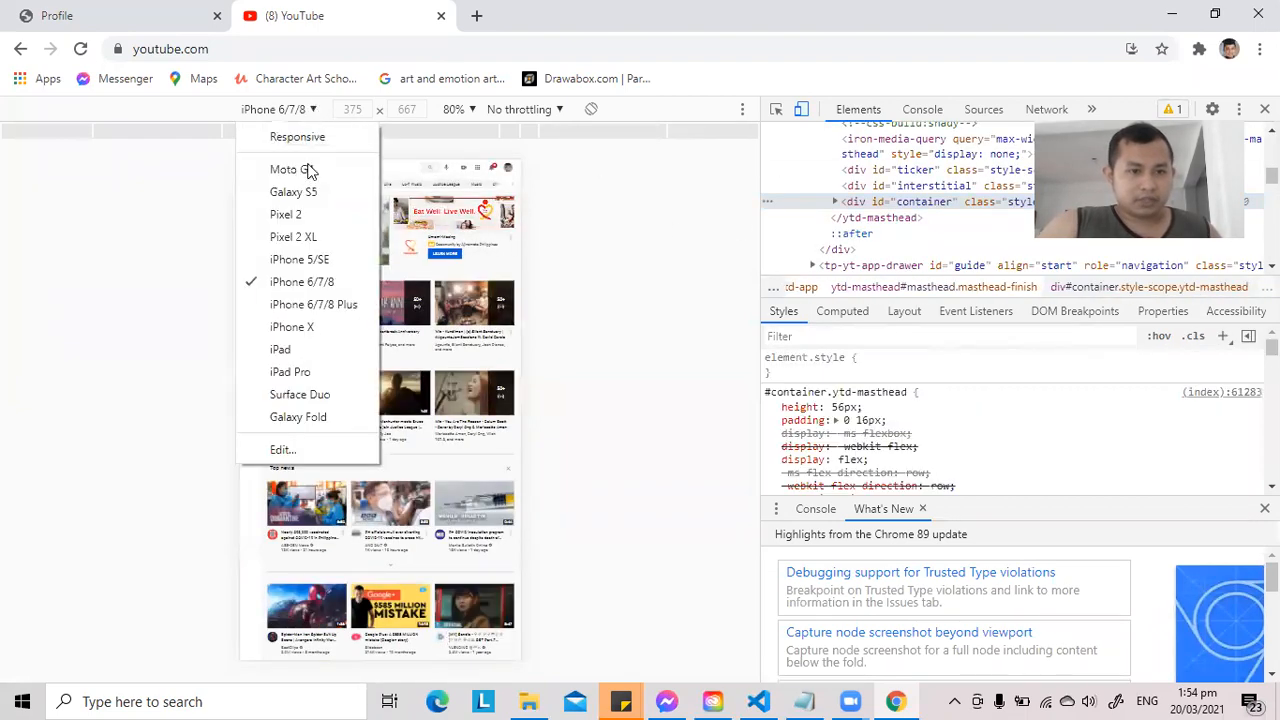
# - Switch YouTube's emulated device between Moto G4 and Galaxy S5, ending on Moto G4
pyautogui.click(286, 168)
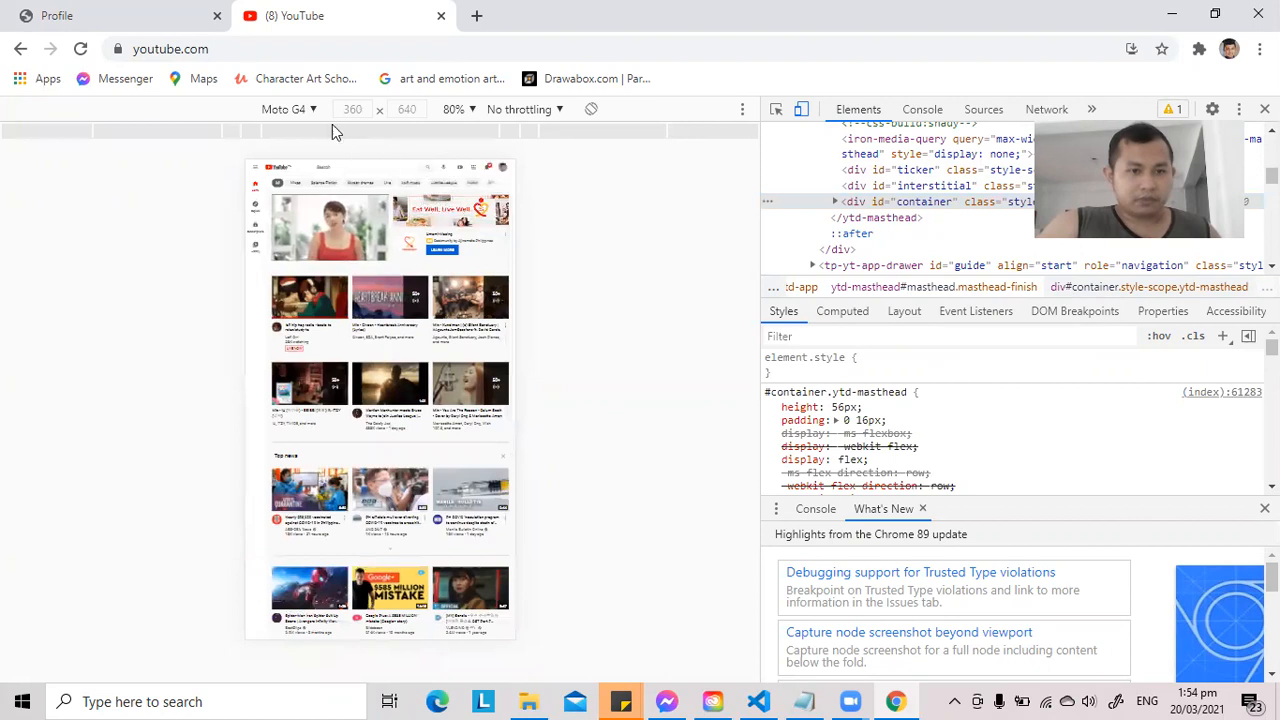
pyautogui.click(288, 108)
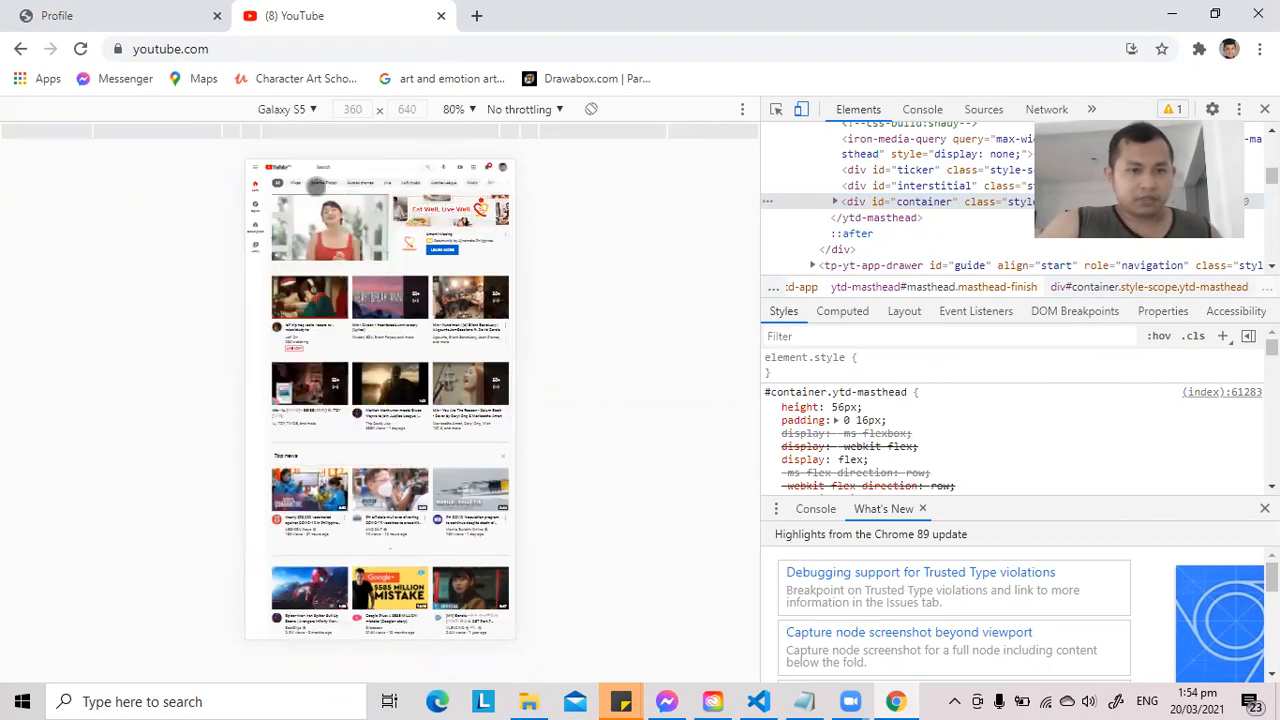
pyautogui.click(288, 108)
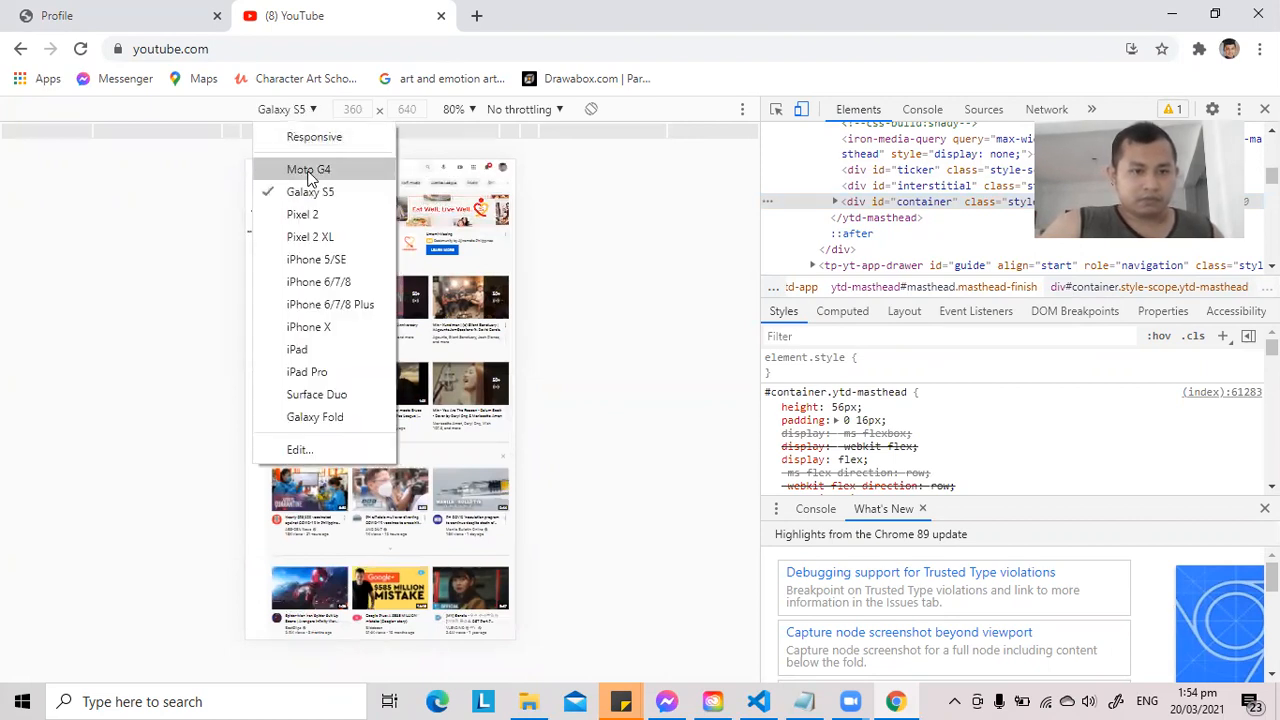
pyautogui.click(308, 168)
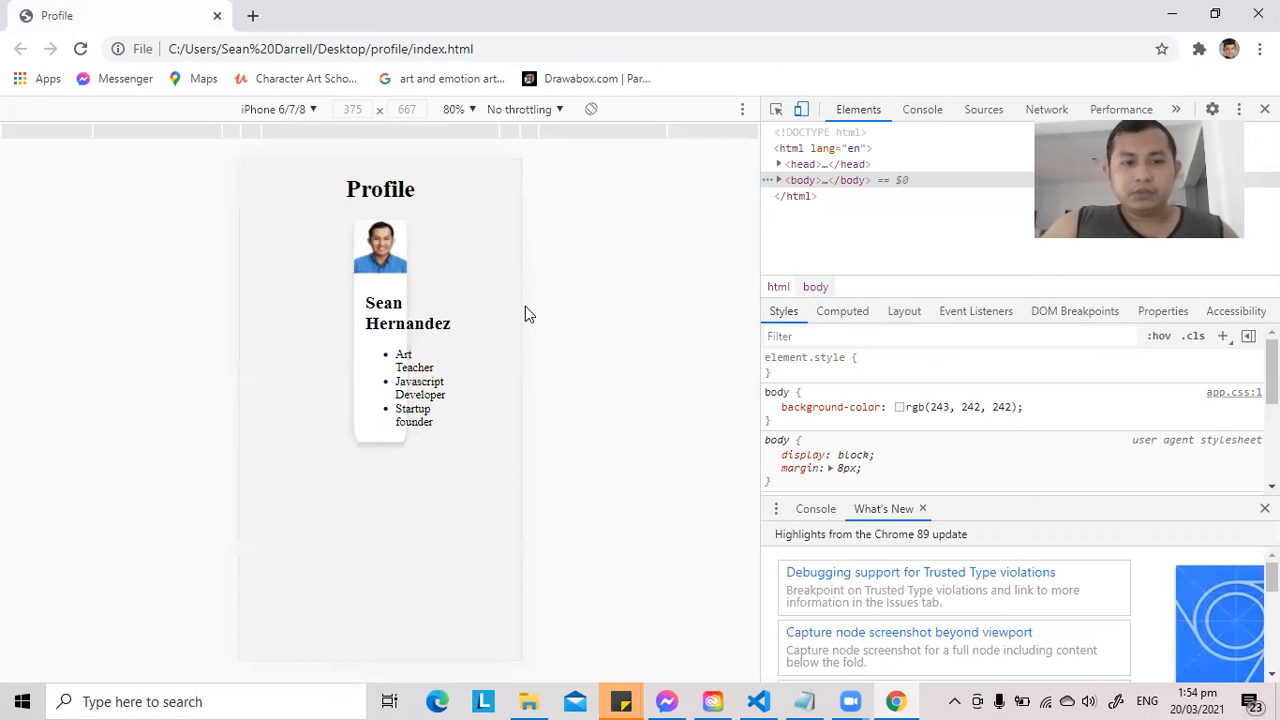
pyautogui.moveTo(468, 336)
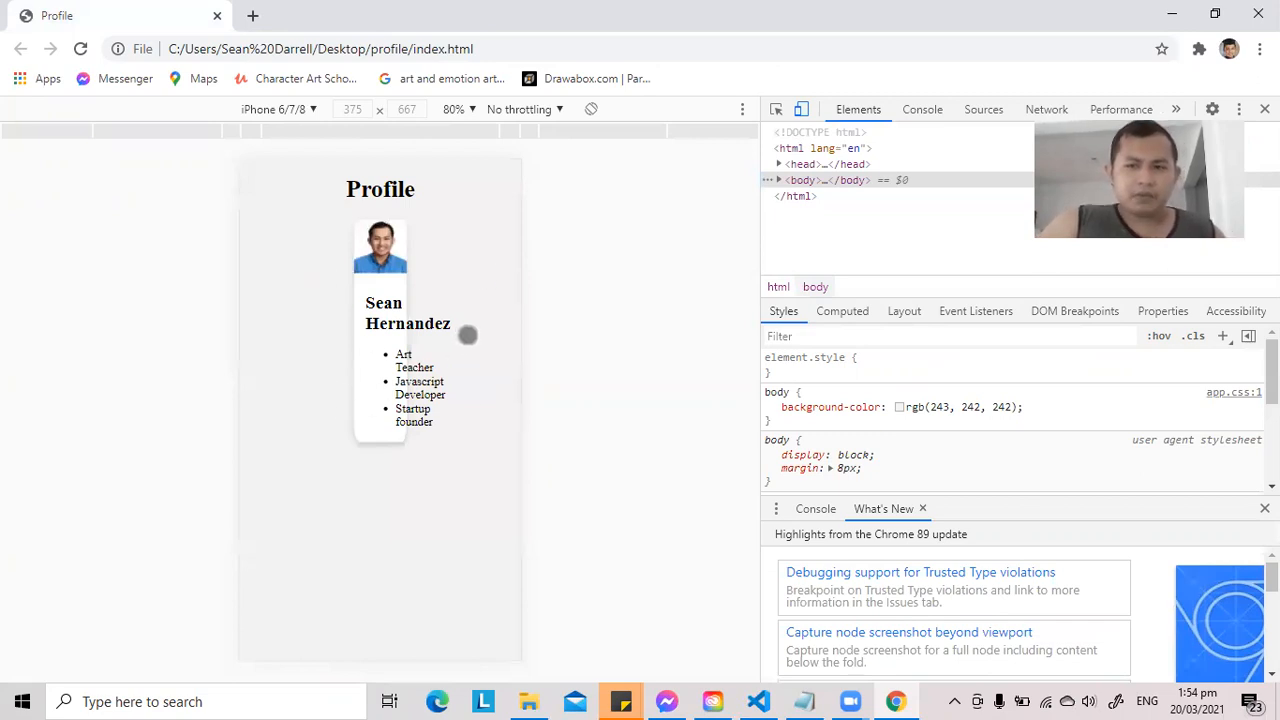
pyautogui.moveTo(508, 276)
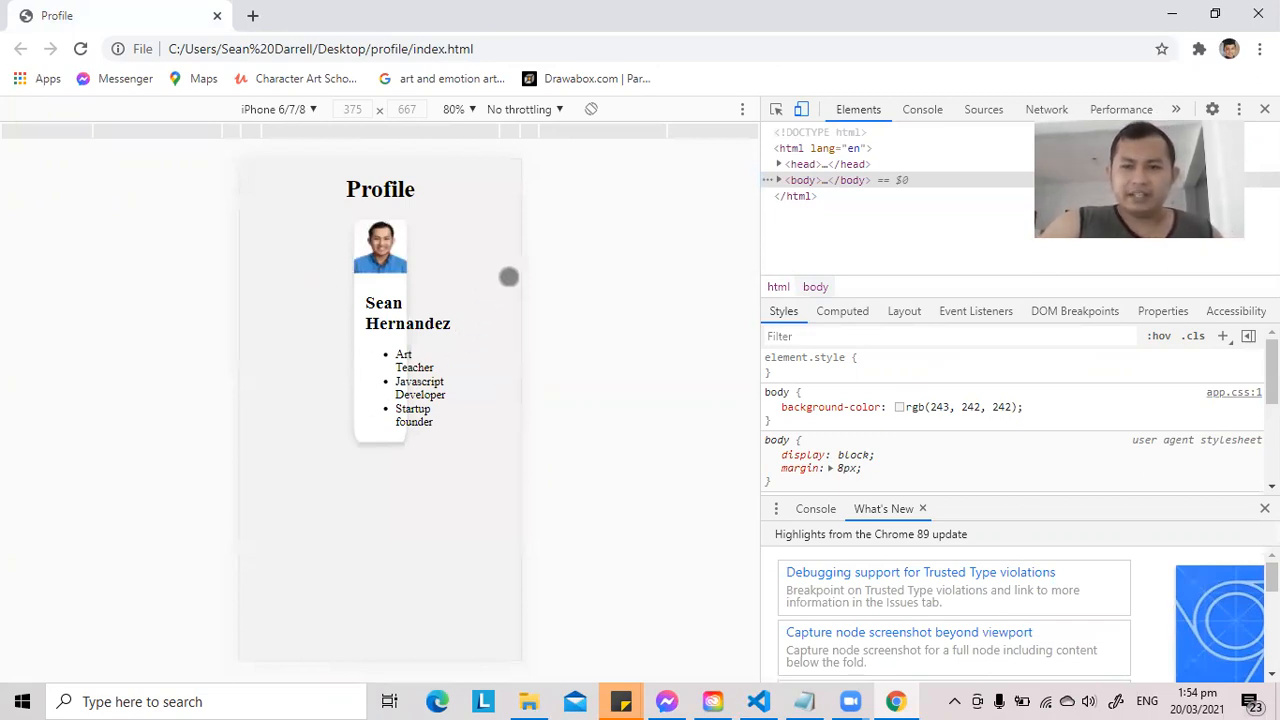
pyautogui.moveTo(1184, 456)
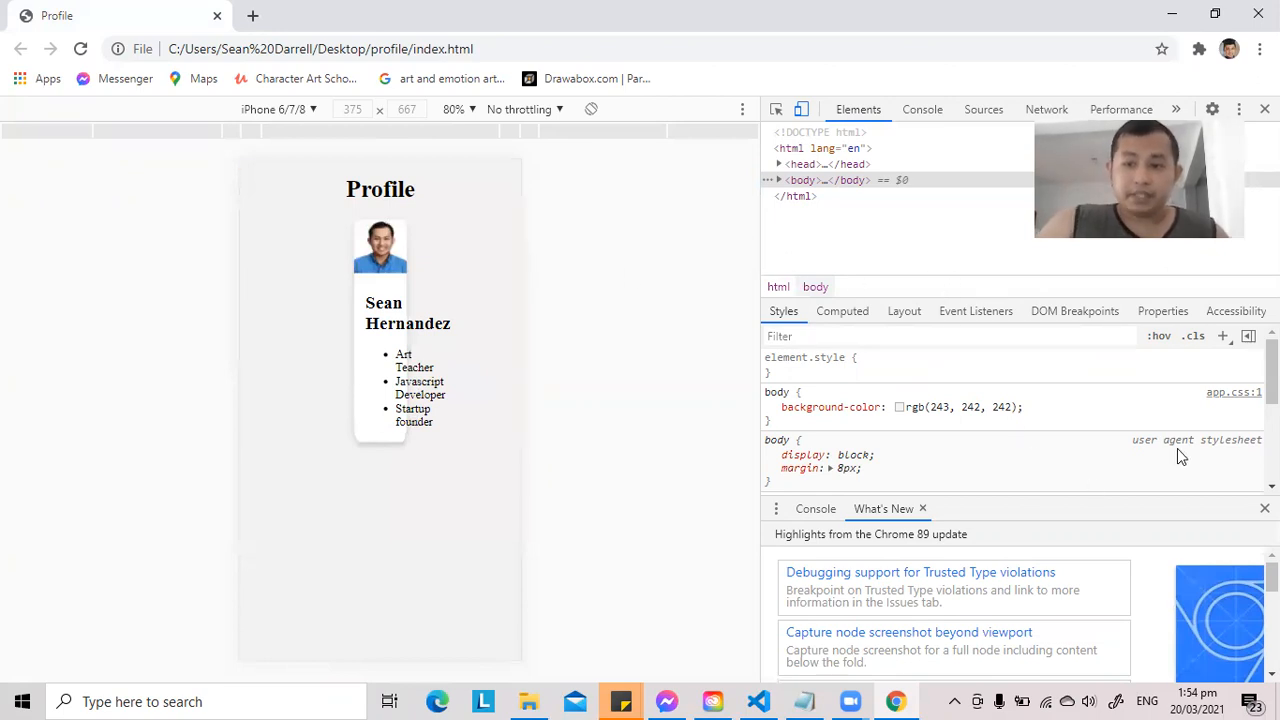
pyautogui.moveTo(564, 376)
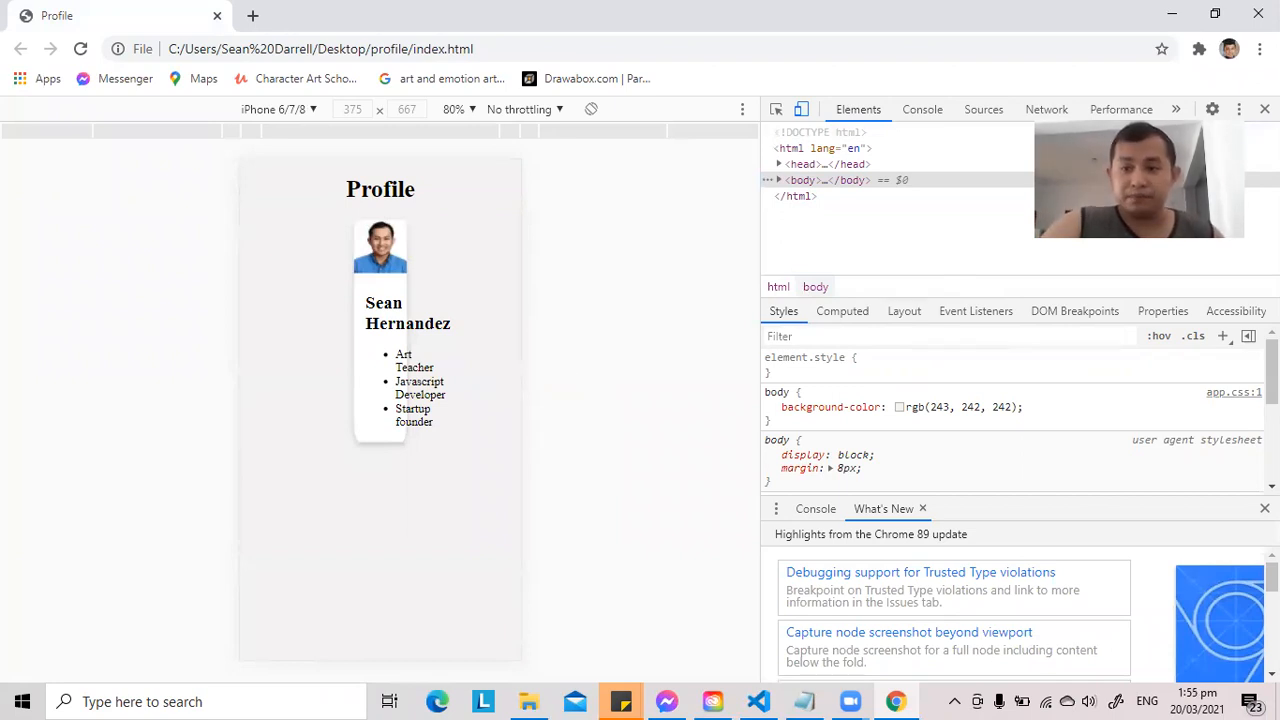
# - Switch from the cramped iPhone 6/7/8 preview over to the code editor
pyautogui.click(1264, 108)
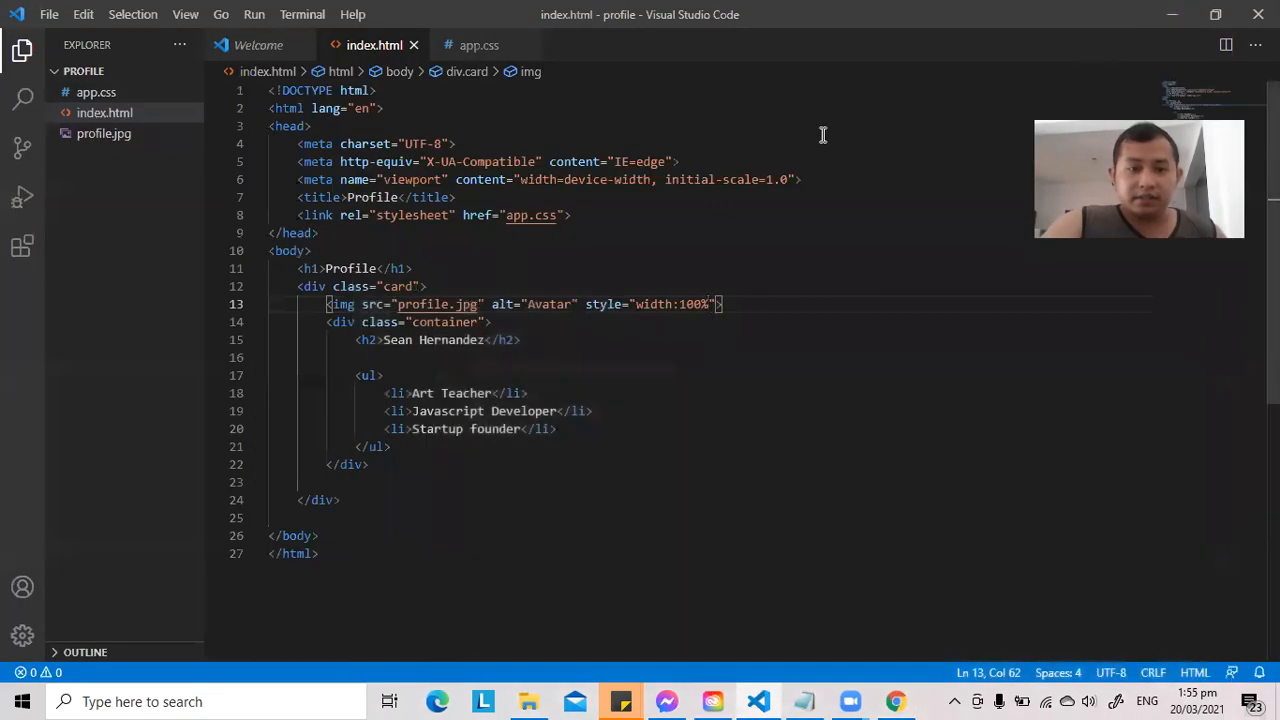
pyautogui.click(478, 44)
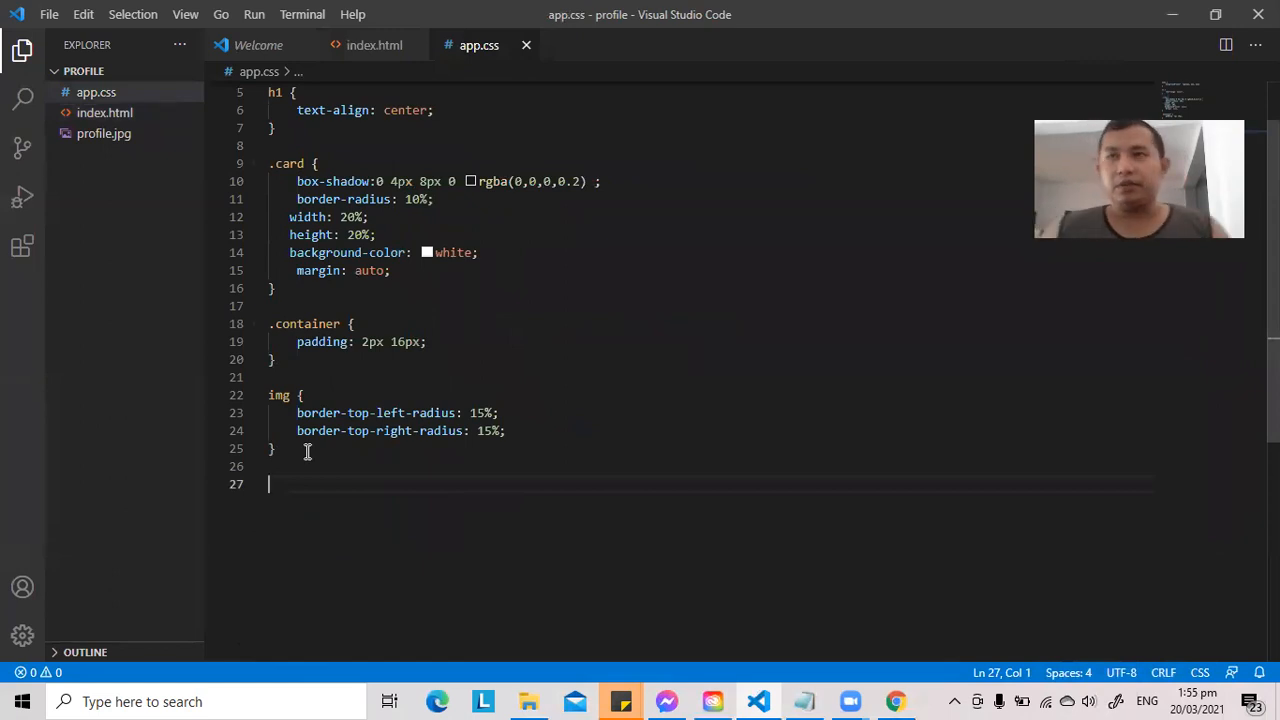
pyautogui.write('@')
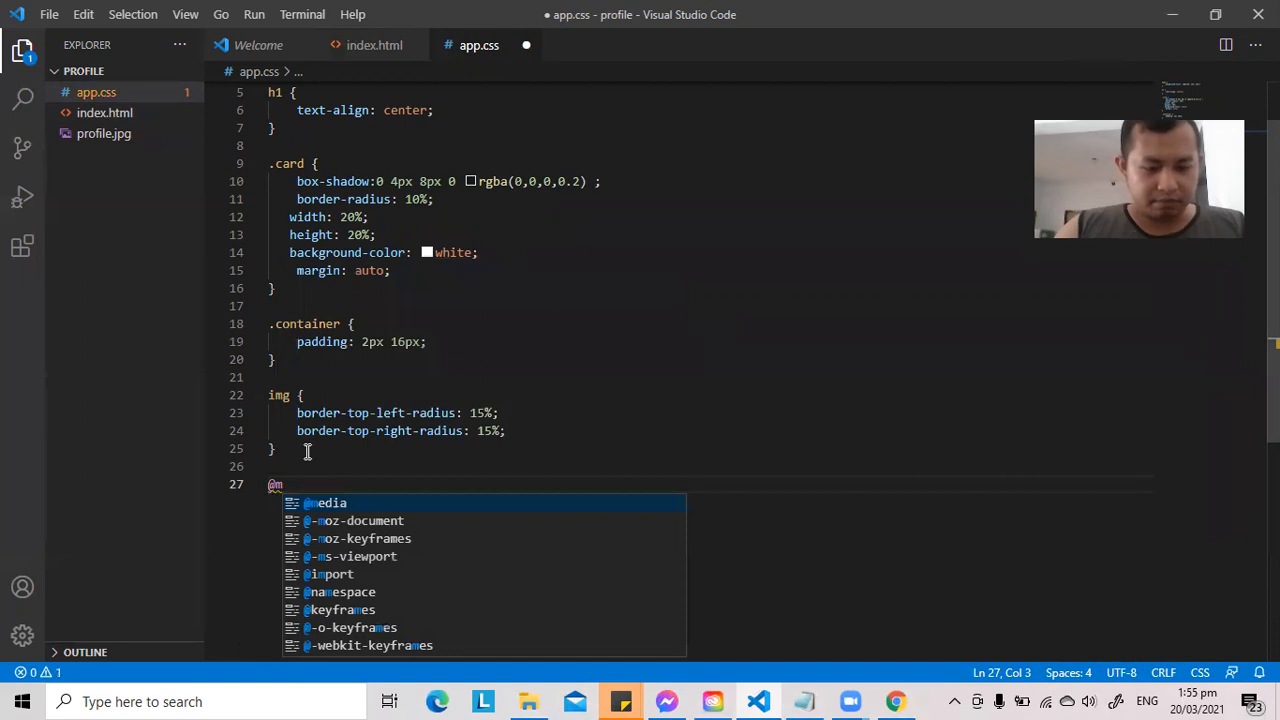
pyautogui.write('m')
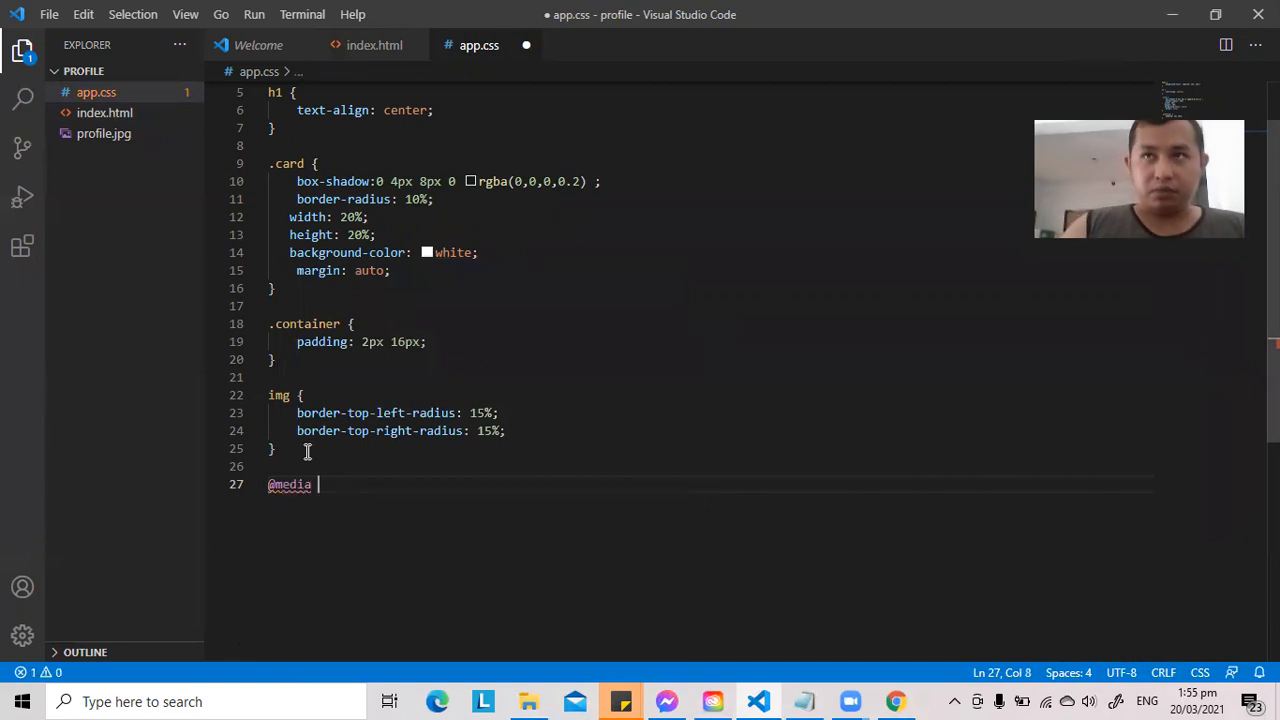
pyautogui.write('only')
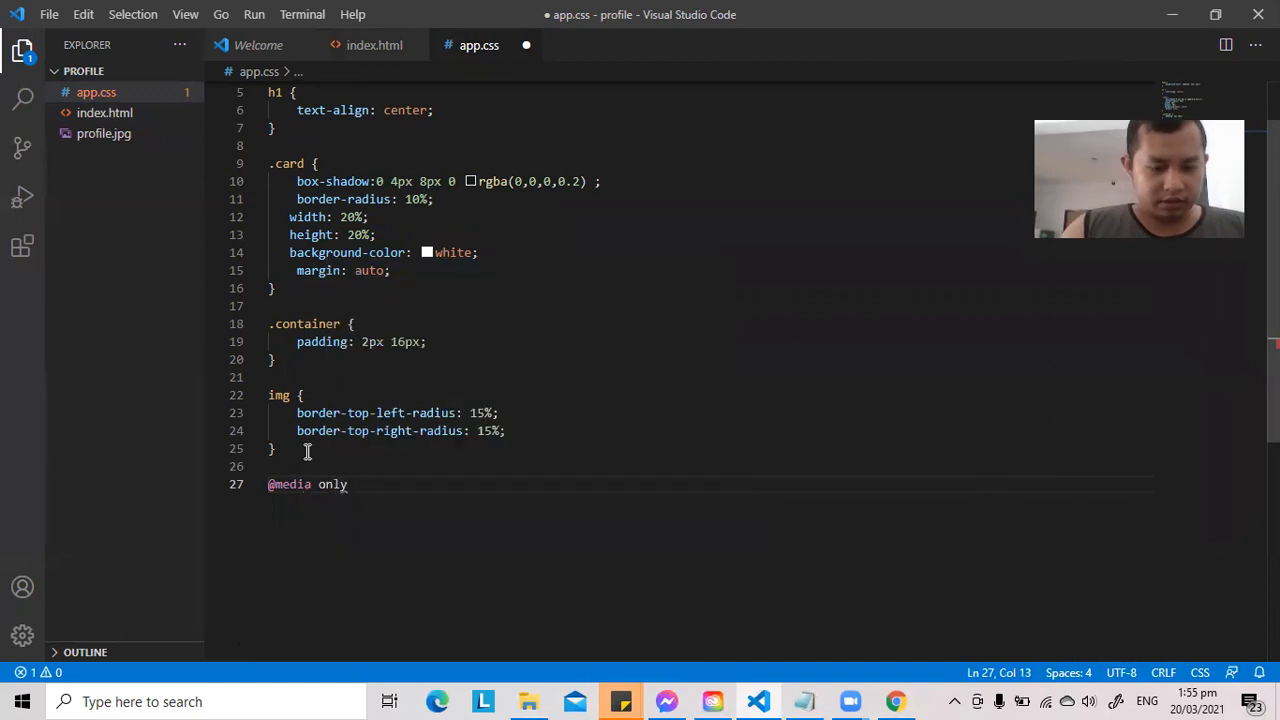
pyautogui.write('screen and')
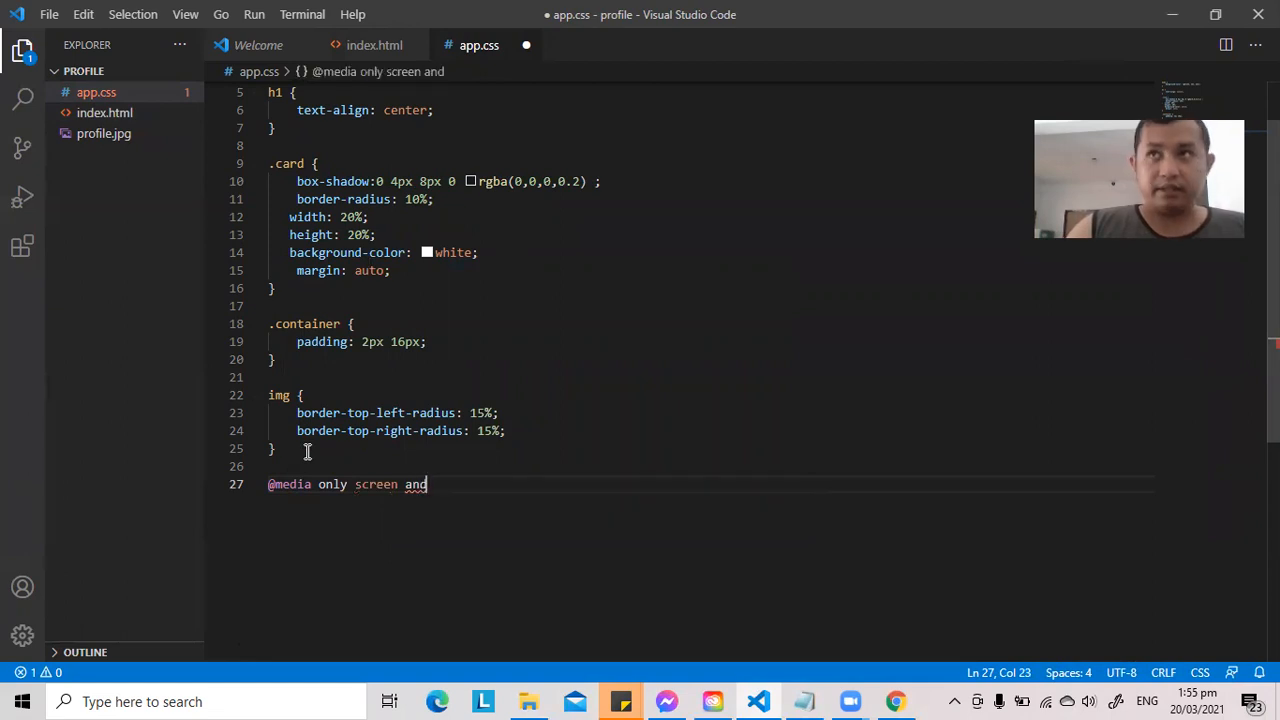
pyautogui.write('(')
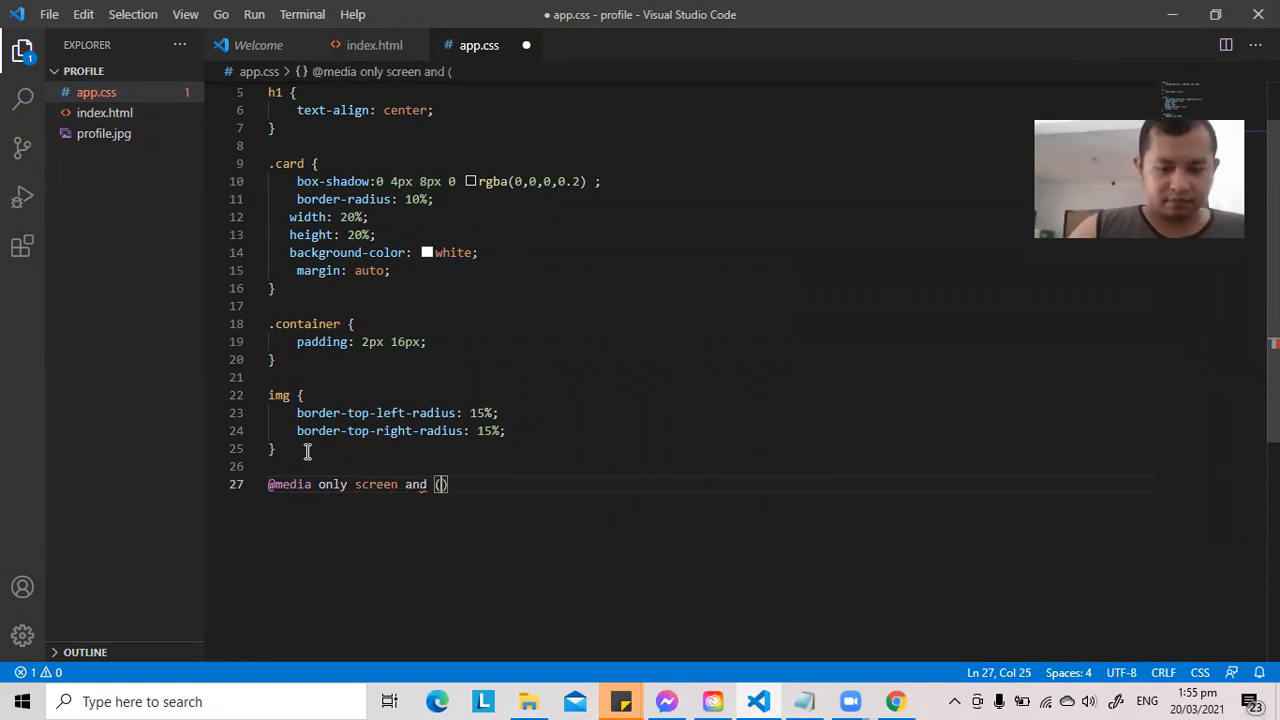
pyautogui.write('max-wid')
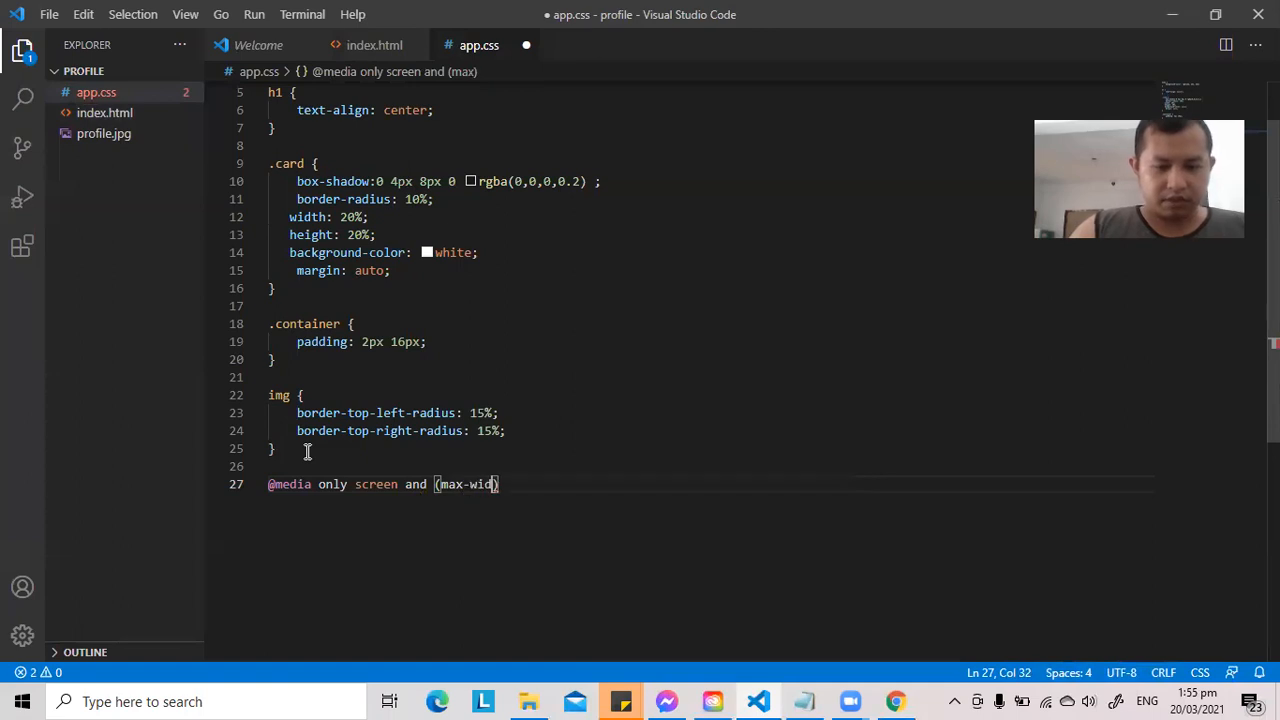
pyautogui.write('th: 400')
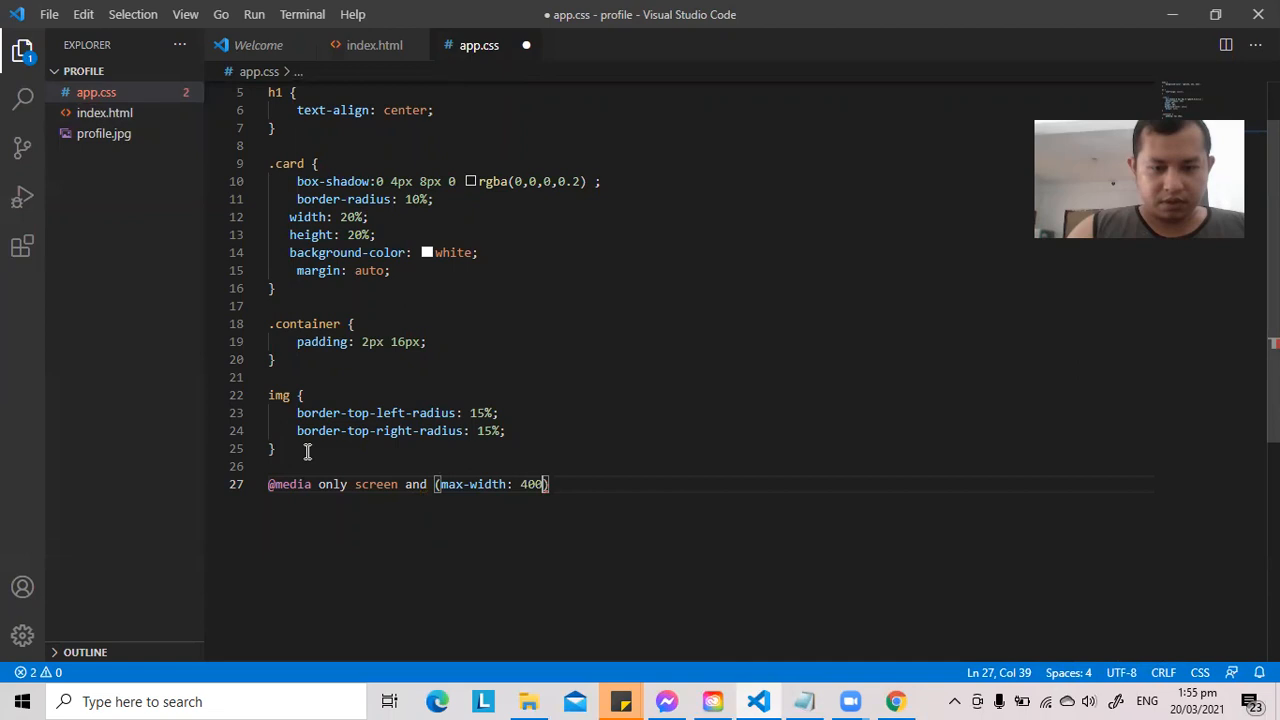
pyautogui.write('px')
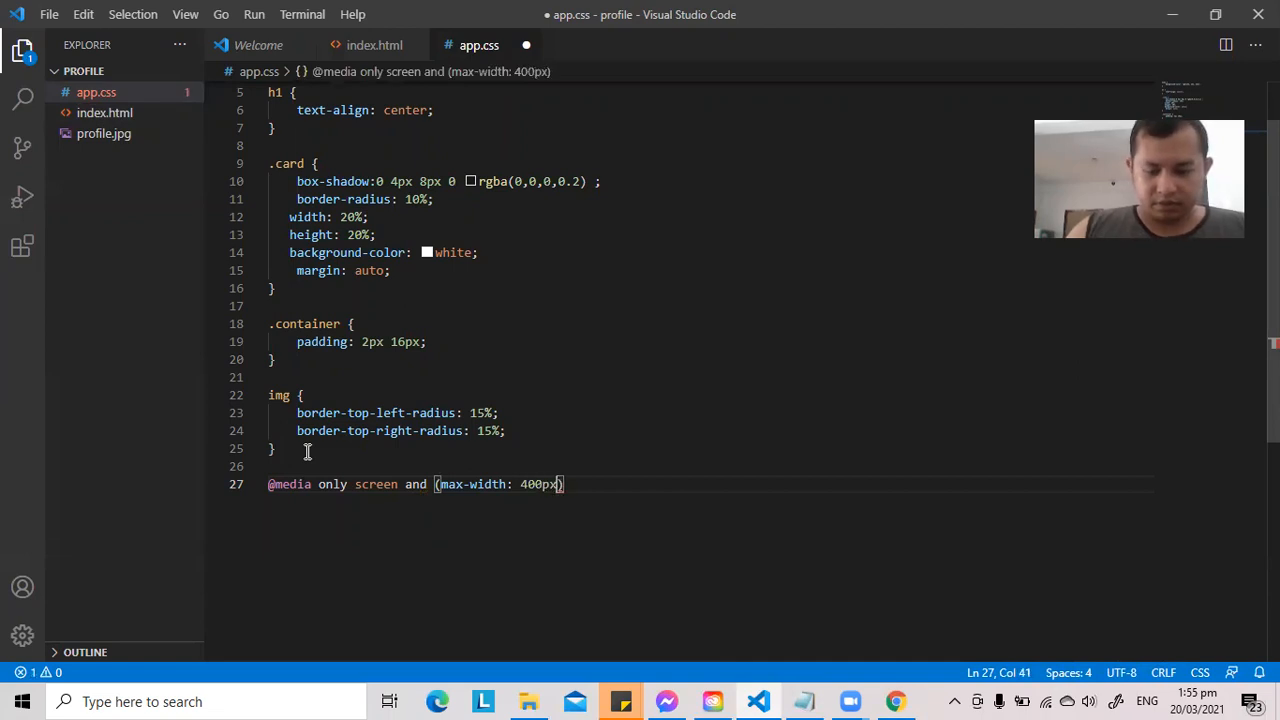
pyautogui.write('{}')
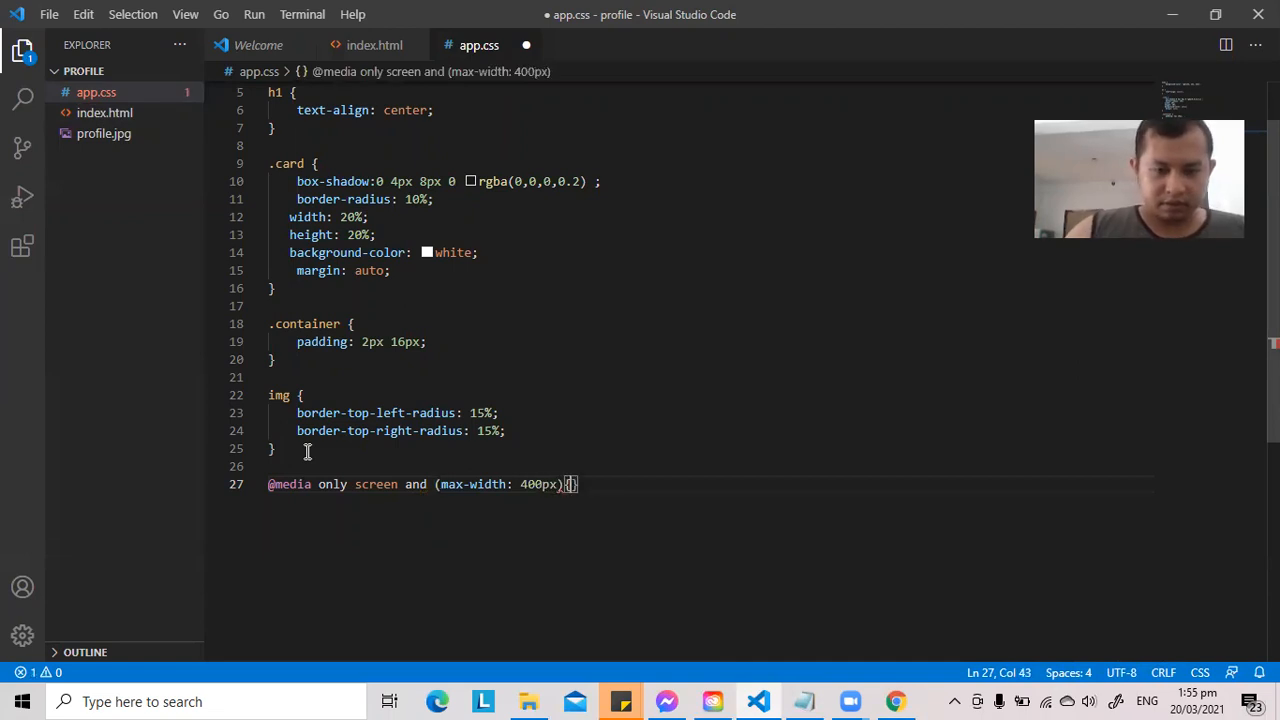
pyautogui.press('Enter')
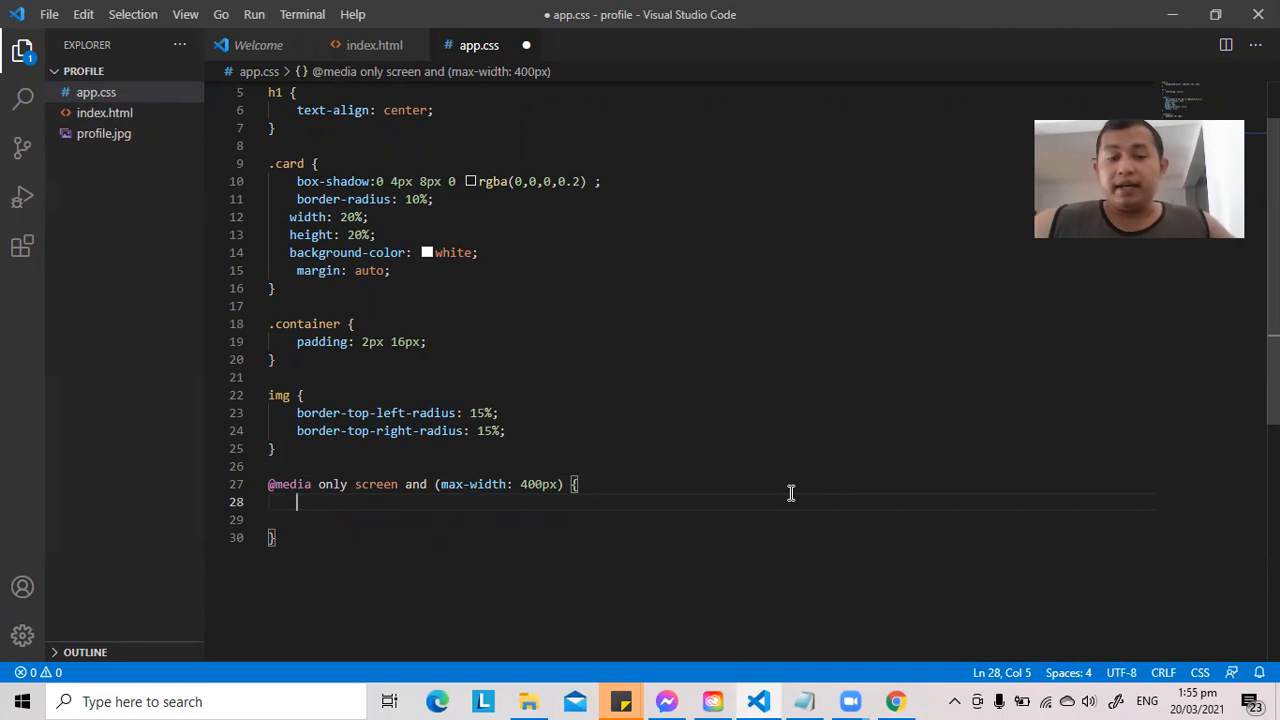
pyautogui.moveTo(388, 492)
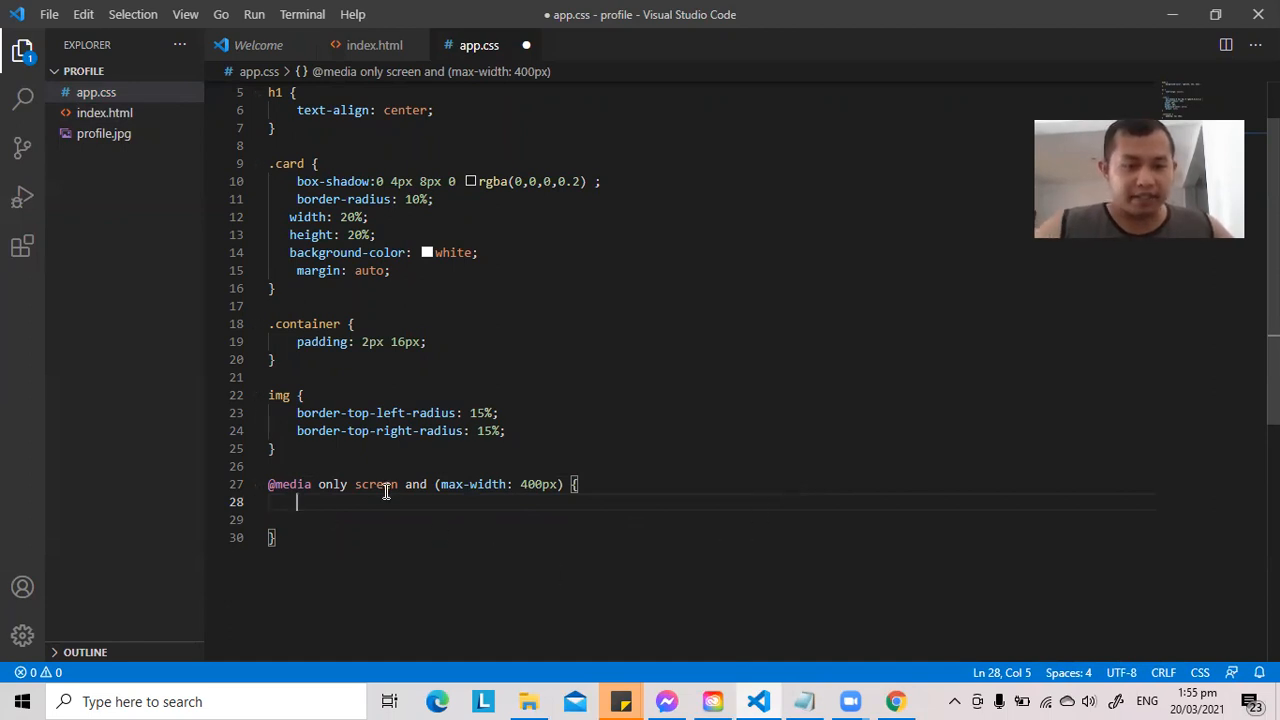
pyautogui.moveTo(556, 502)
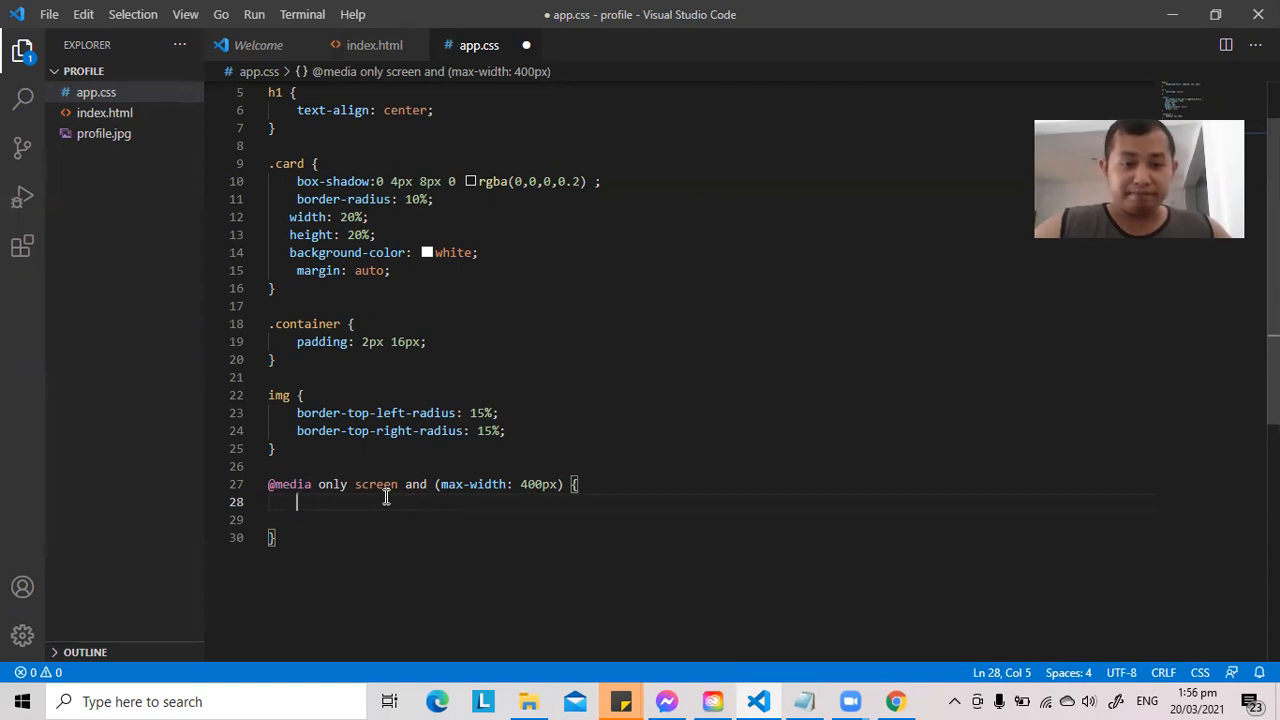
pyautogui.moveTo(270, 164)
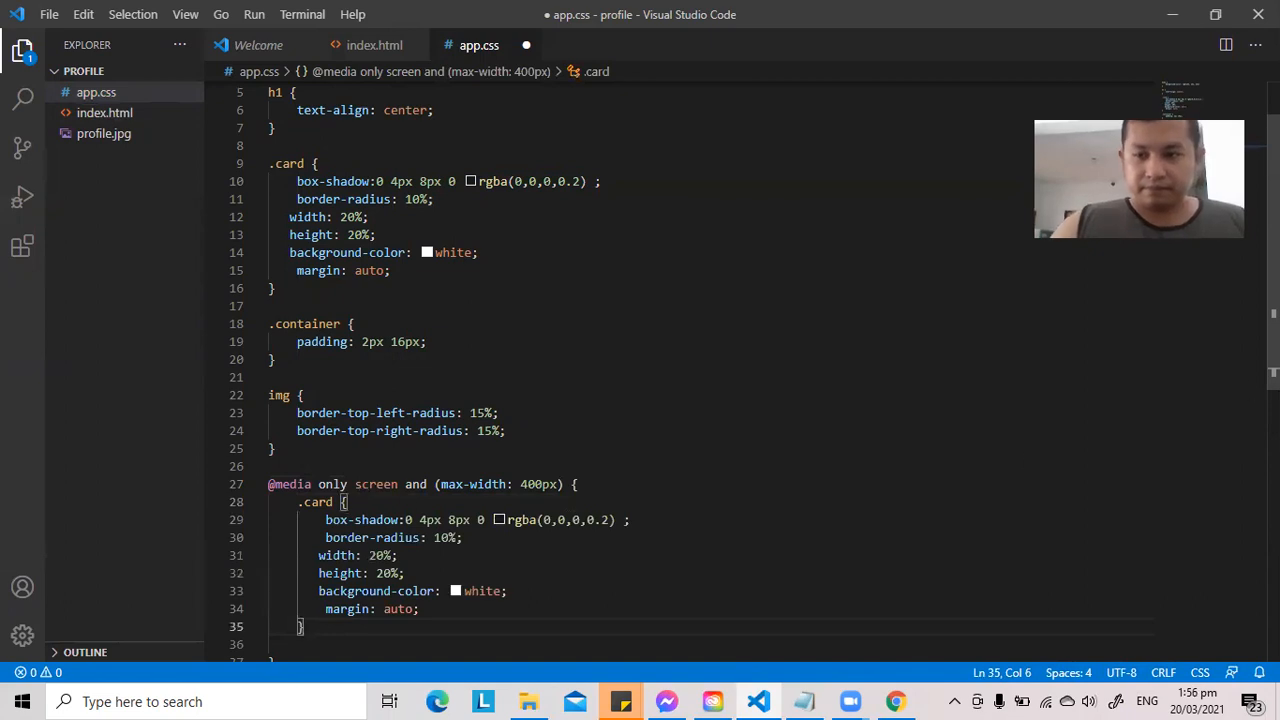
# - Trim the pasted .card rule in the 400px query down to width and height only
pyautogui.scroll(-3)
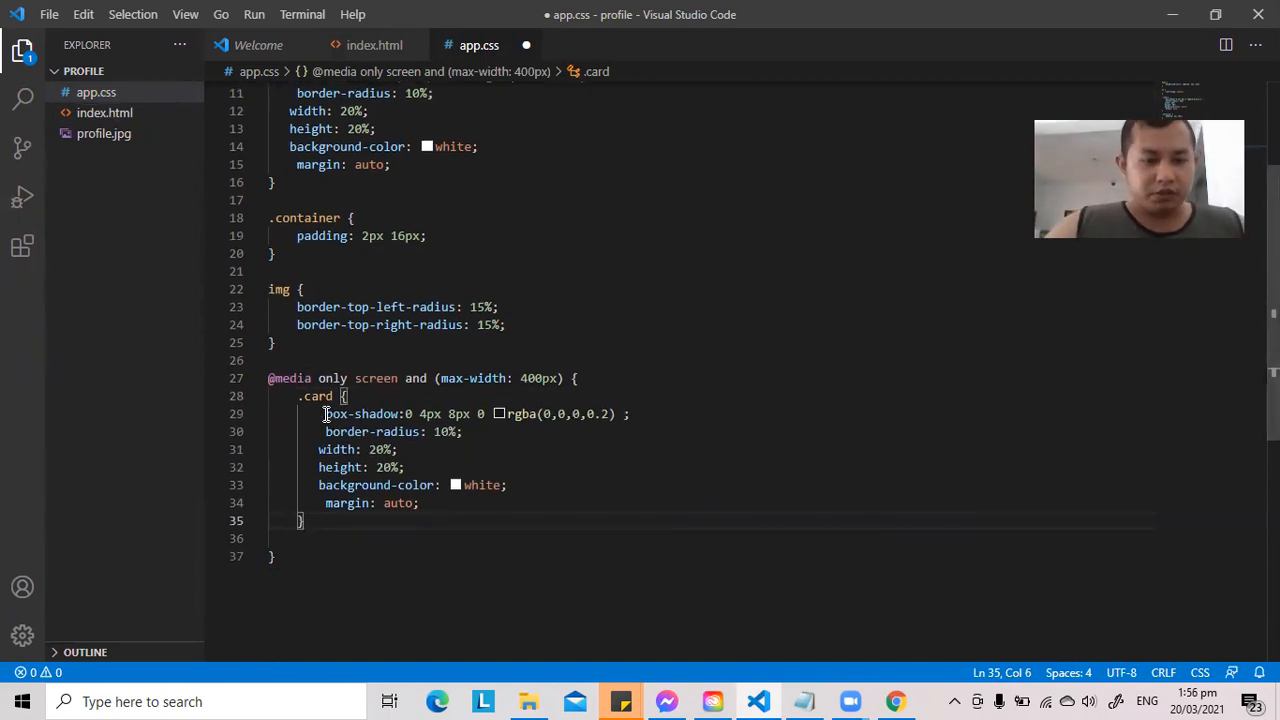
pyautogui.moveTo(324, 412); pyautogui.dragTo(464, 432)
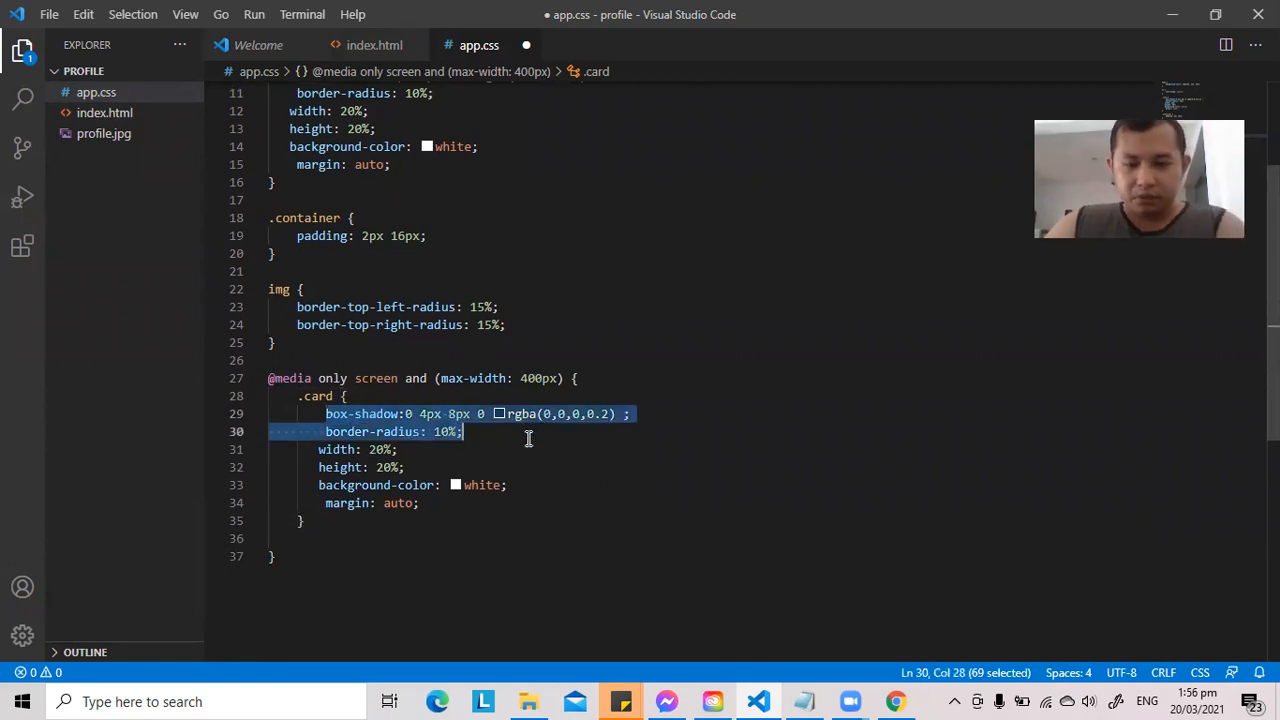
pyautogui.press('Delete')
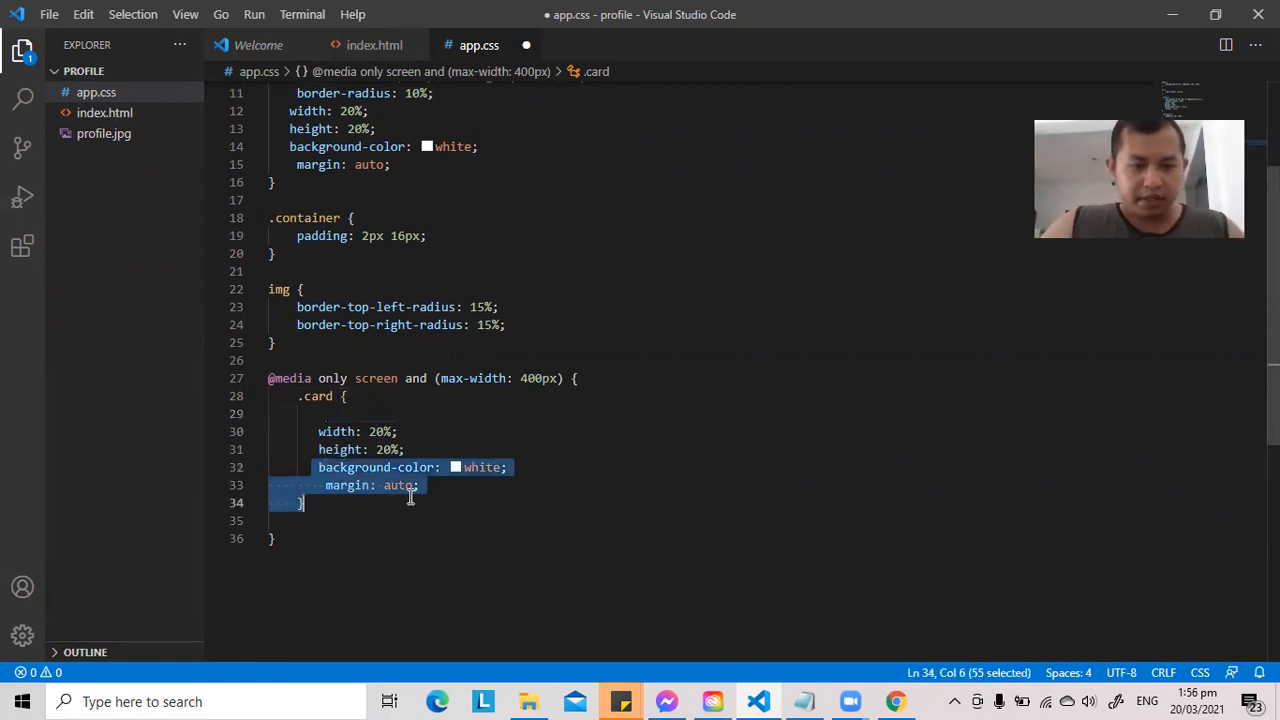
pyautogui.press('Delete')
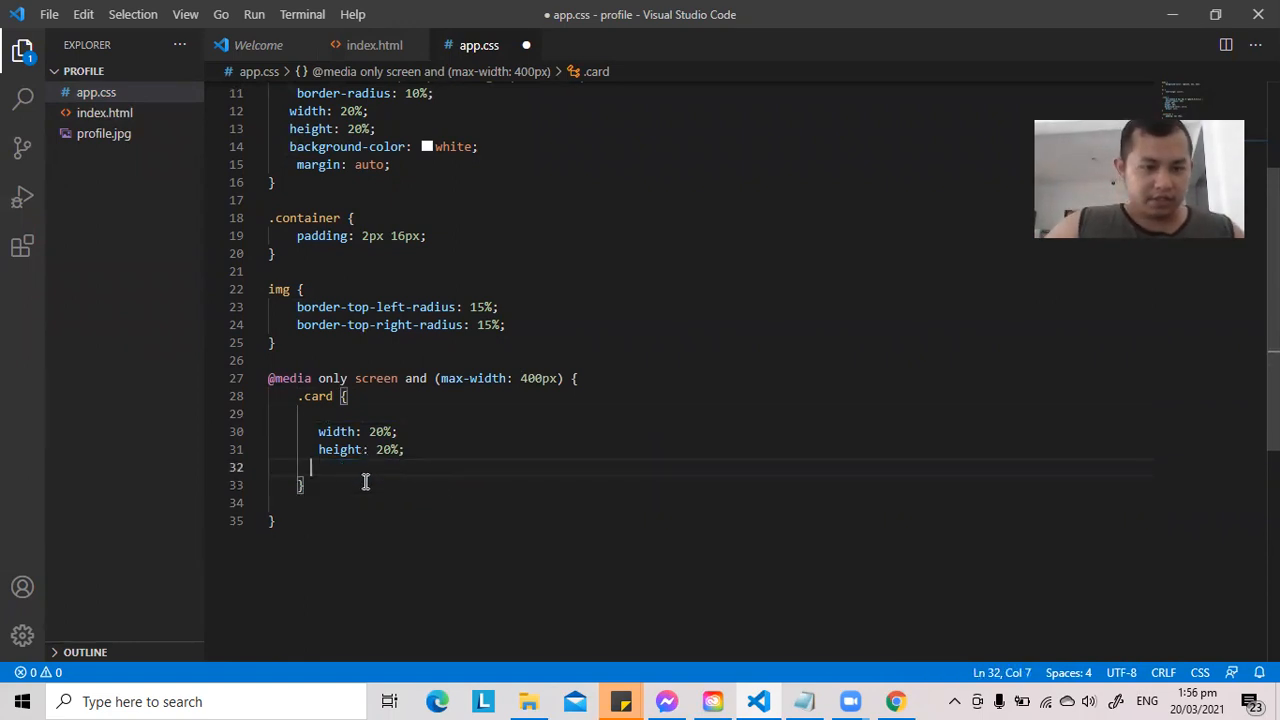
# - Set the card's width and height to 90% and save app.css
pyautogui.press('ctrl+s')
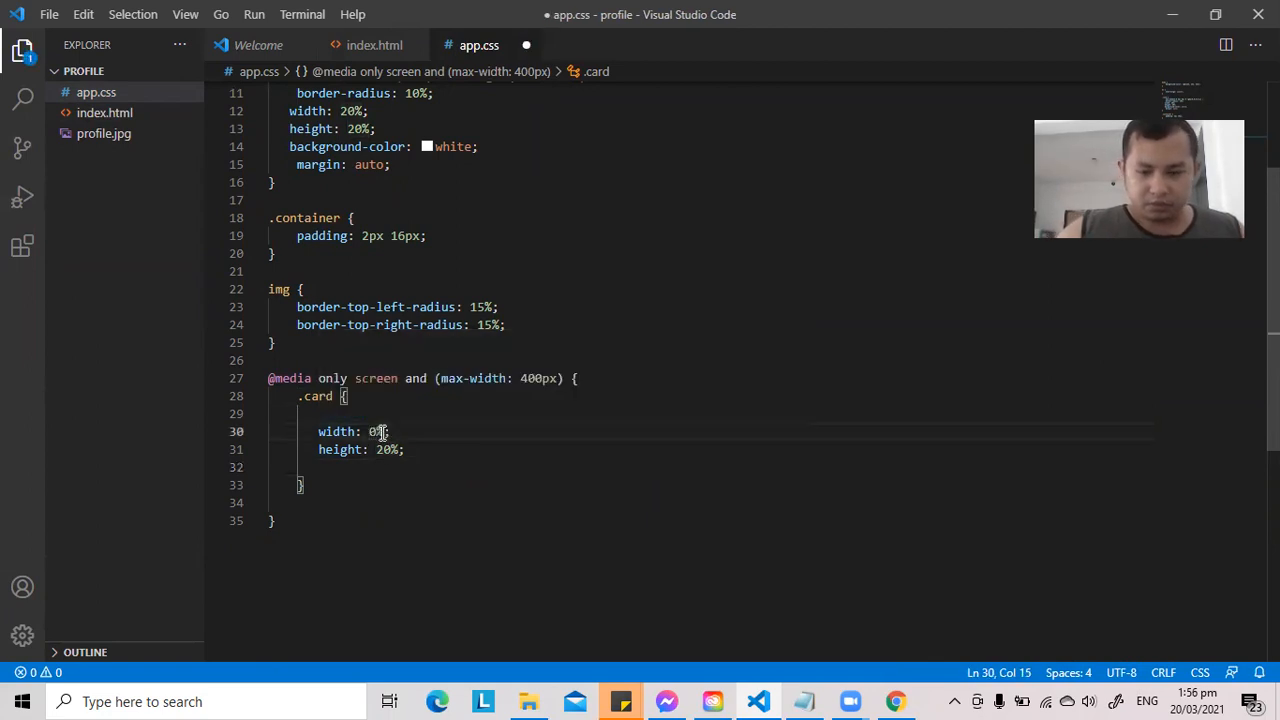
pyautogui.write('90%')
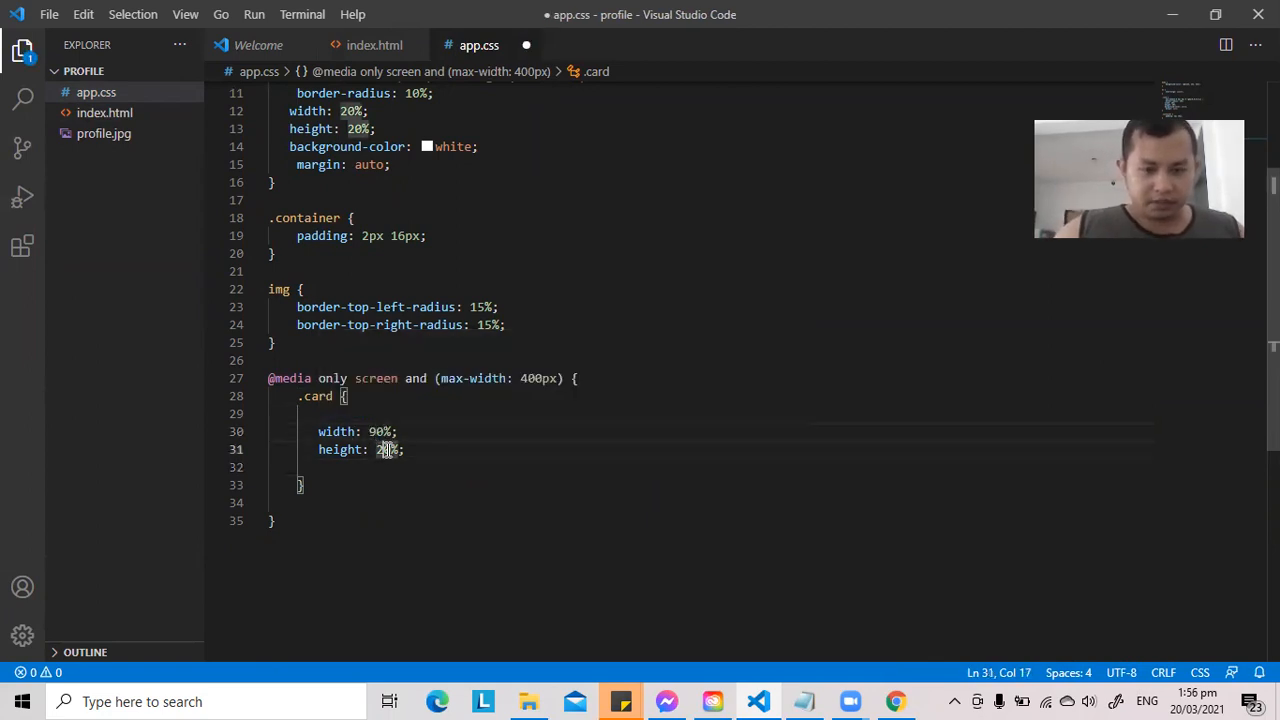
pyautogui.write('90')
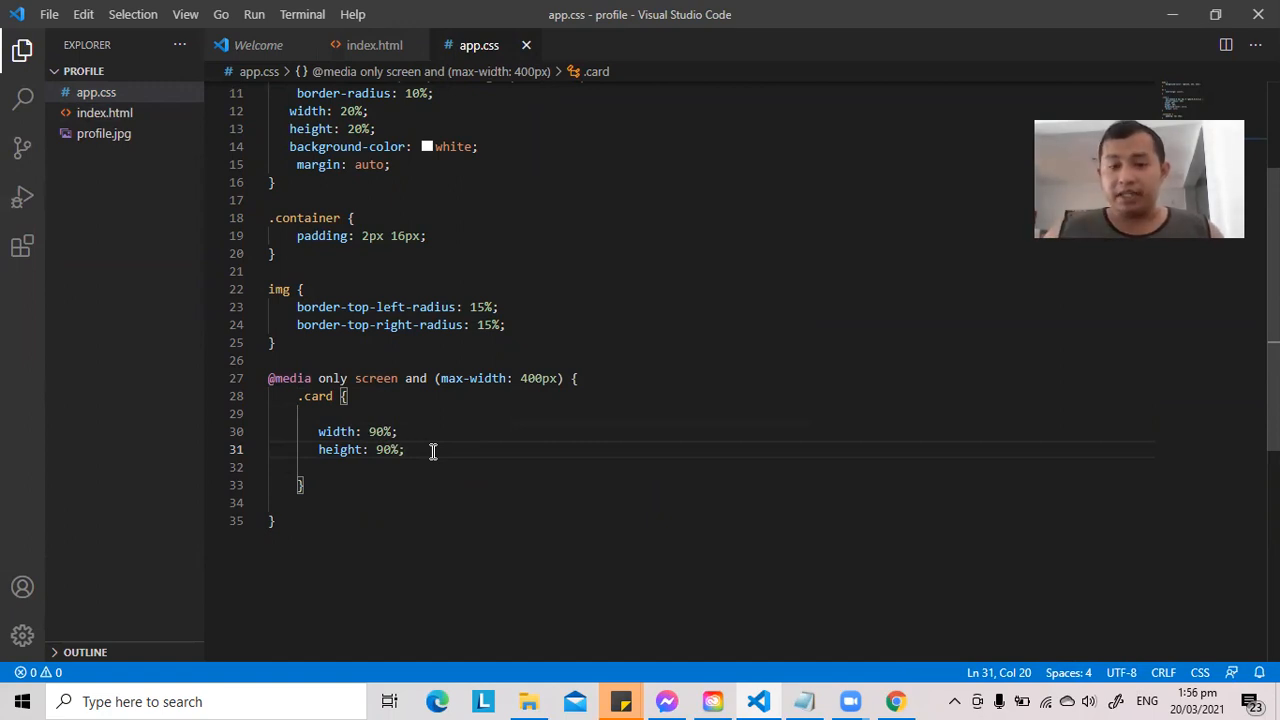
pyautogui.moveTo(1220, 332)
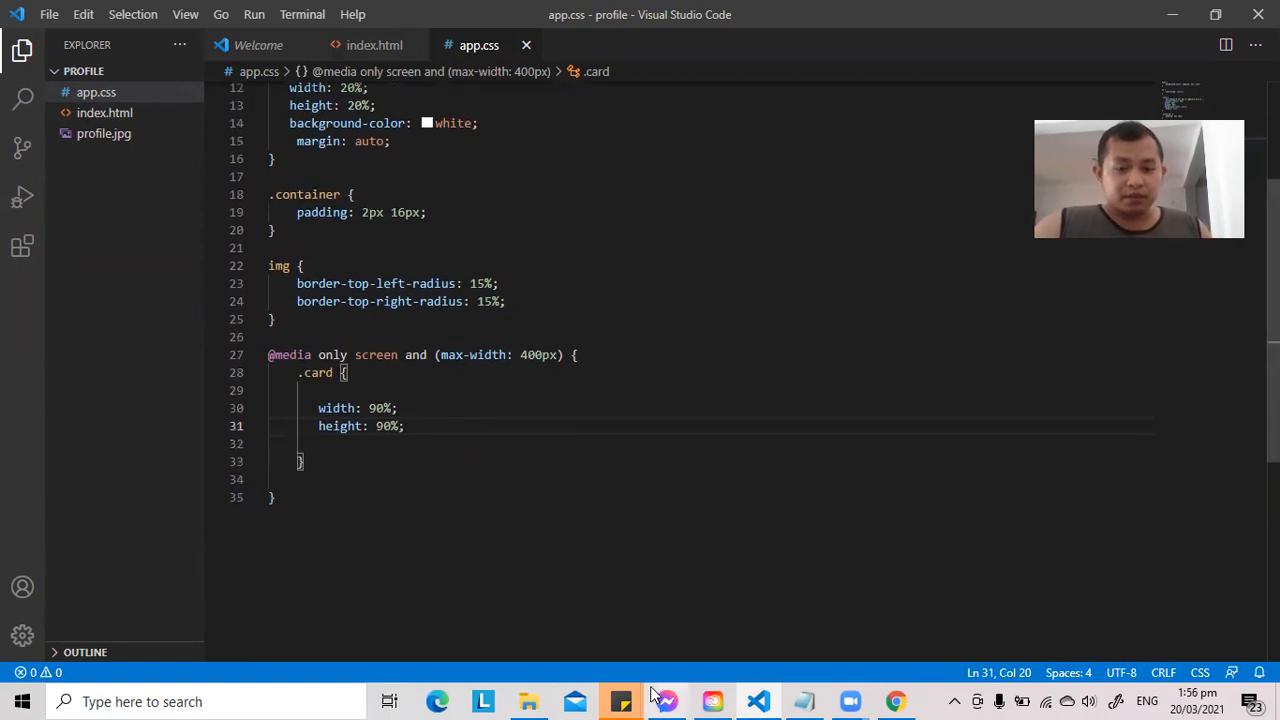
# - Return to the profile page in Chrome and bring up developer tools via Inspect
pyautogui.click(894, 700)
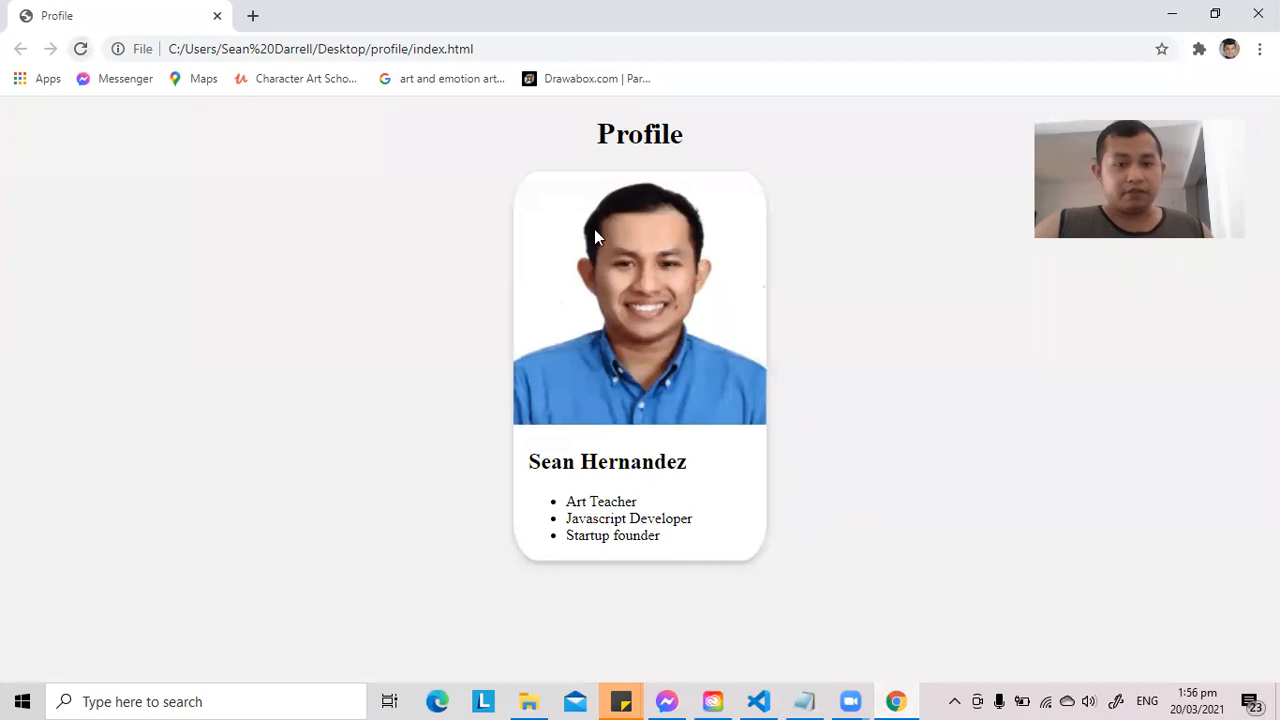
pyautogui.rightClick(900, 300)
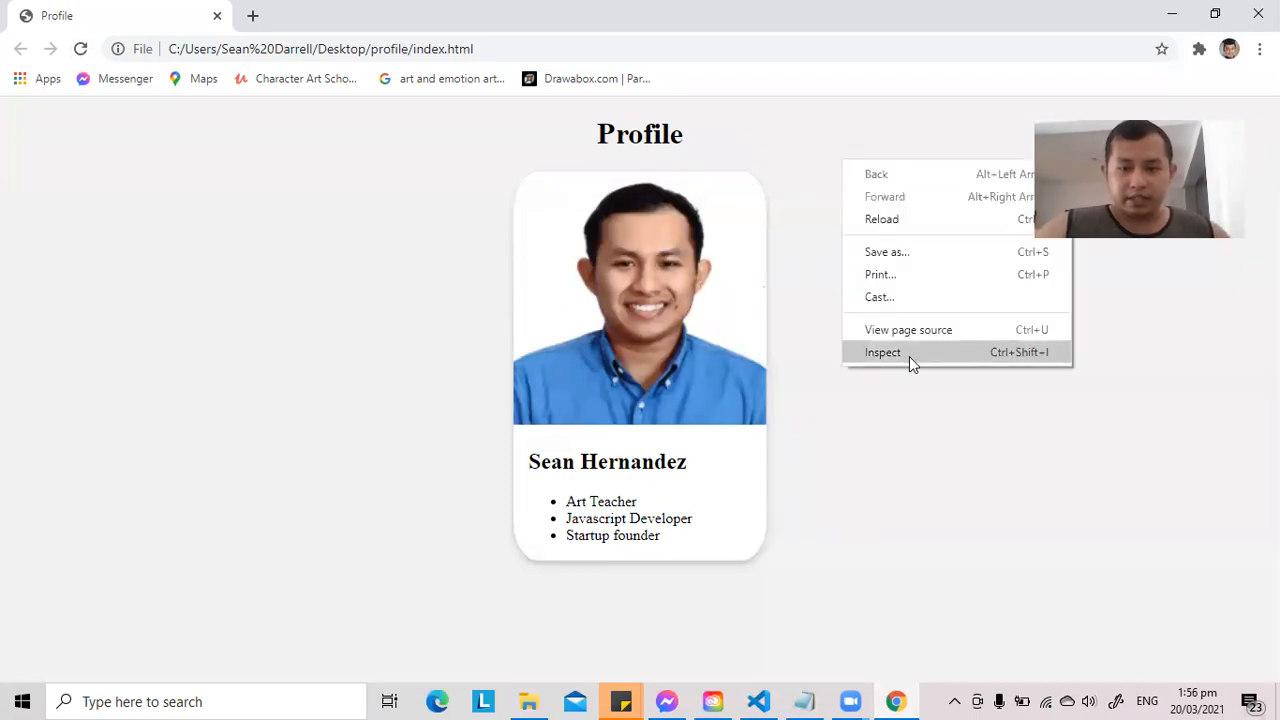
pyautogui.click(882, 352)
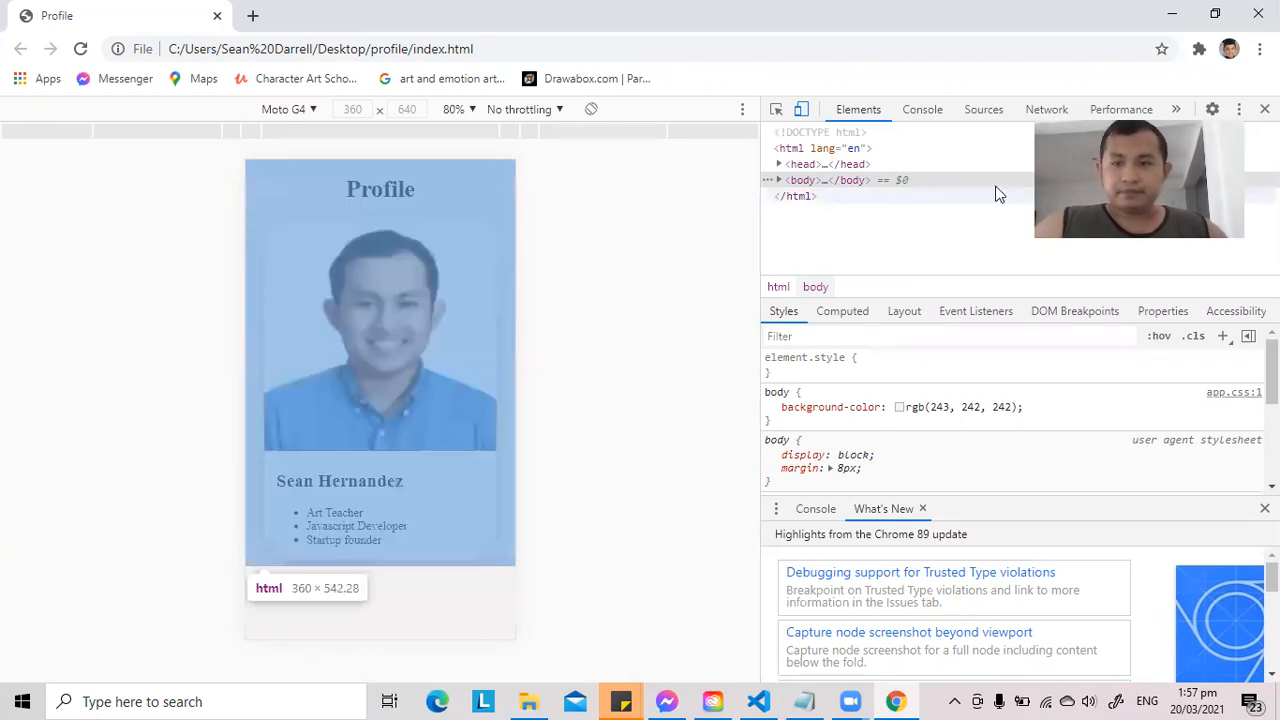
# - Preview the card at Galaxy S5, Pixel 2, Pixel 2 XL and iPhone 5/SE sizes
pyautogui.click(288, 108)
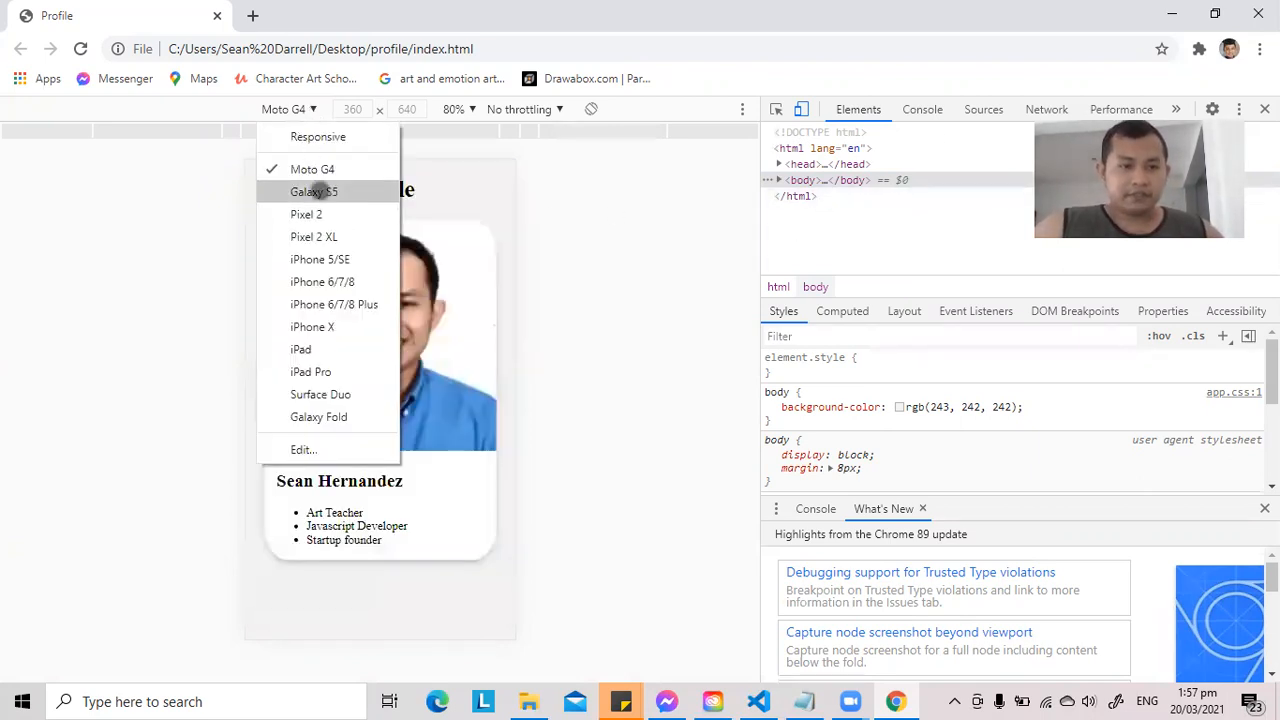
pyautogui.click(312, 192)
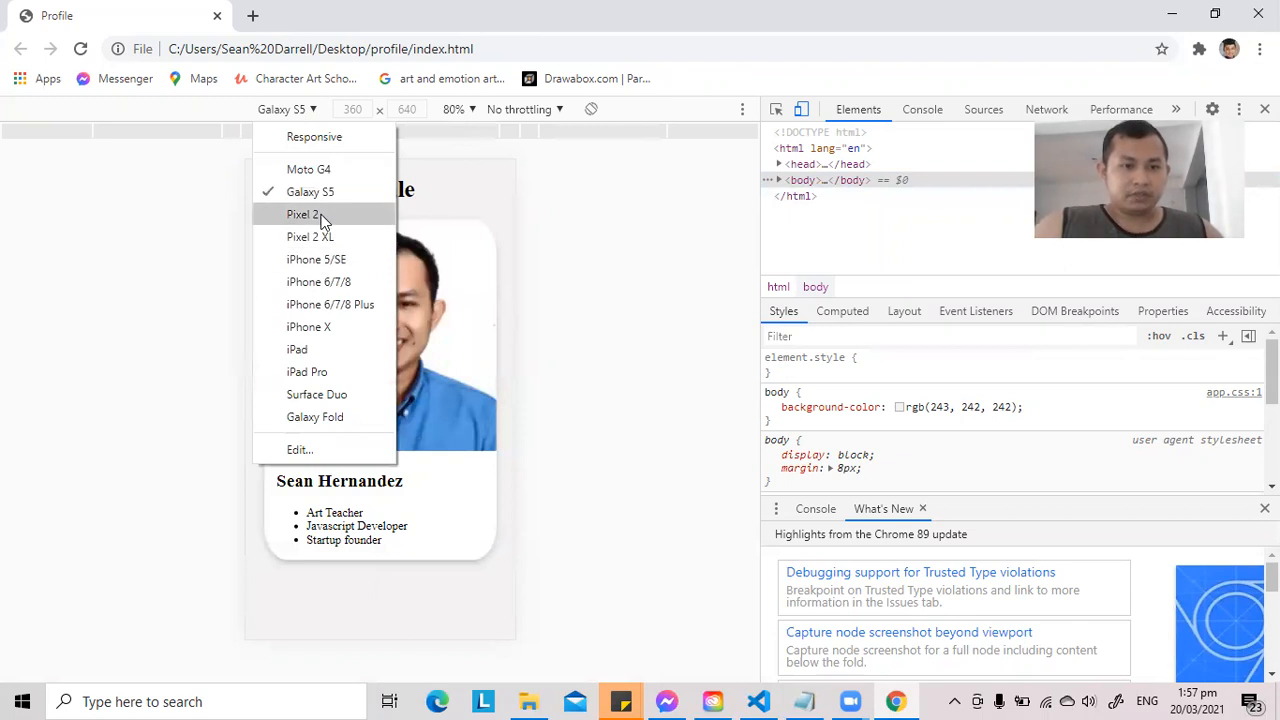
pyautogui.click(302, 214)
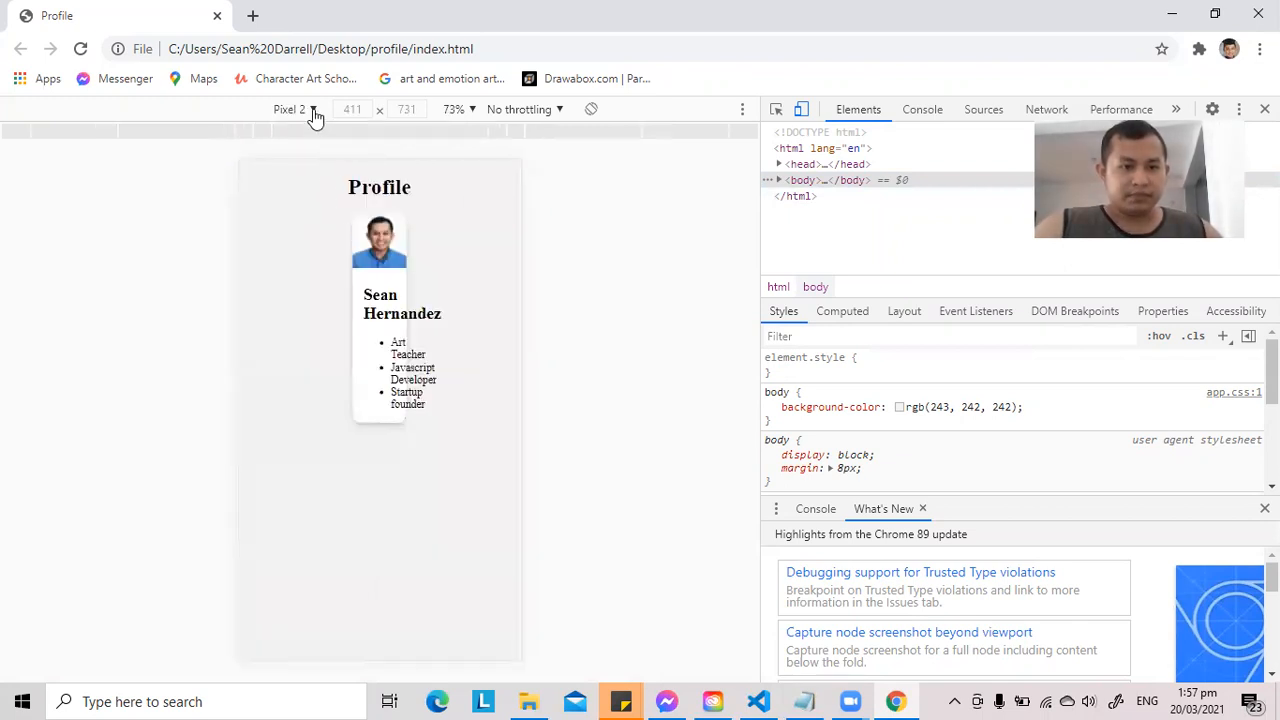
pyautogui.click(290, 108)
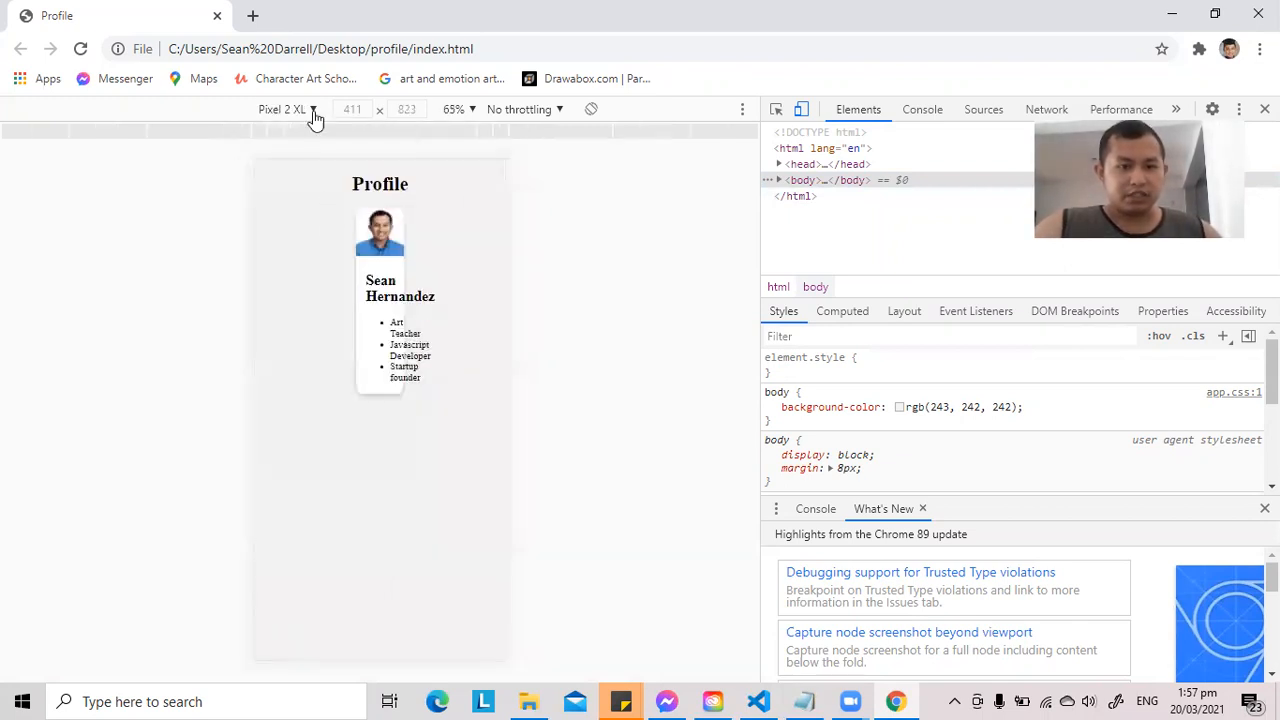
pyautogui.click(284, 108)
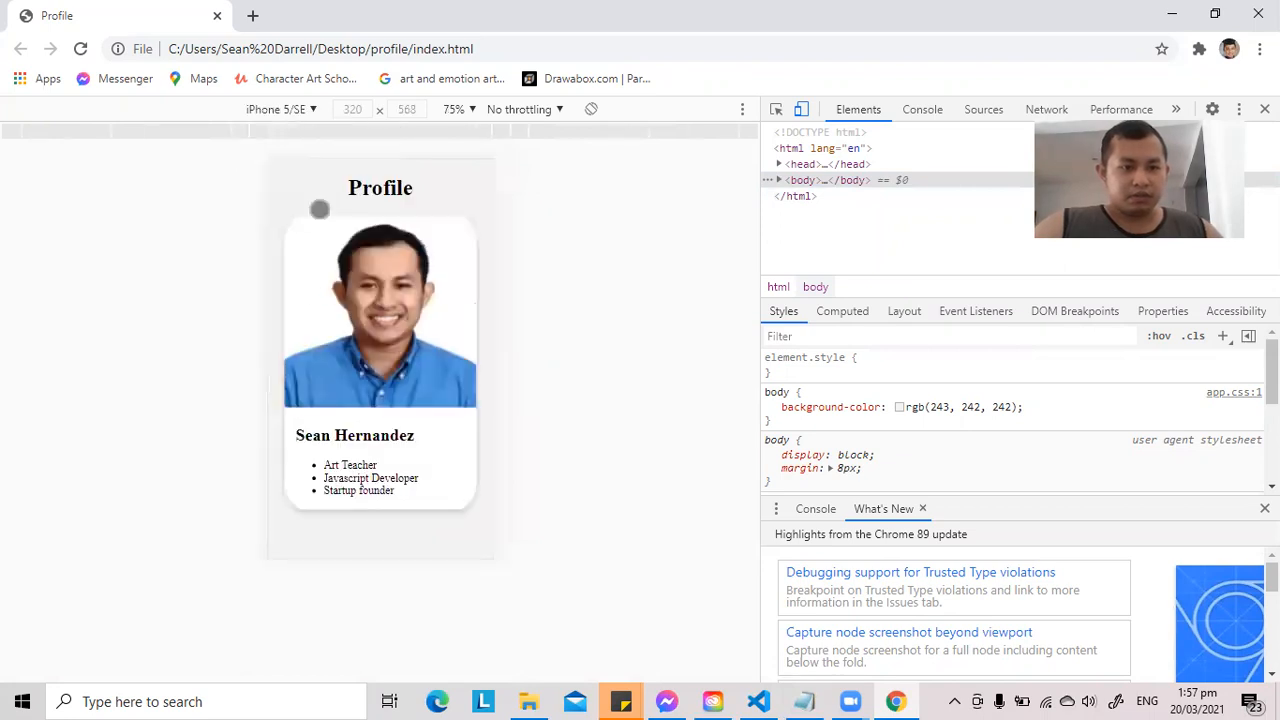
# - Preview at iPhone 6/7/8, iPhone X, Pixel 2, Pixel 2 XL, then leave emulation for the editor
pyautogui.click(280, 108)
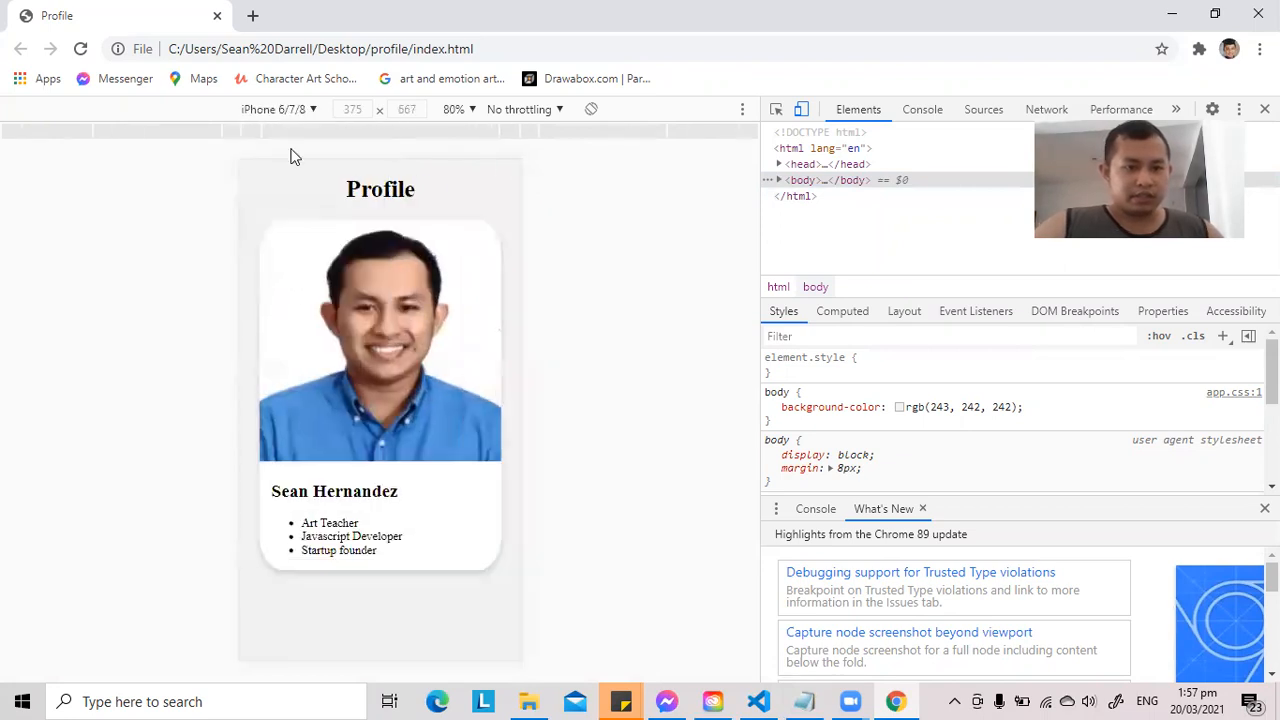
pyautogui.click(280, 108)
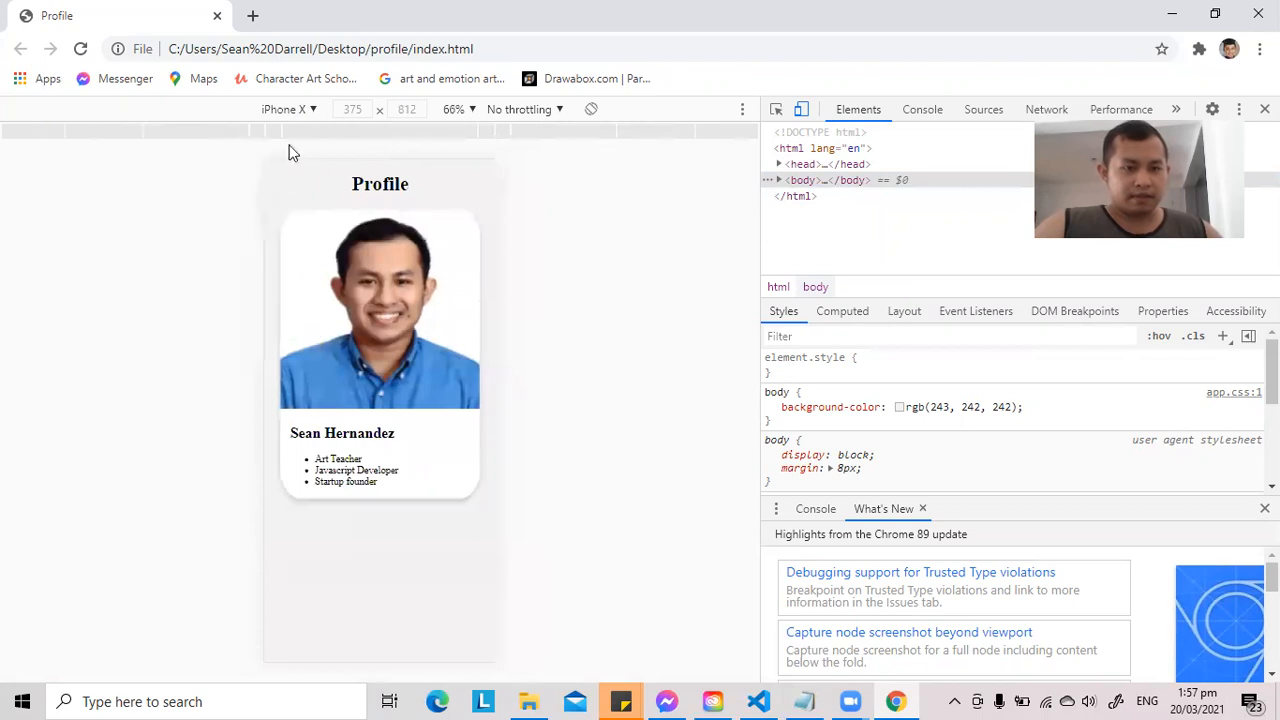
pyautogui.click(288, 108)
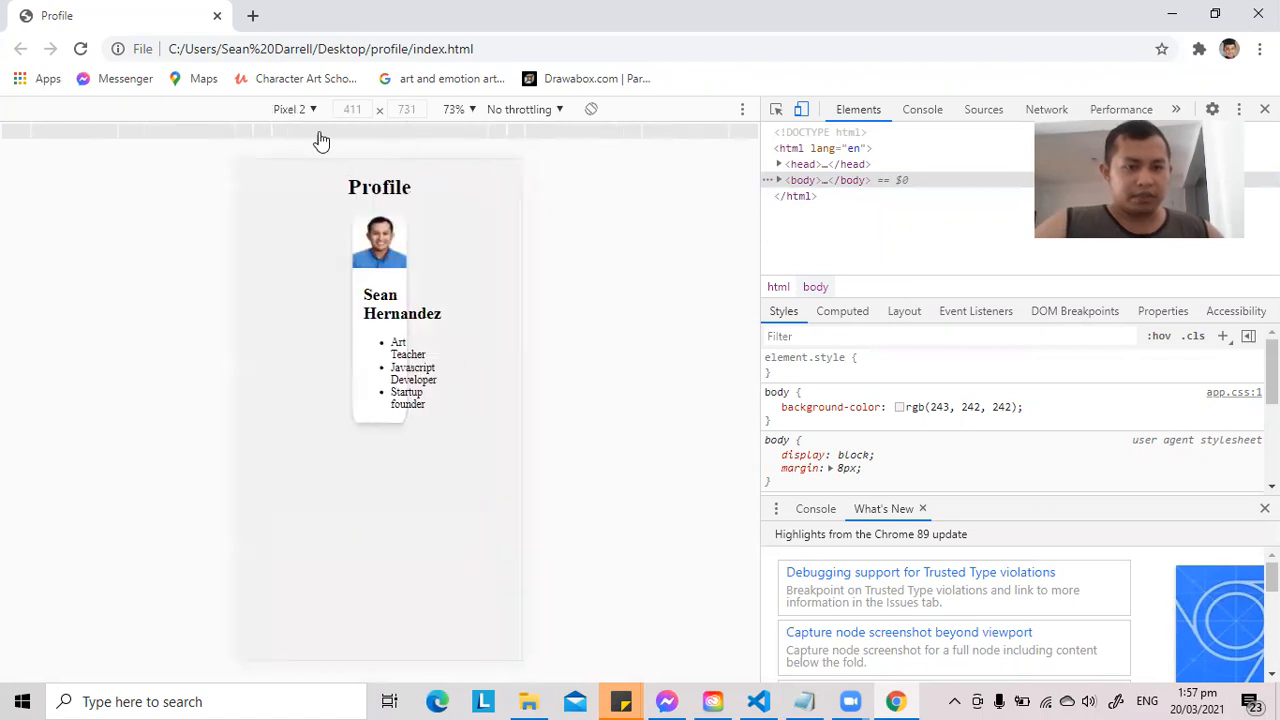
pyautogui.moveTo(370, 124)
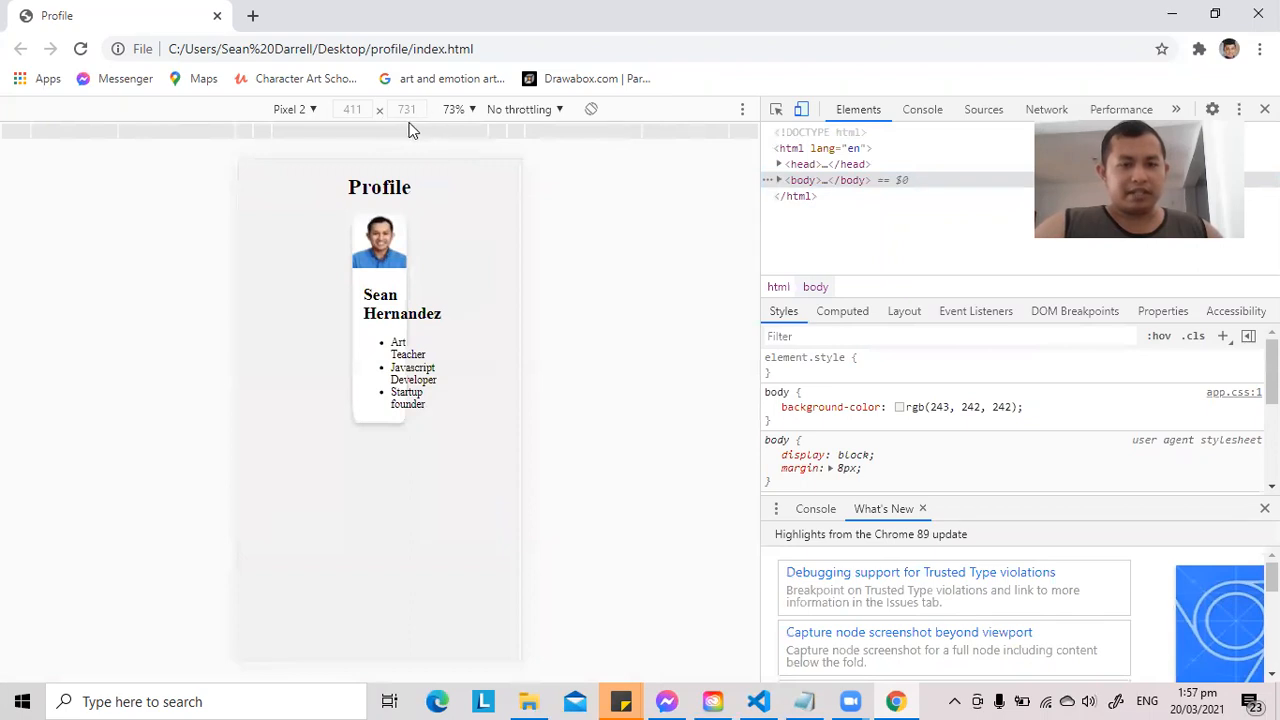
pyautogui.click(290, 108)
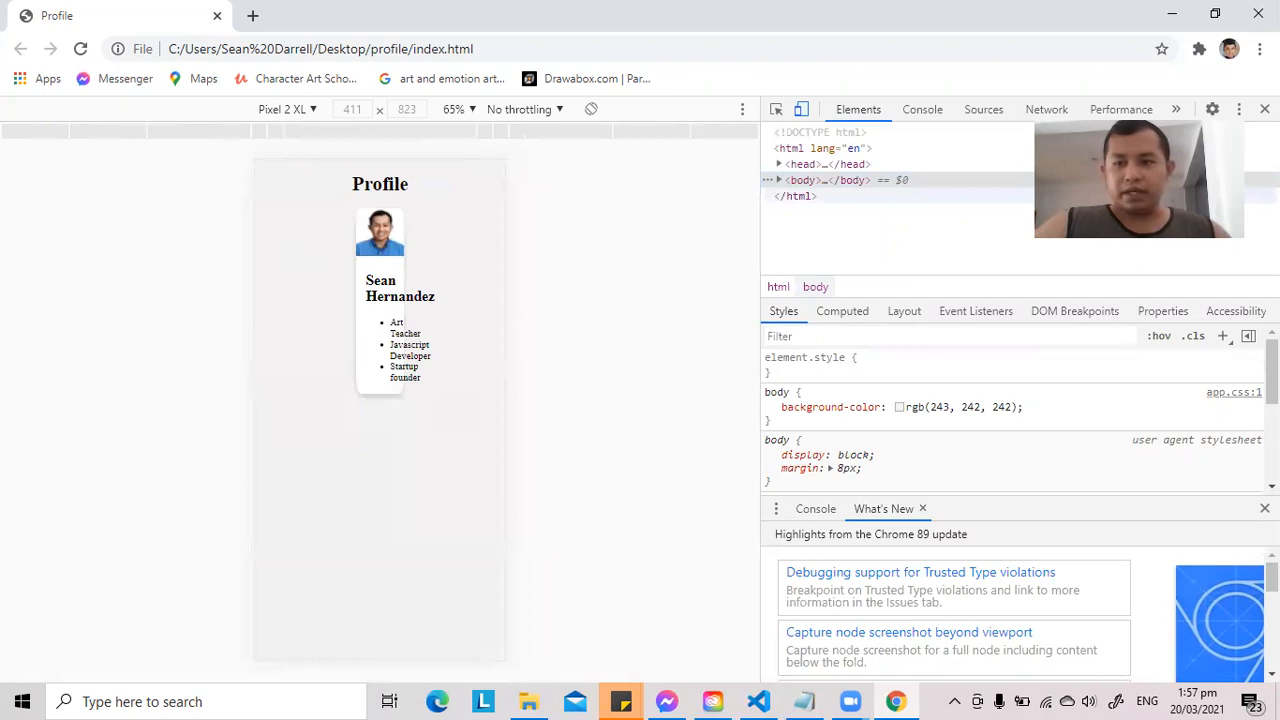
pyautogui.click(1264, 108)
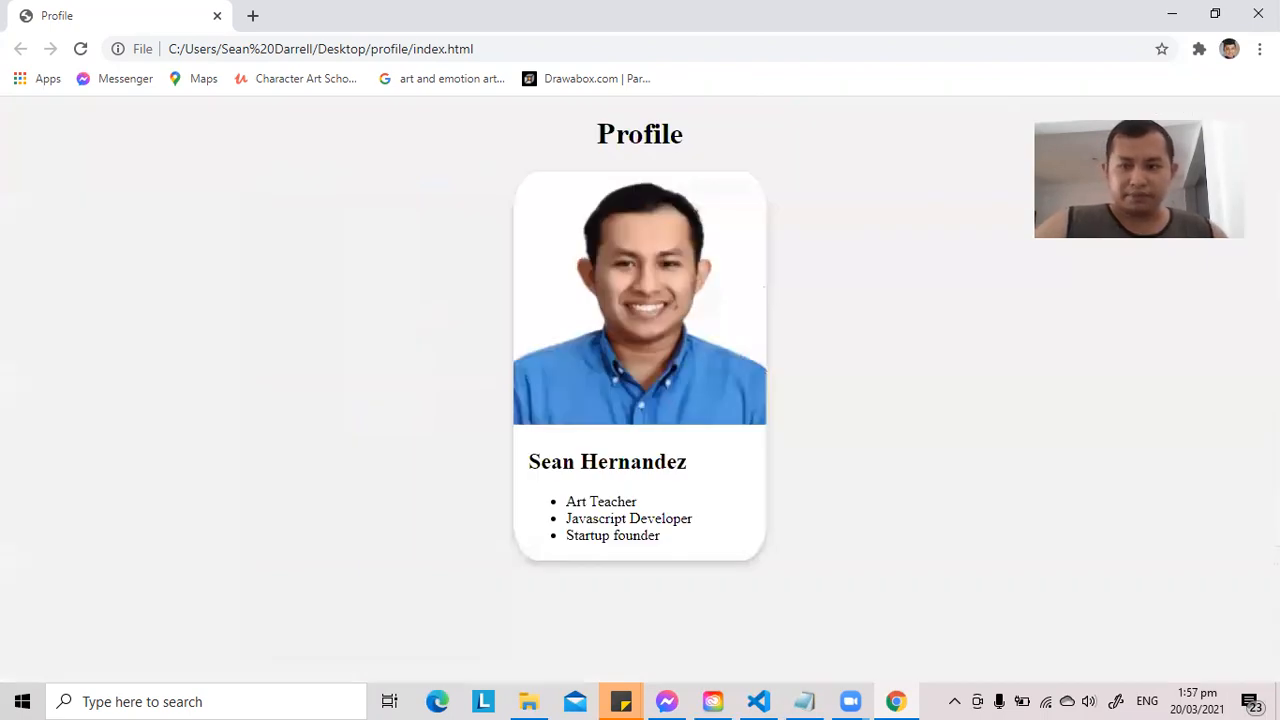
pyautogui.click(620, 700)
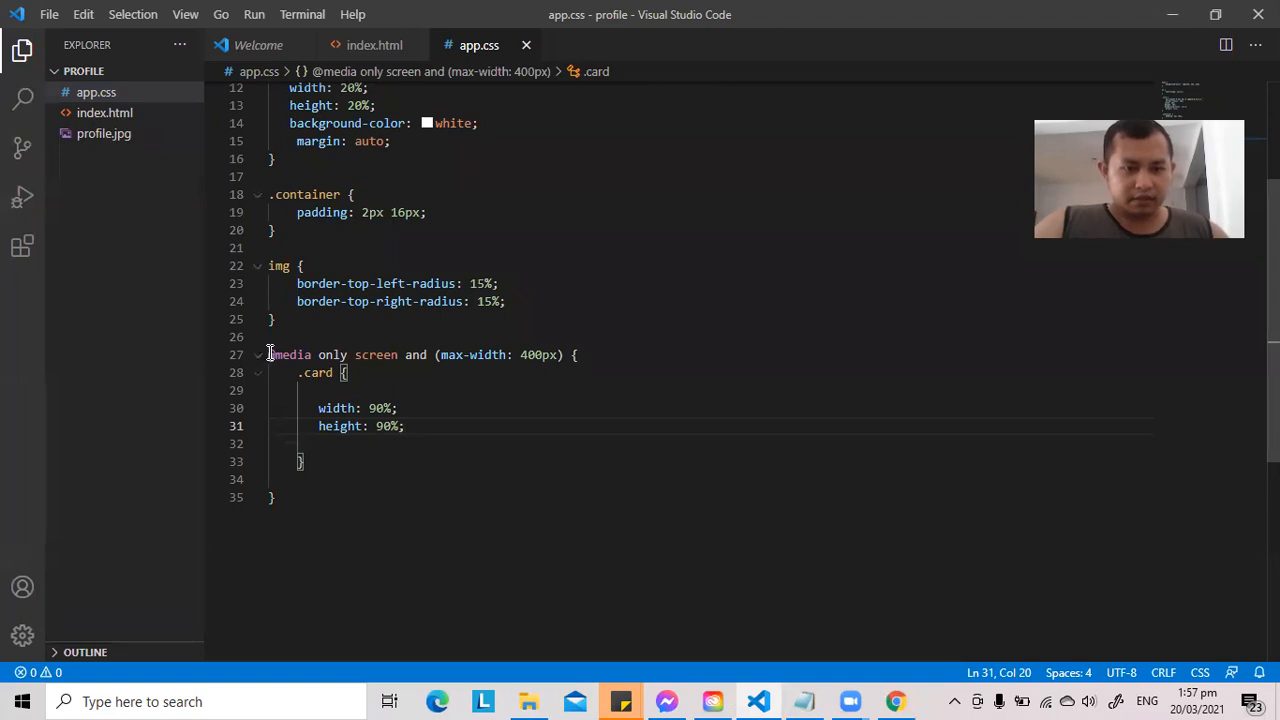
# - Duplicate the 400px media rule below and change the copy's max-width to 800px
pyautogui.moveTo(270, 354); pyautogui.dragTo(276, 496)
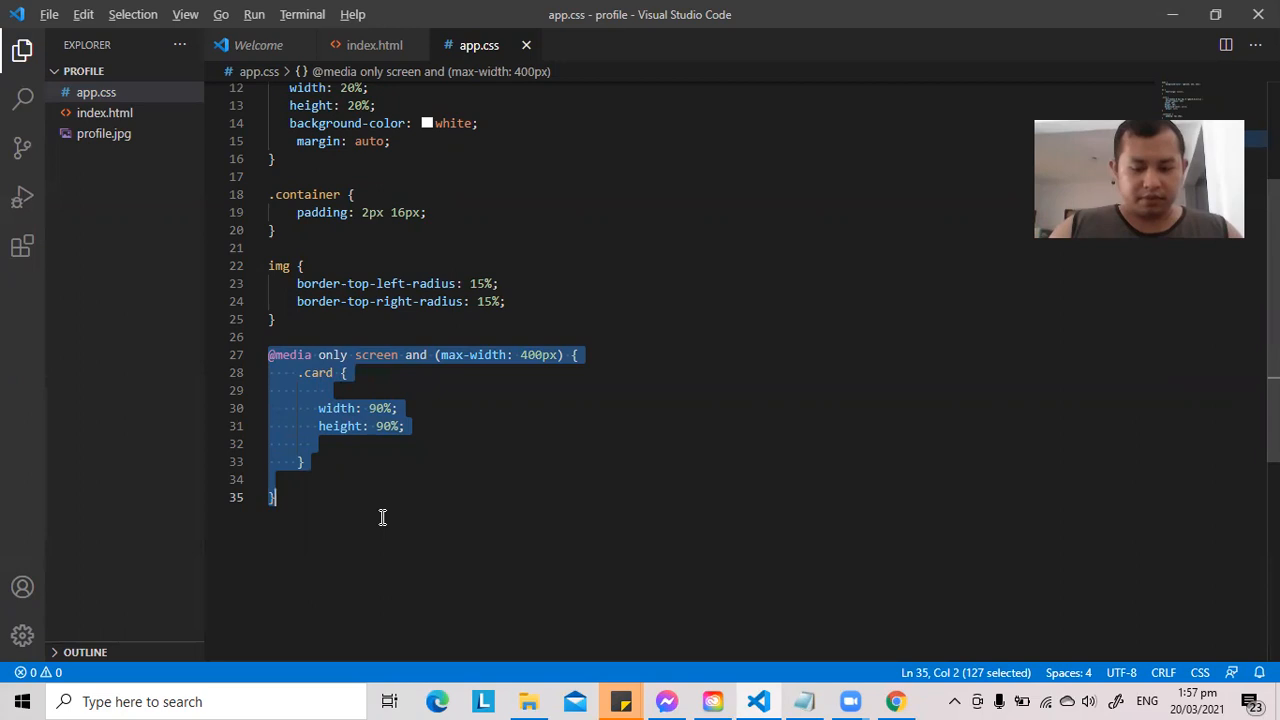
pyautogui.press('ctrl+v')
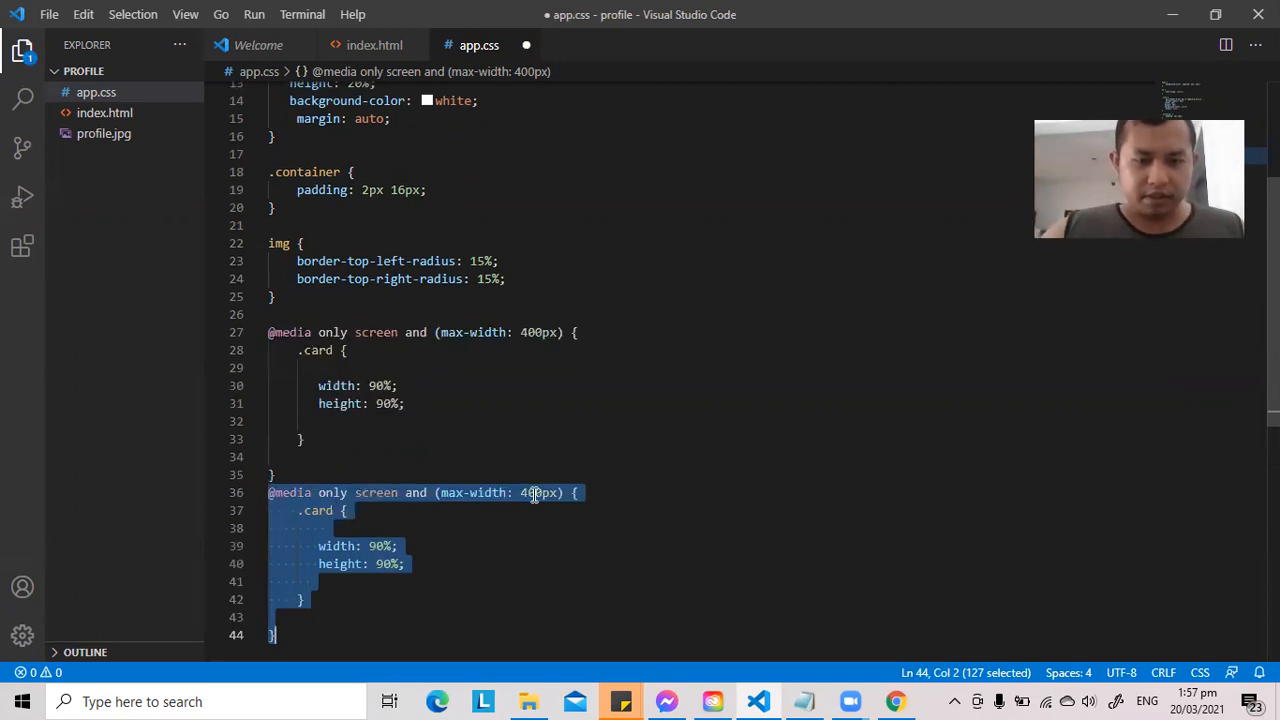
pyautogui.click(536, 492)
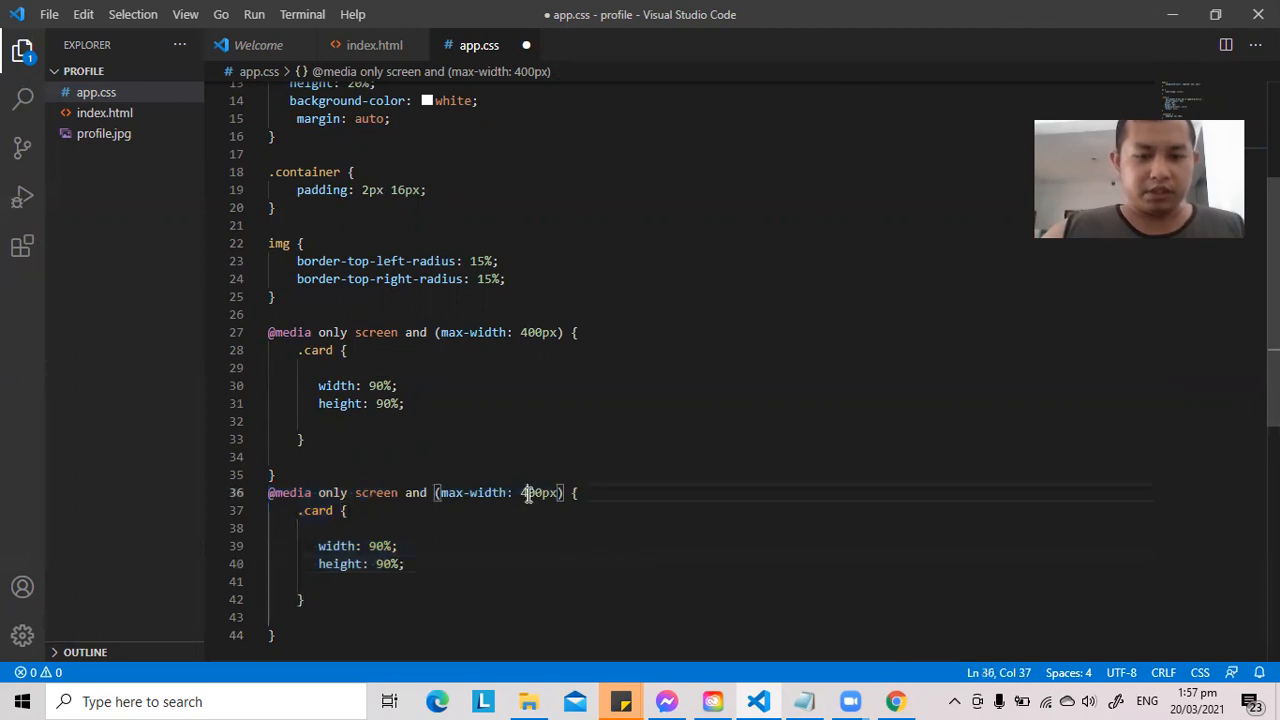
pyautogui.press('Backspace')
pyautogui.write('8')
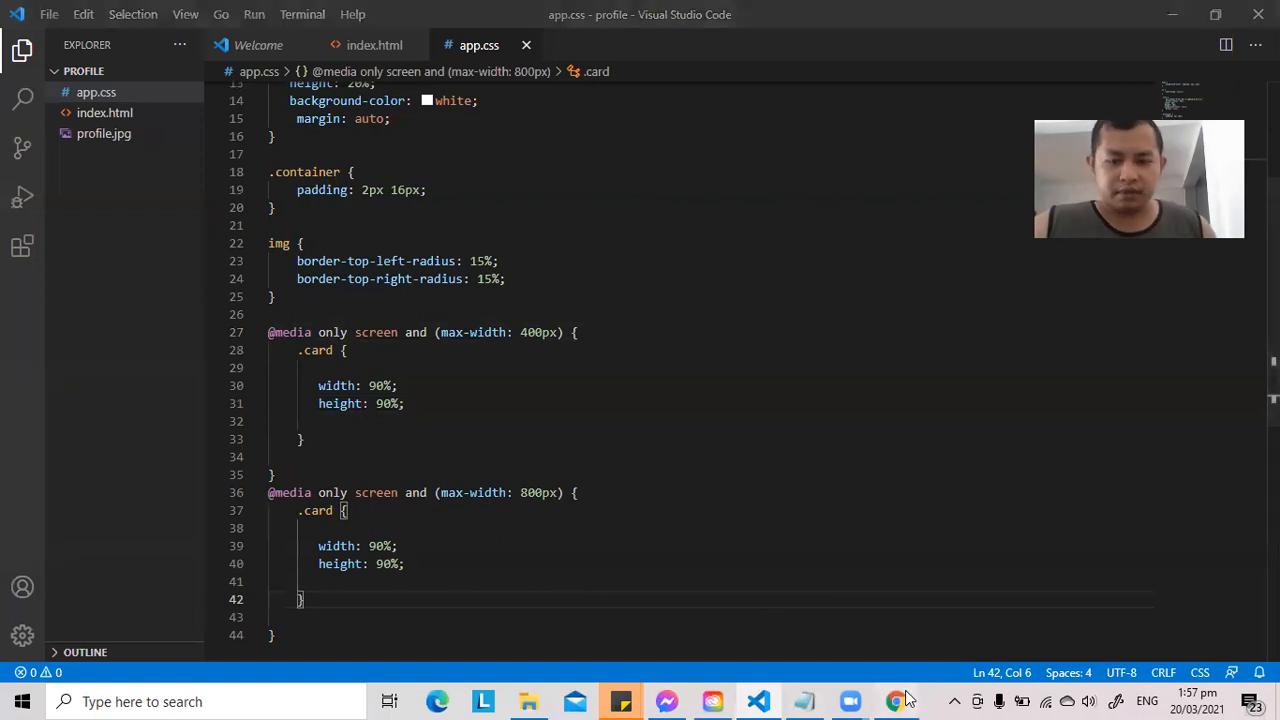
pyautogui.click(896, 700)
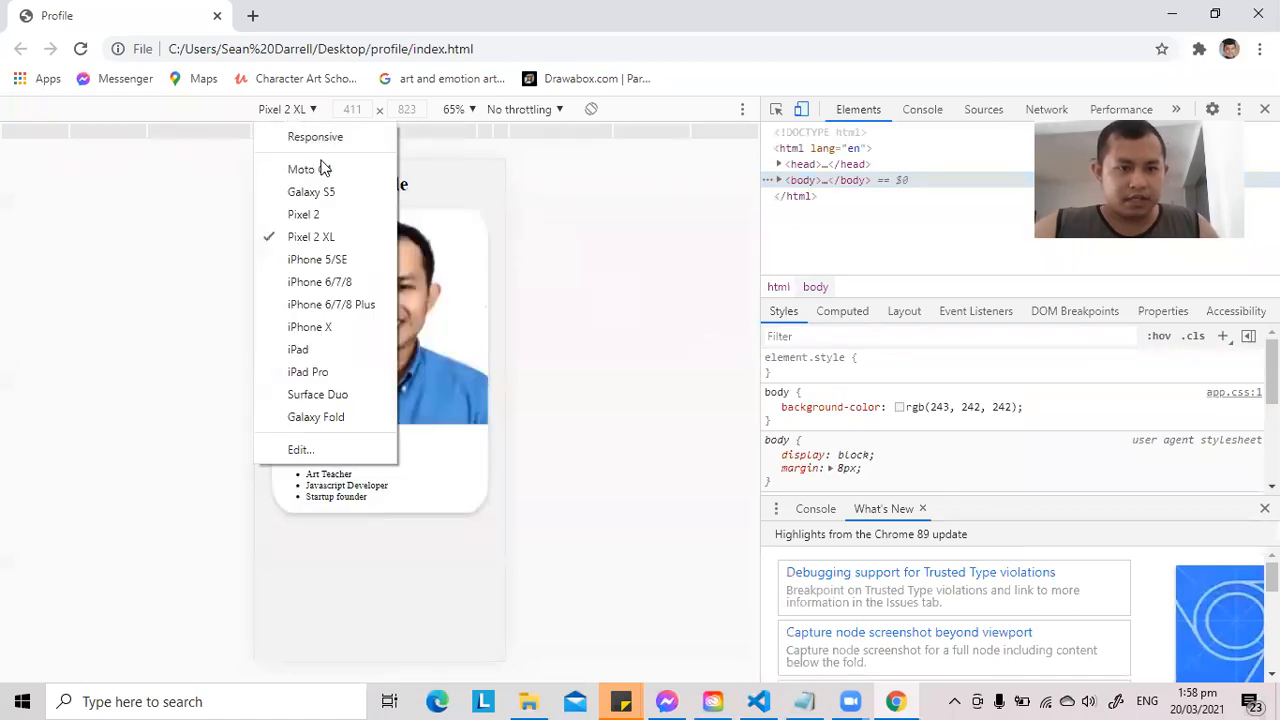
# - Check the wider card at Moto G4, Pixel 2, Pixel 2 XL and iPhone 6/7/8 sizes
pyautogui.click(300, 168)
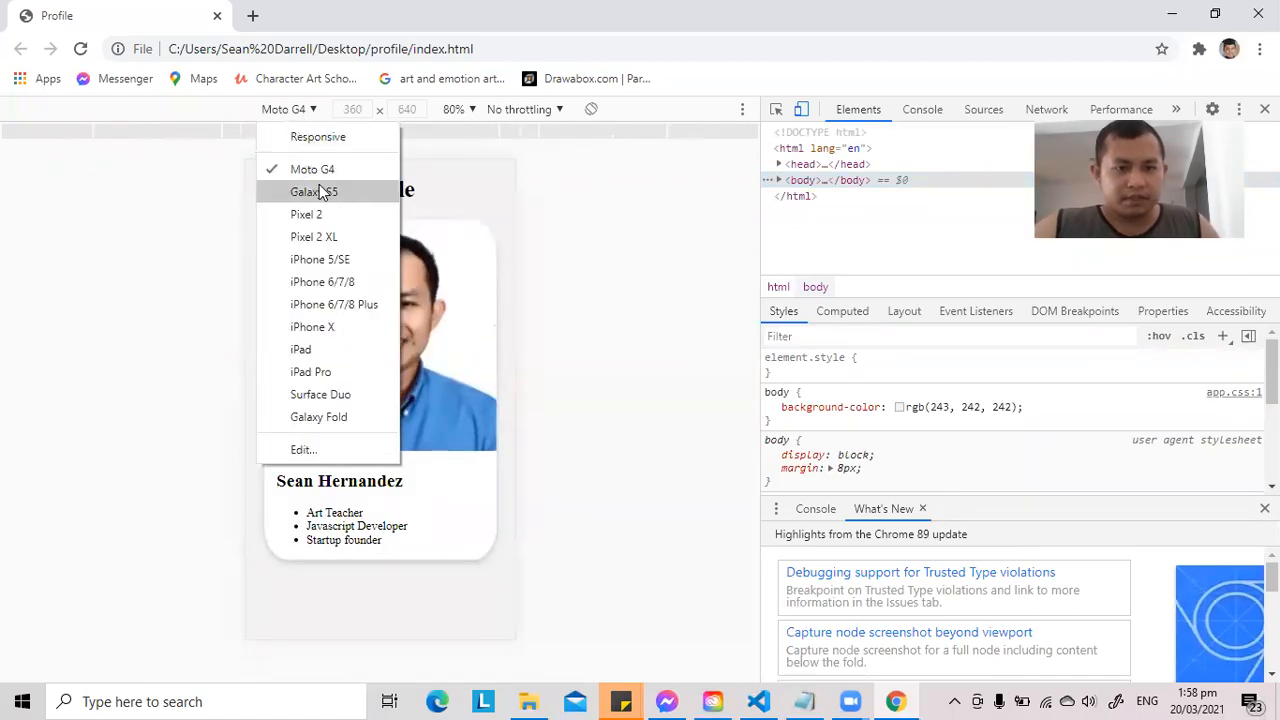
pyautogui.click(306, 214)
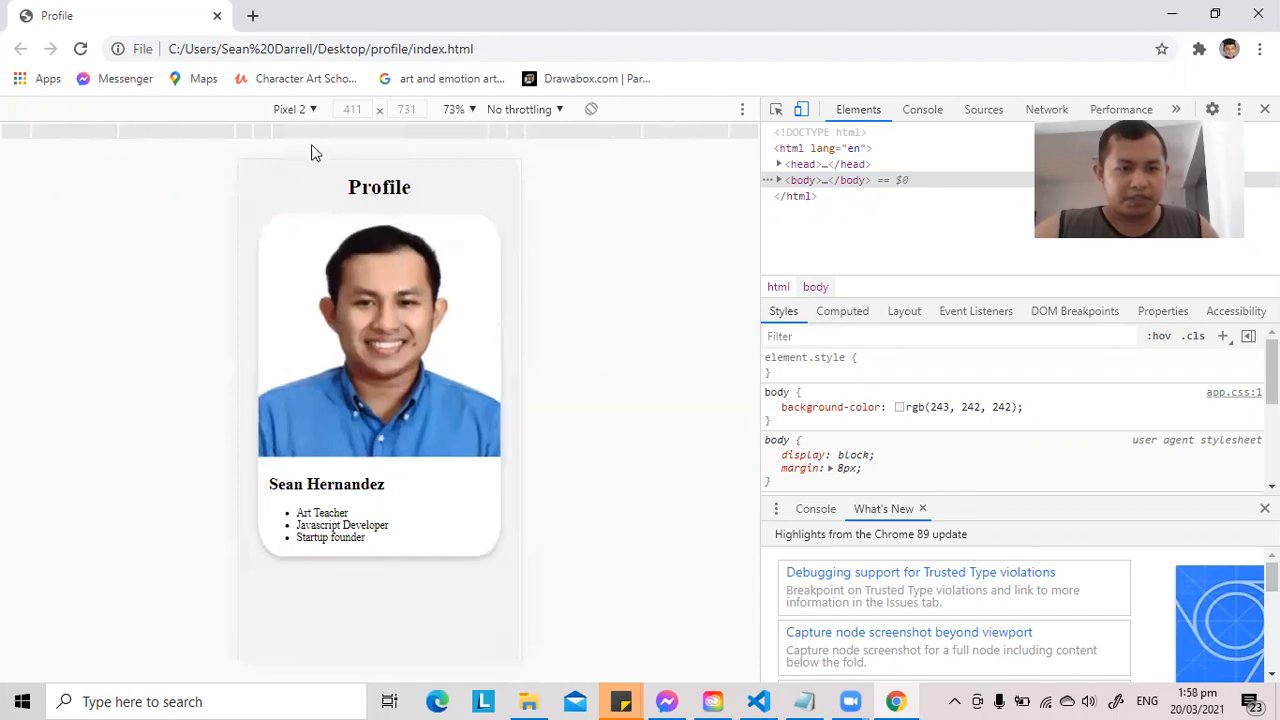
pyautogui.click(290, 108)
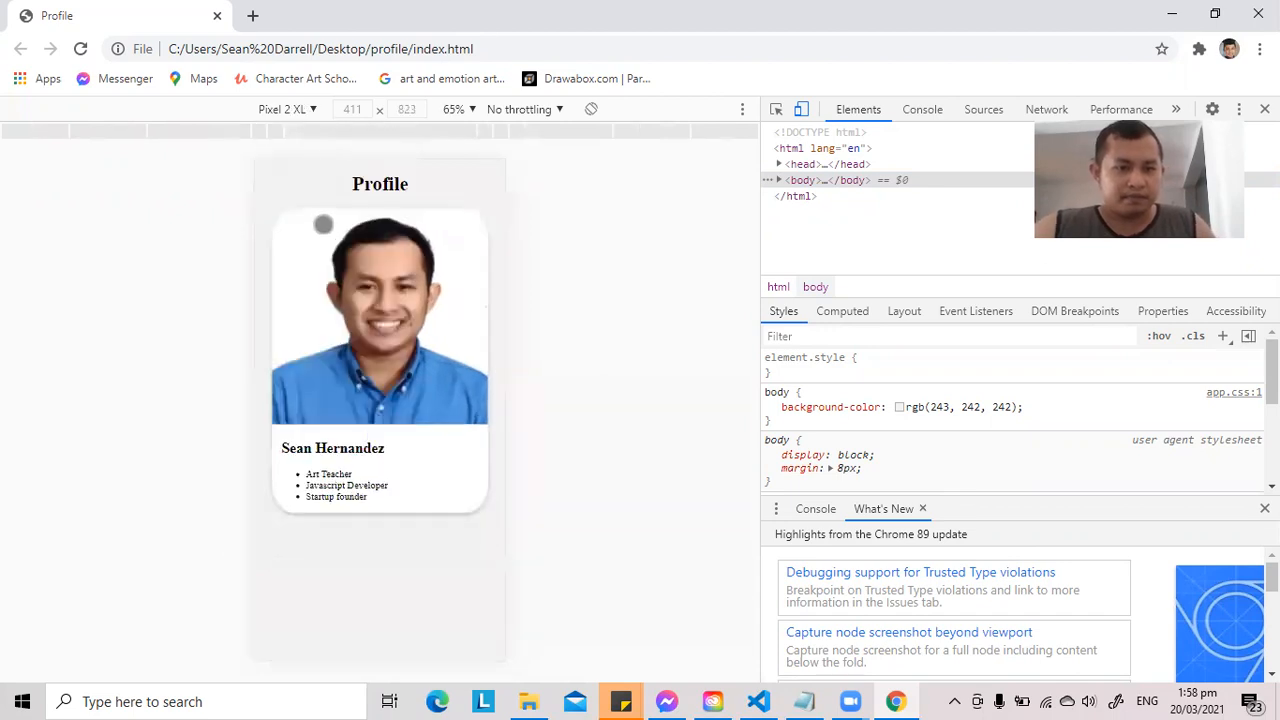
pyautogui.click(284, 108)
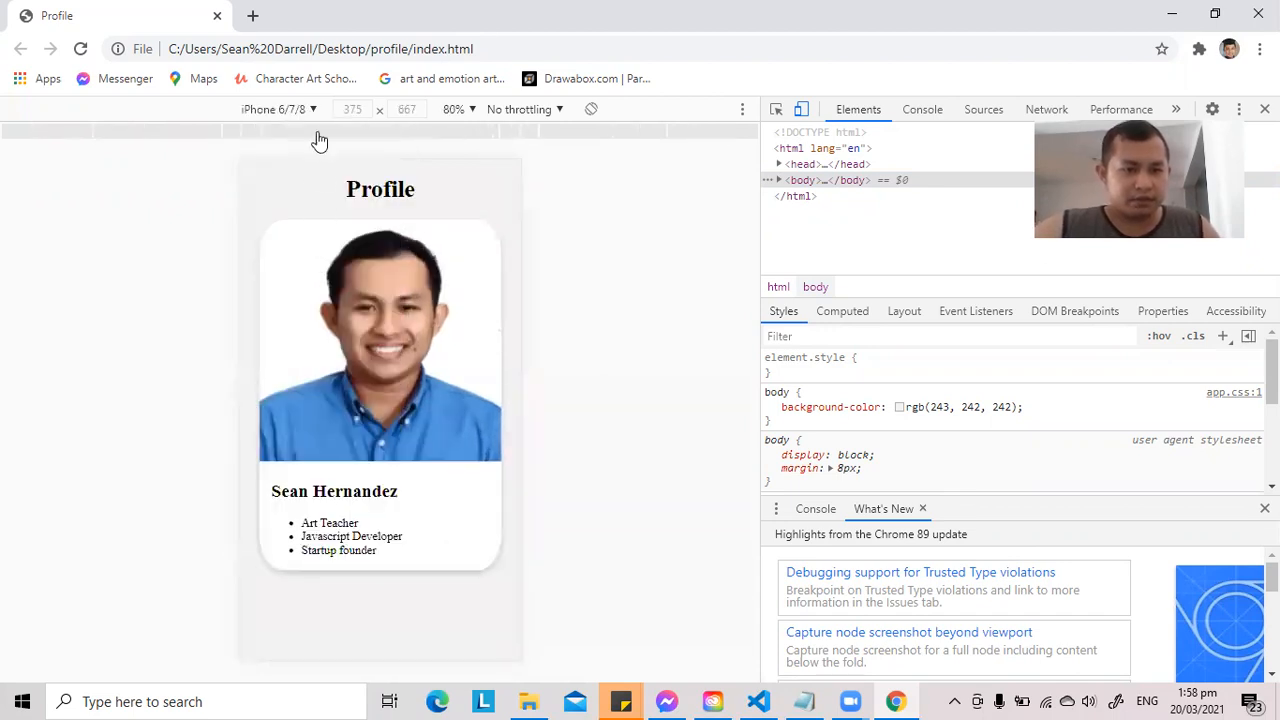
# - View iPhone 6/7/8 Plus, iPhone X and iPad Pro, then return to the desktop view
pyautogui.click(278, 108)
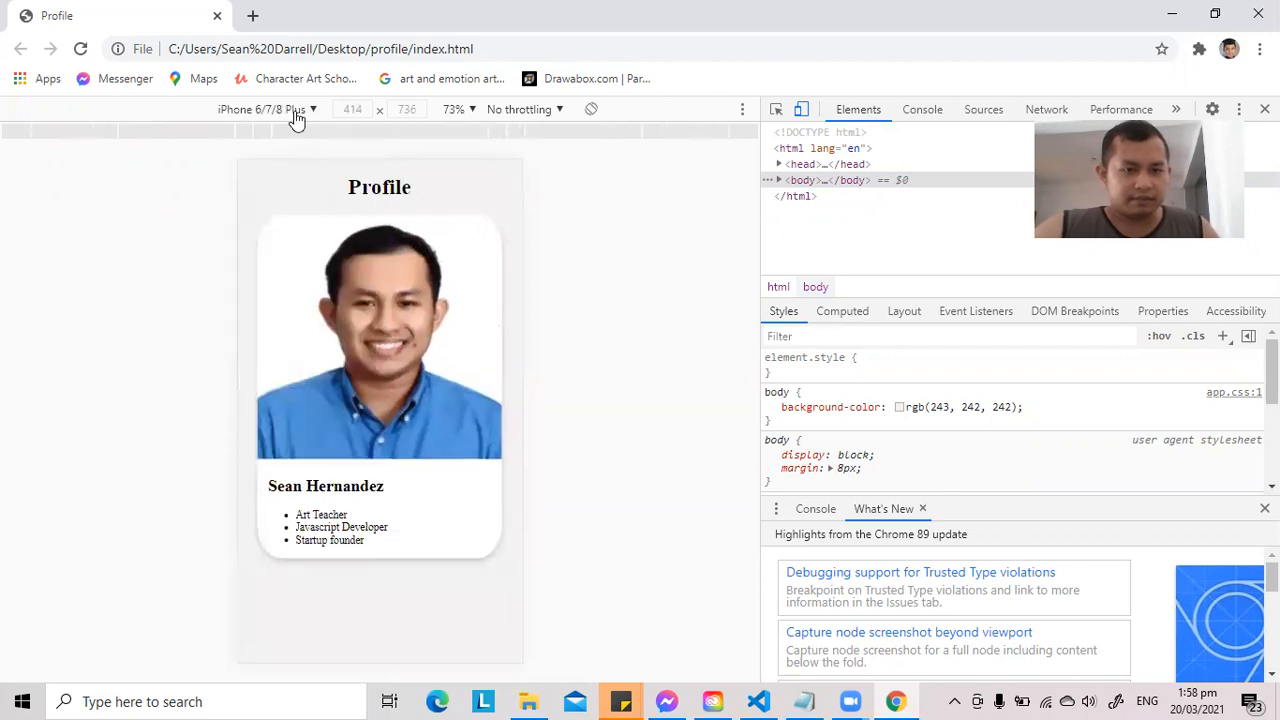
pyautogui.click(264, 108)
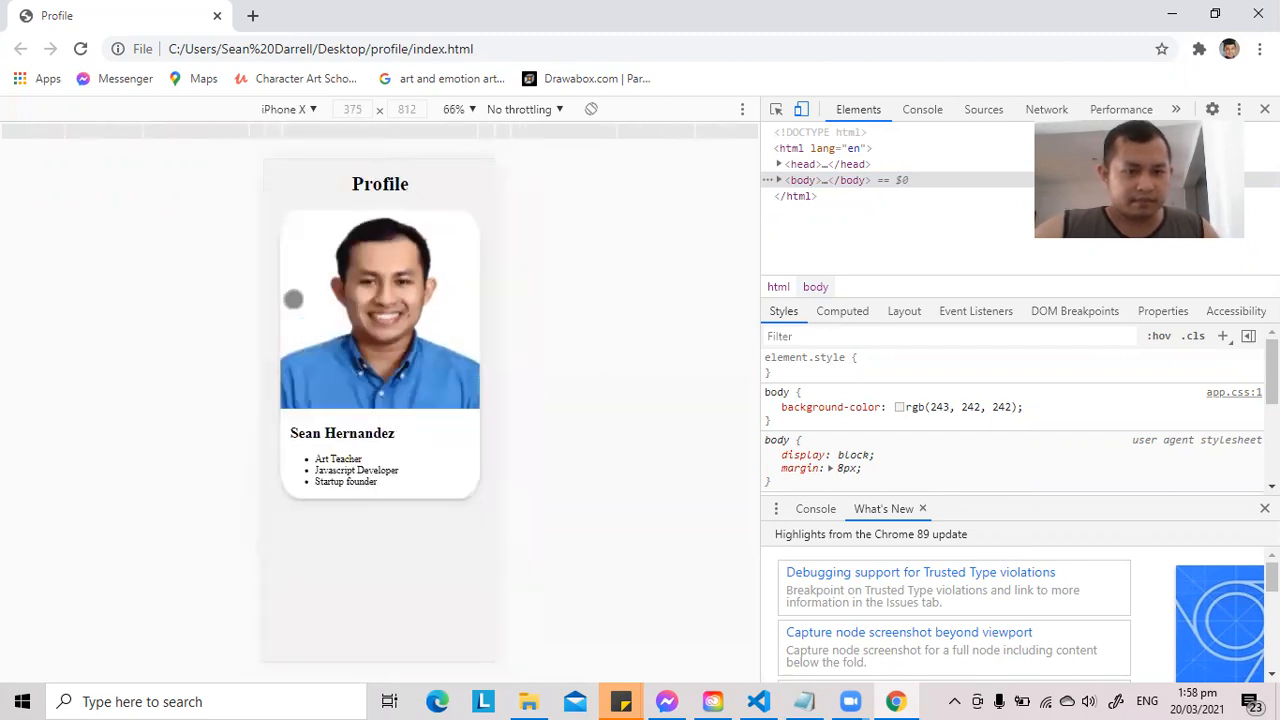
pyautogui.click(290, 108)
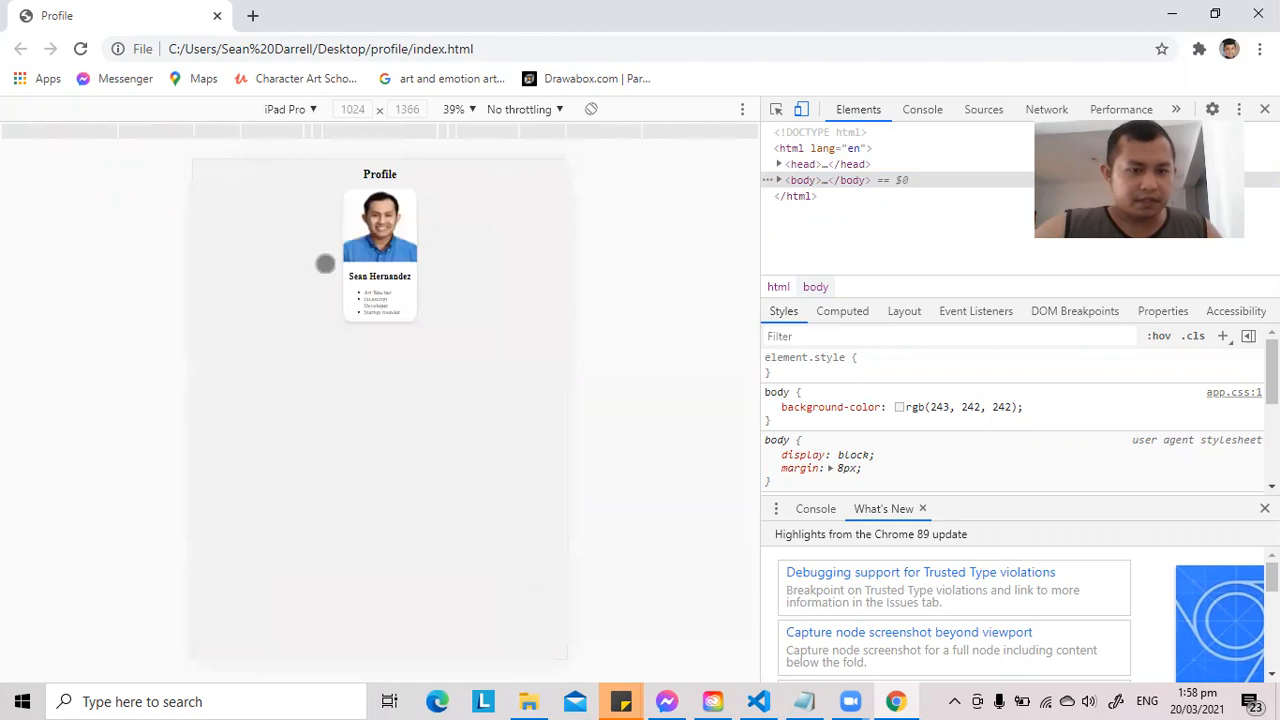
pyautogui.click(290, 108)
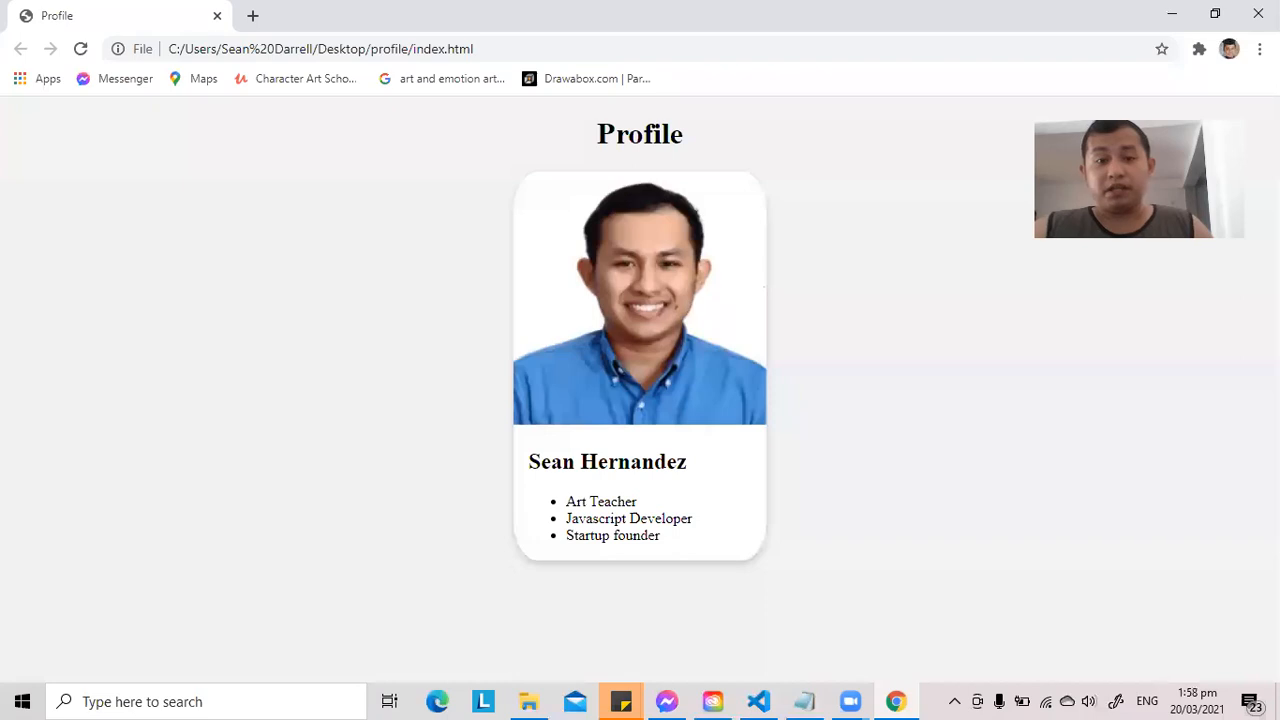
pyautogui.moveTo(864, 288)
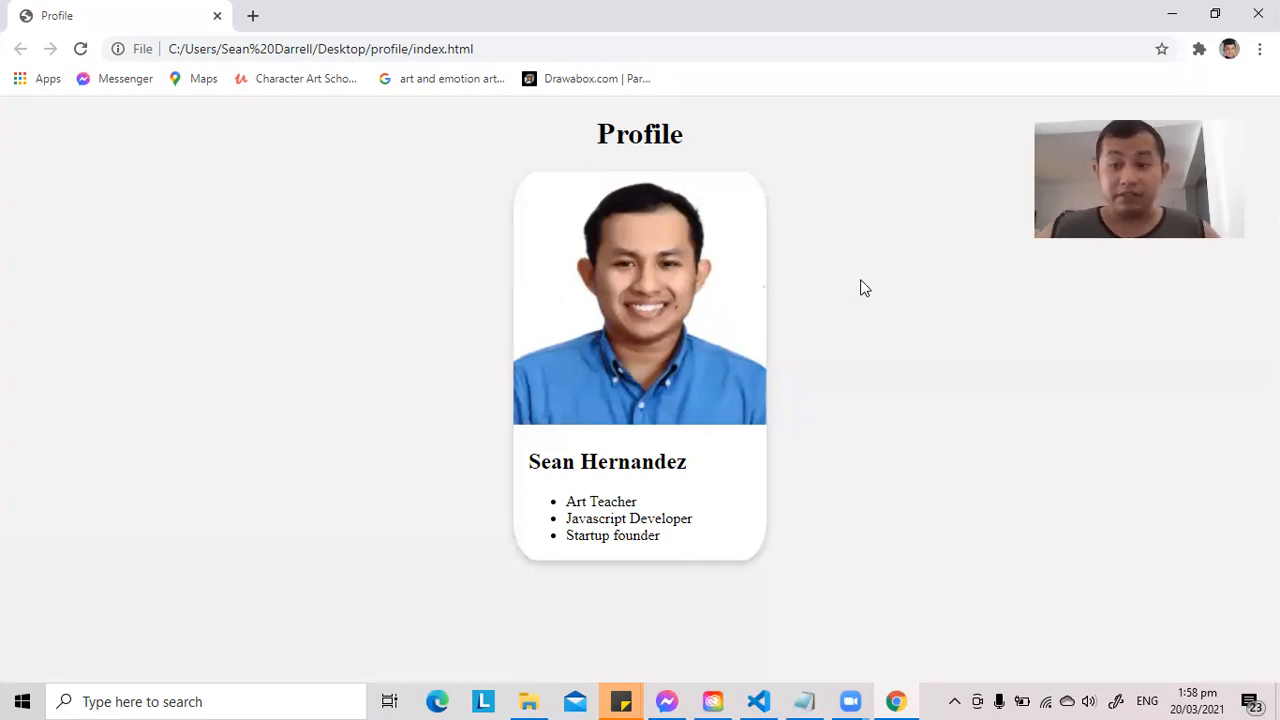
pyautogui.moveTo(1136, 278)
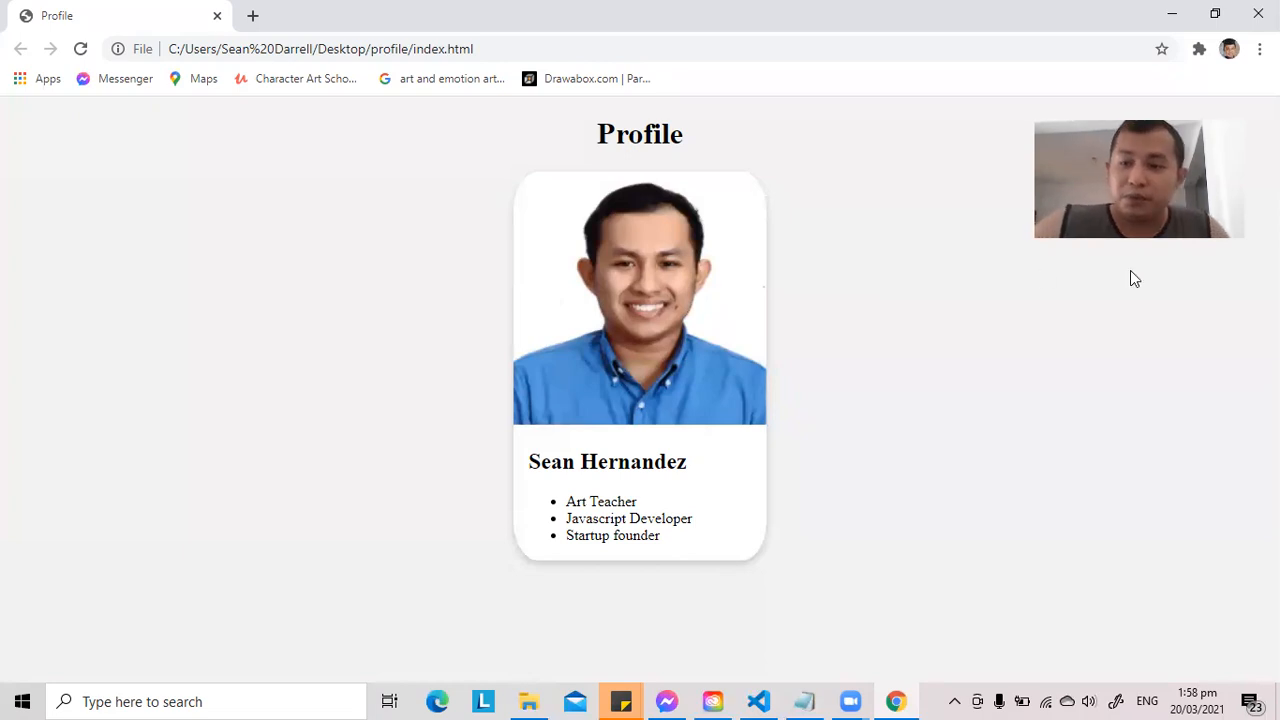
pyautogui.moveTo(1114, 266)
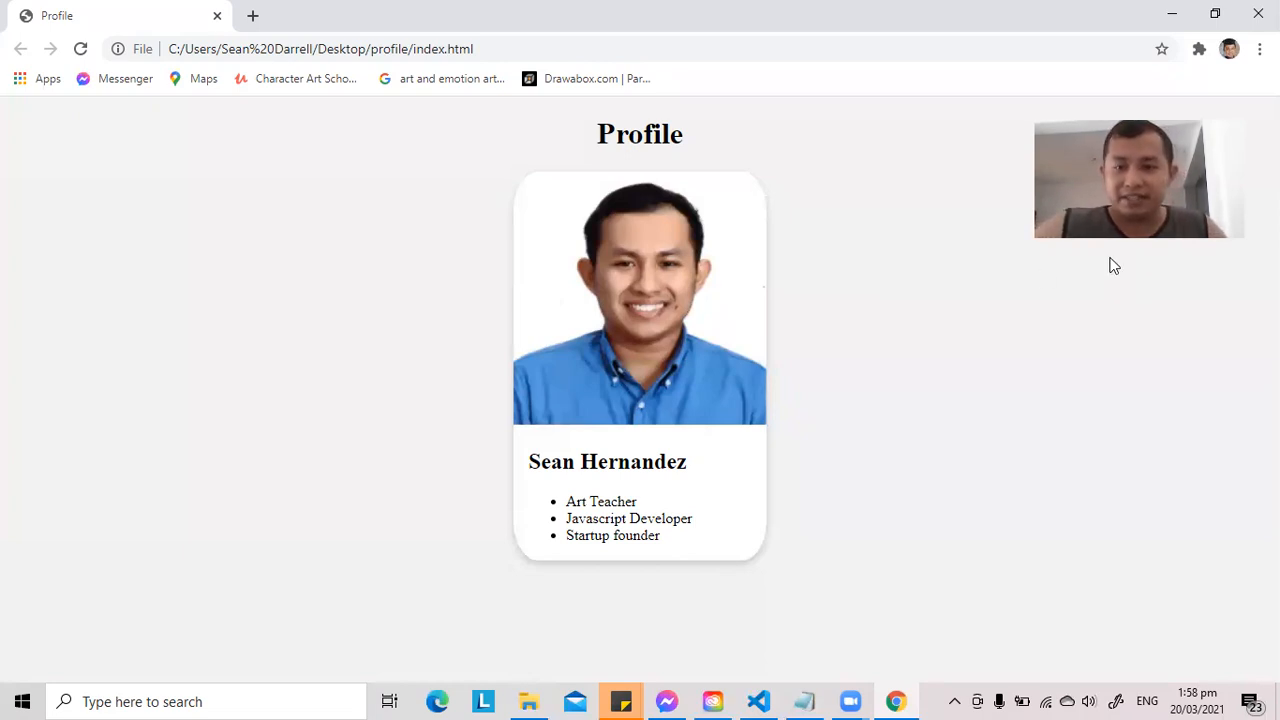